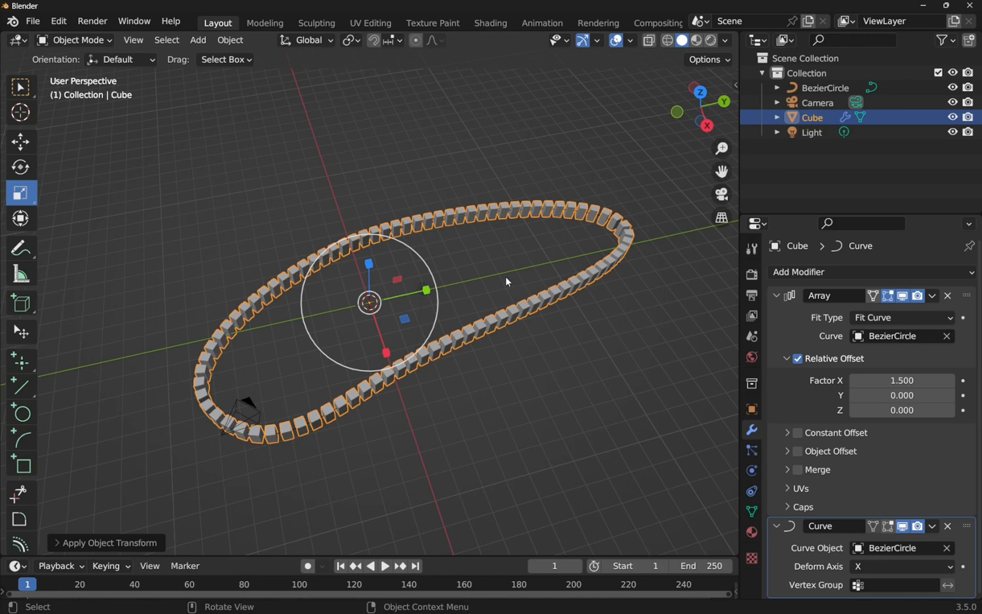
mouse_move(381, 307)
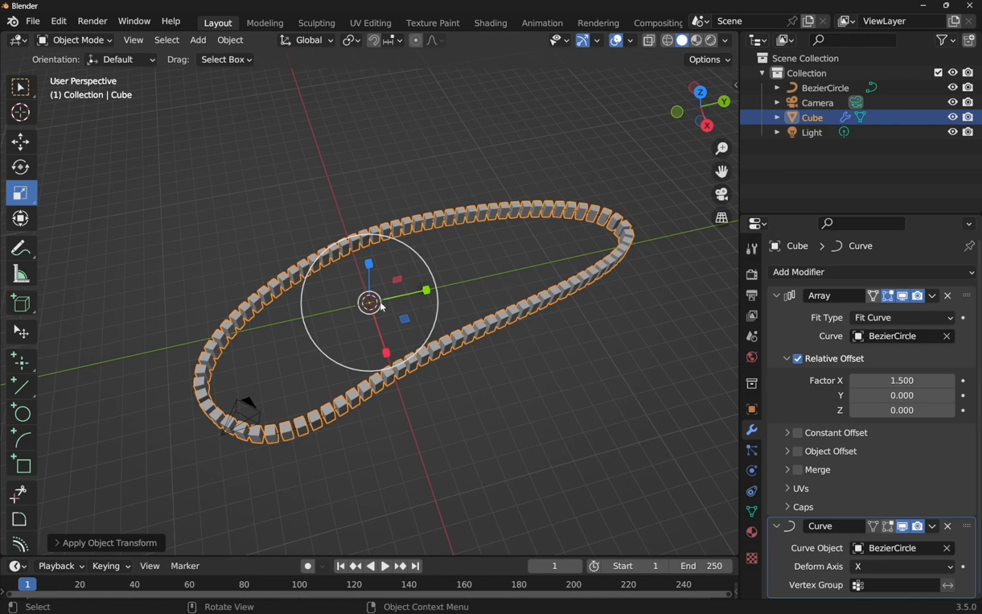
mouse_move(303, 423)
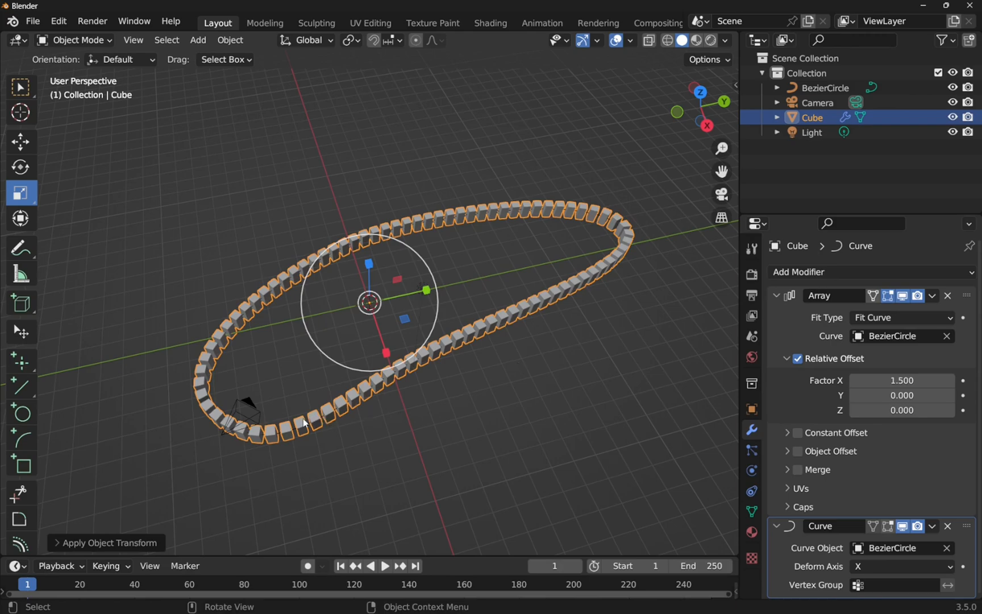
mouse_move(281, 283)
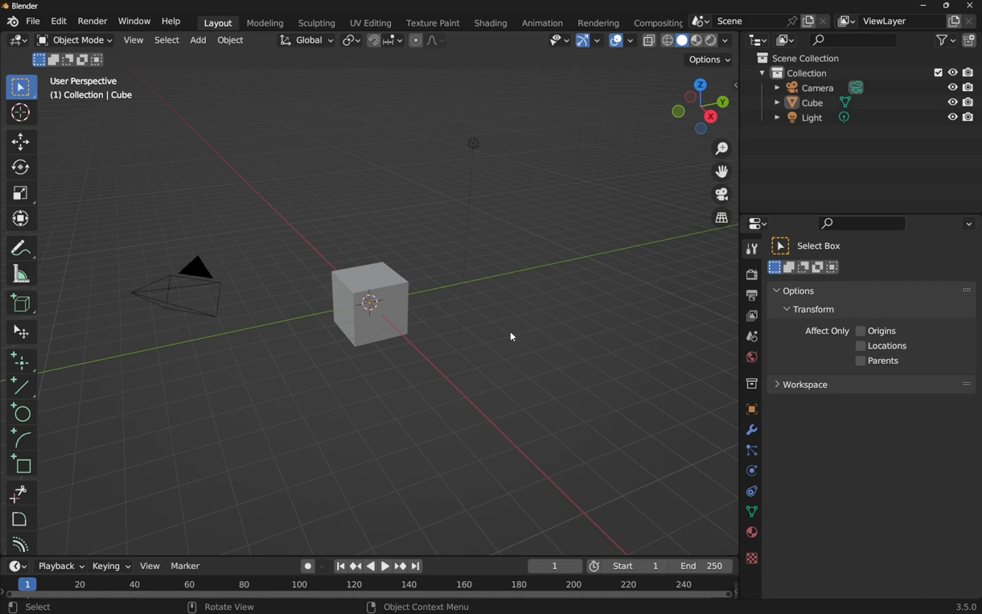
mouse_move(365, 331)
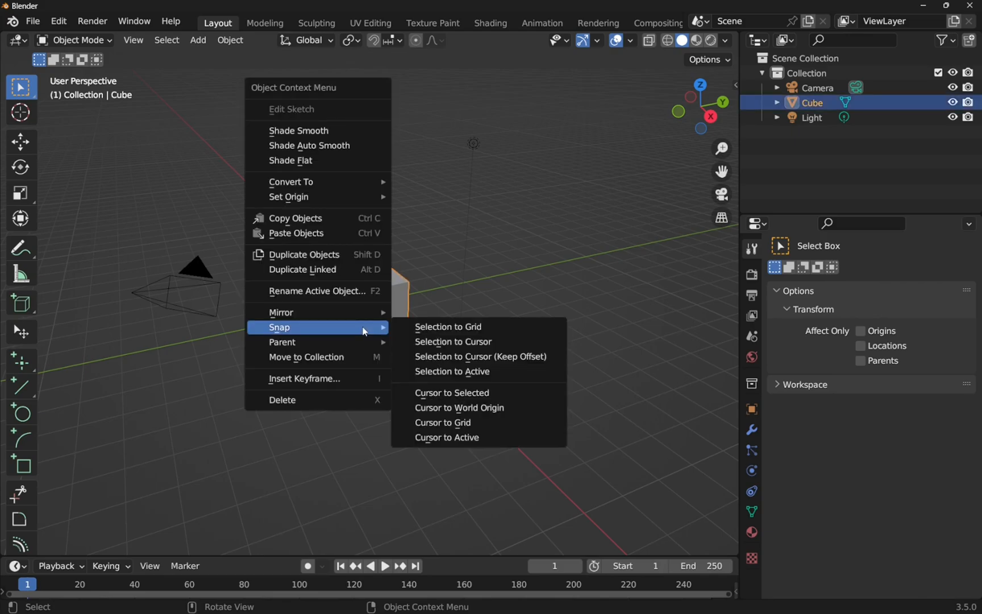
mouse_move(325, 400)
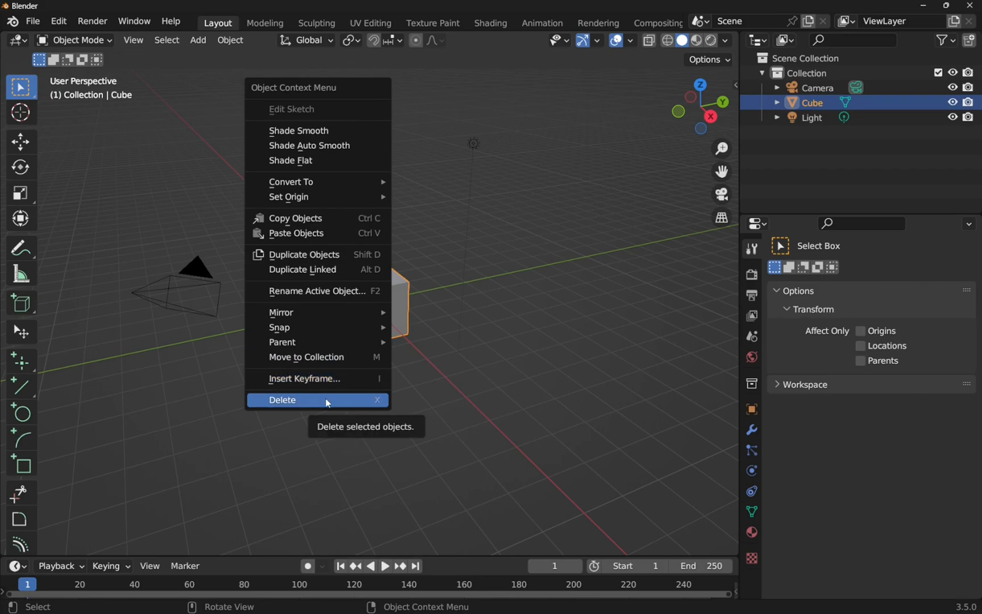
Delete the default cube, leaving only the camera and light
left_click(283, 401)
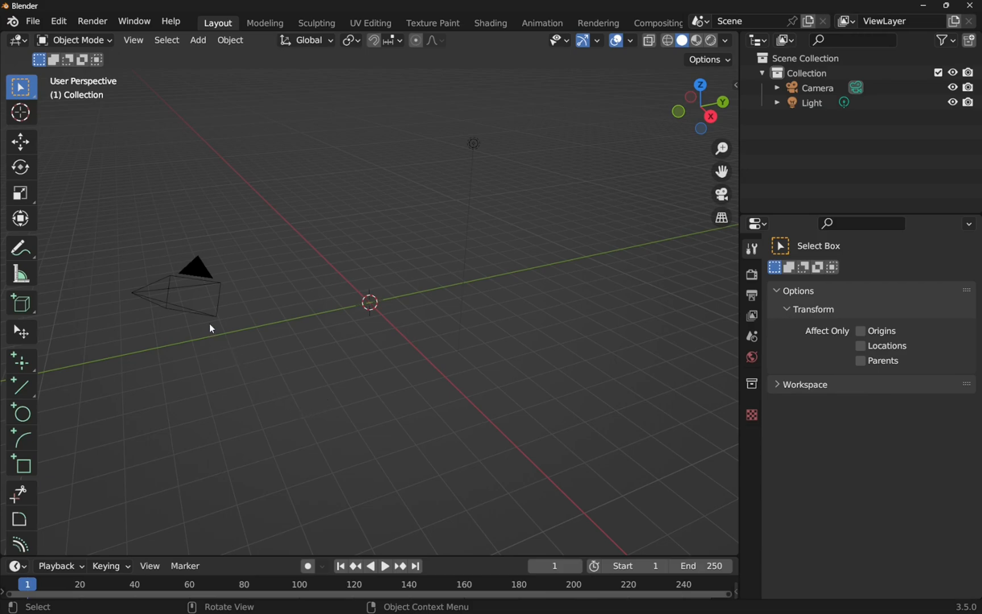
mouse_move(284, 151)
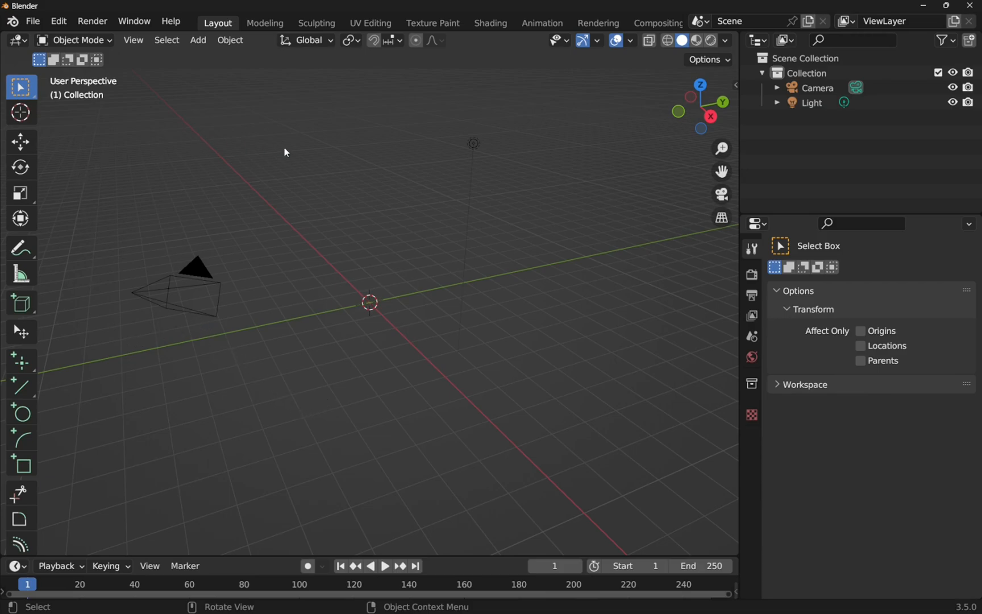
mouse_move(341, 232)
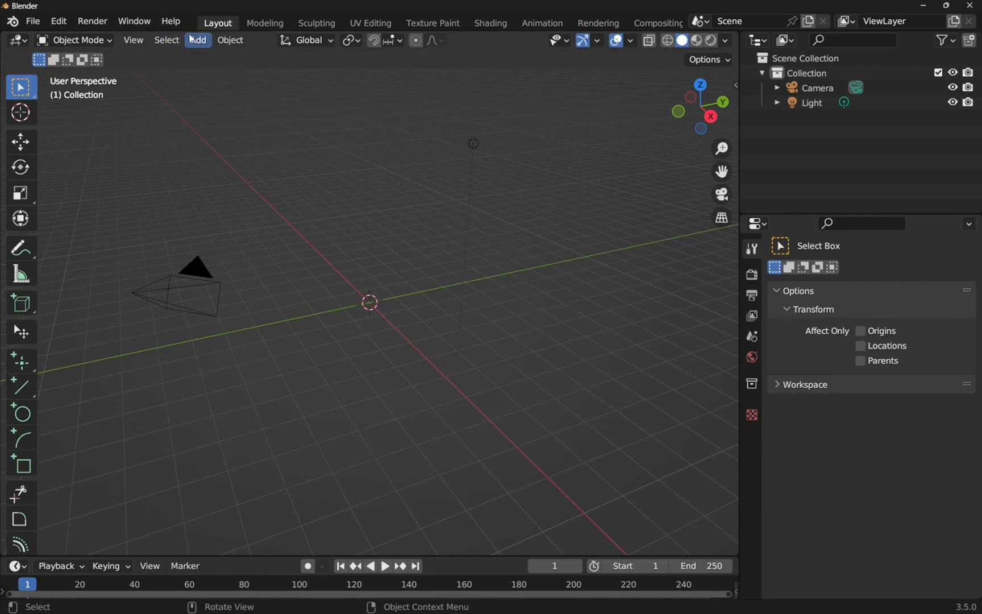
Add a Bezier circle at the centre and scale it up uniformly about 4x
left_click(198, 39)
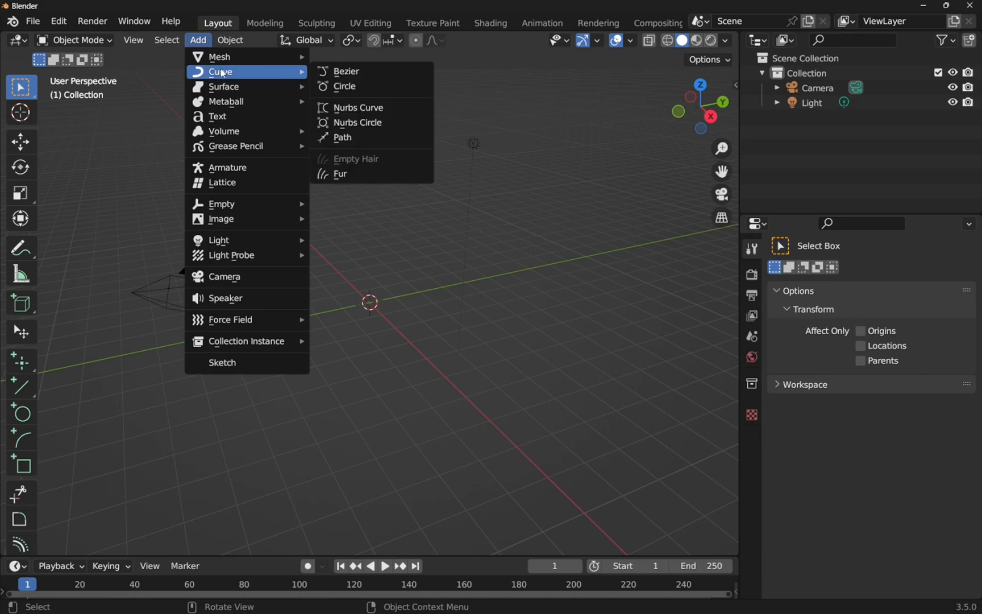
mouse_move(361, 88)
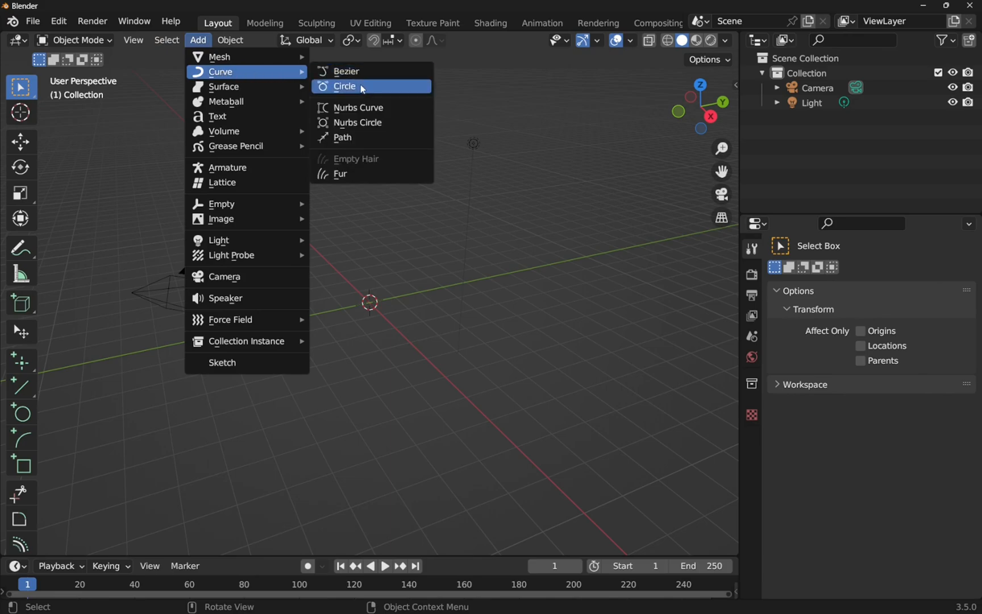
left_click(345, 85)
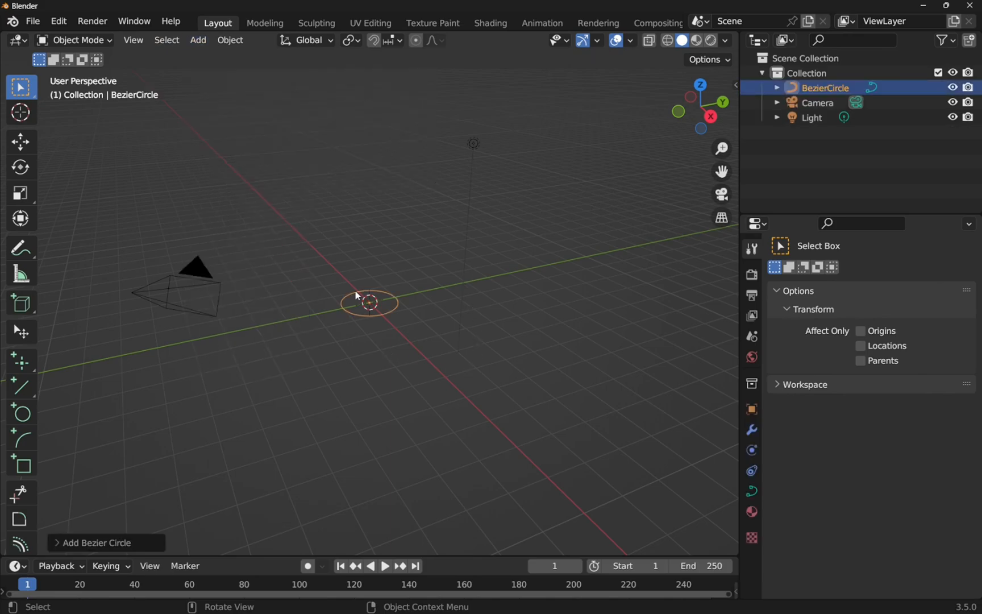
left_click(20, 193)
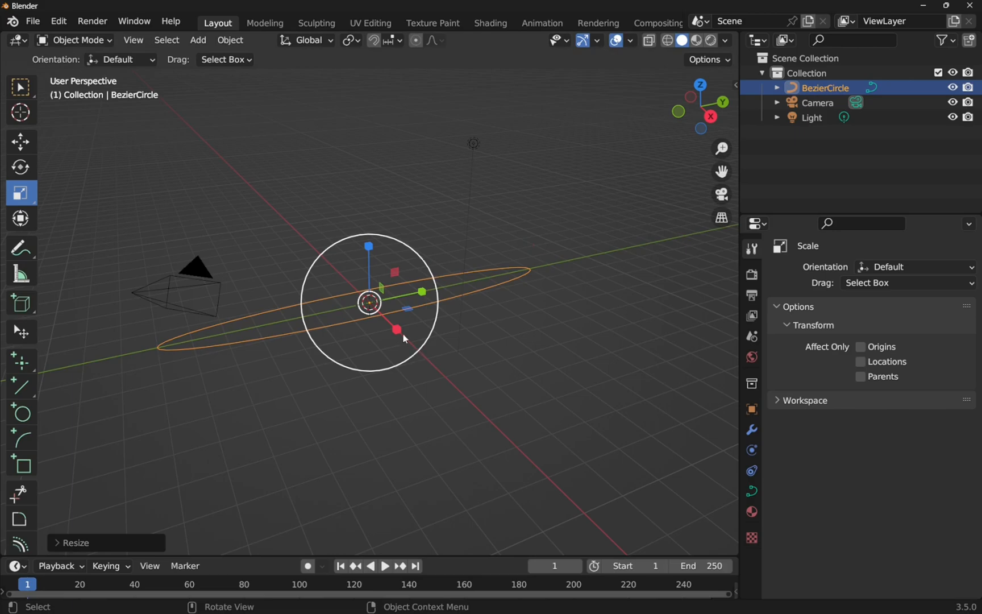
left_click_drag(404, 339, 529, 457)
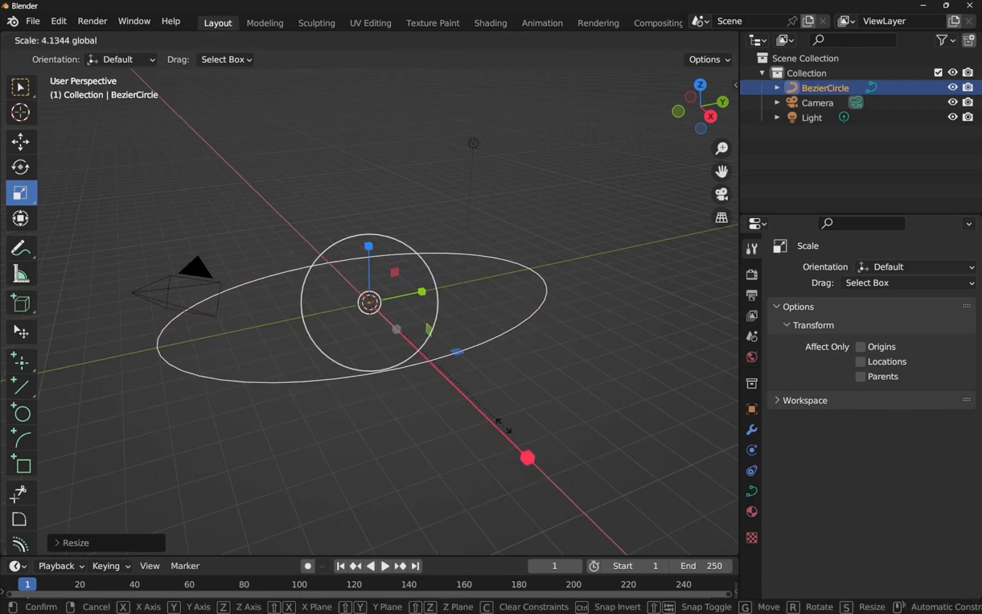
left_click(369, 303)
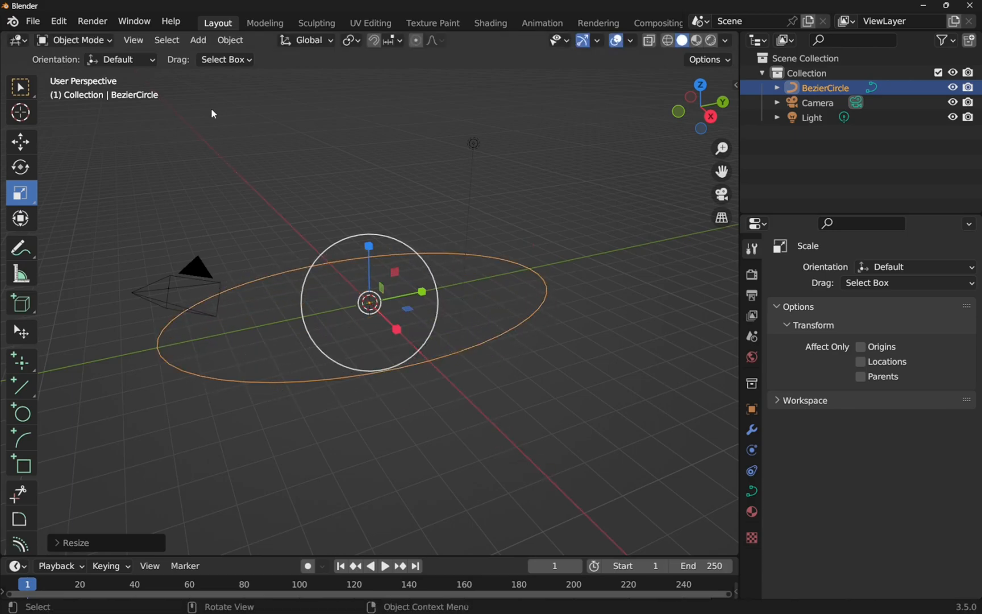
In Edit Mode pull the lower-left and right control points outward, then return to Object Mode
left_click(75, 39)
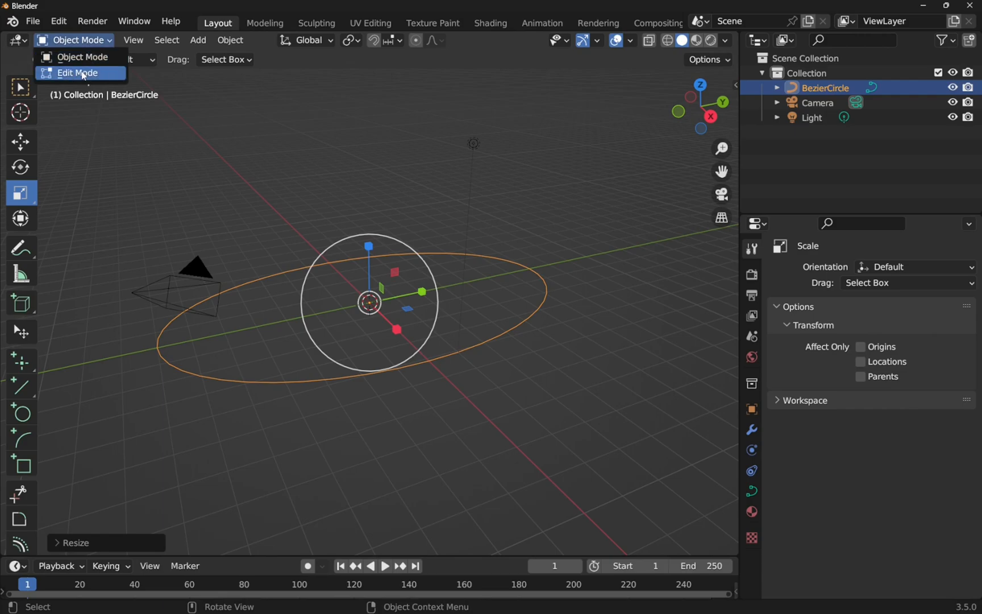
left_click(78, 73)
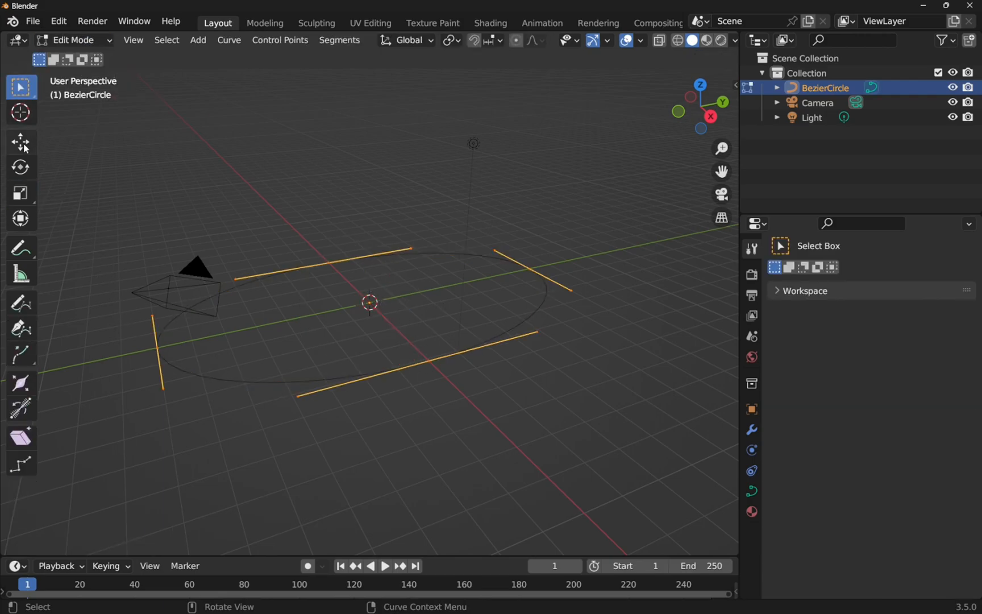
left_click(21, 141)
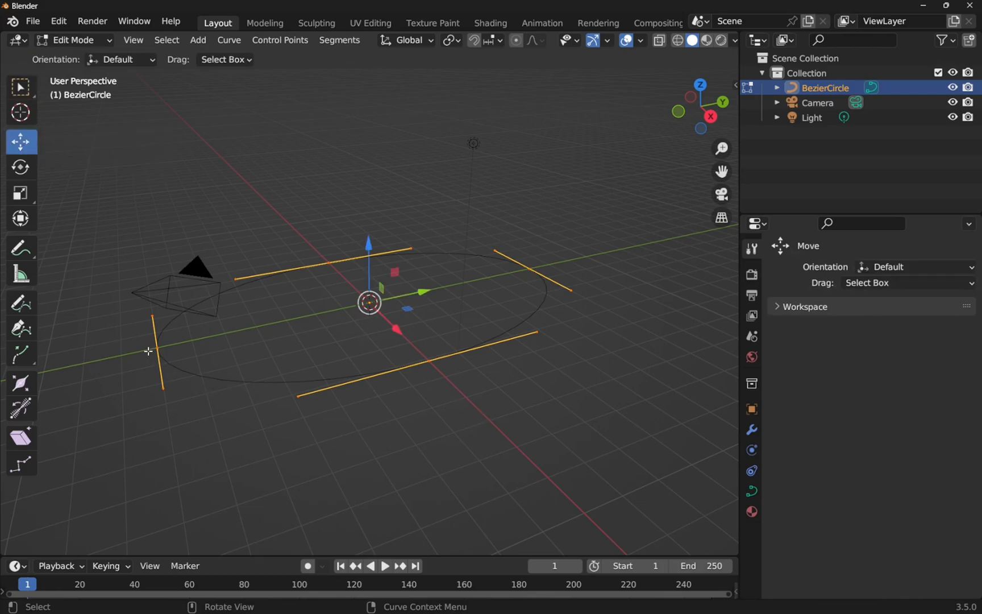
left_click_drag(368, 302, 158, 365)
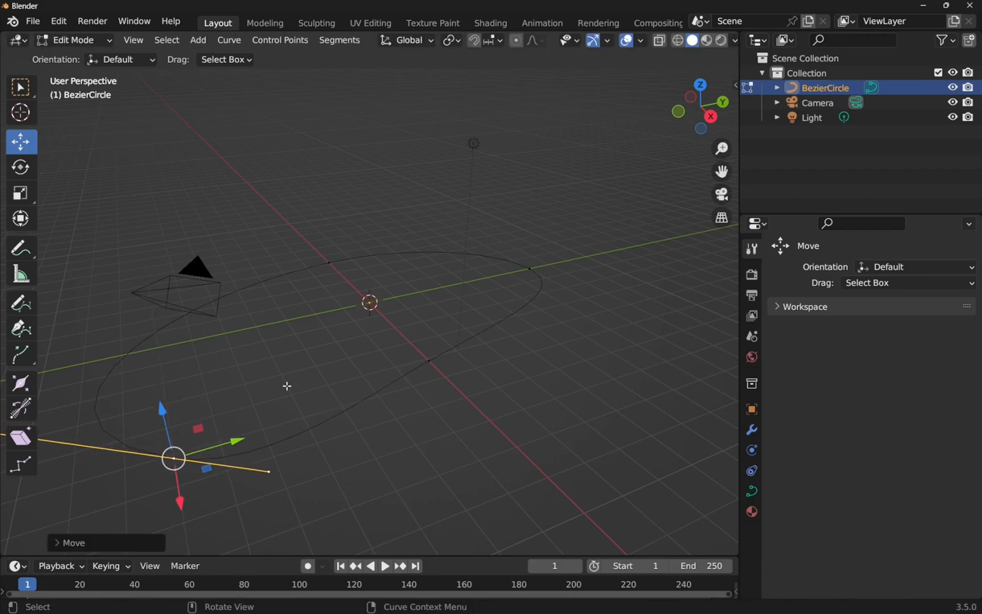
left_click_drag(174, 459, 529, 269)
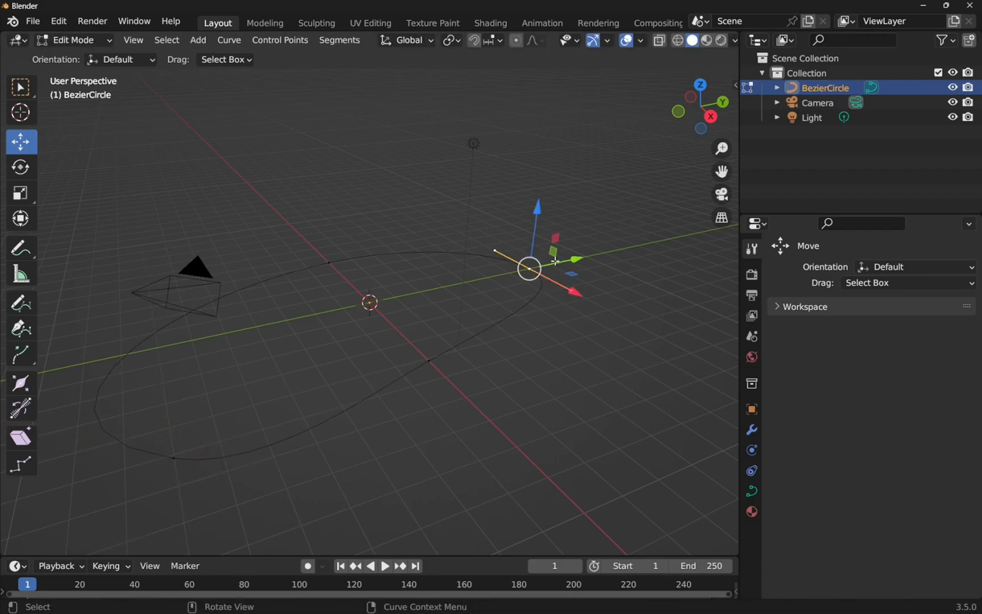
left_click_drag(530, 266, 499, 252)
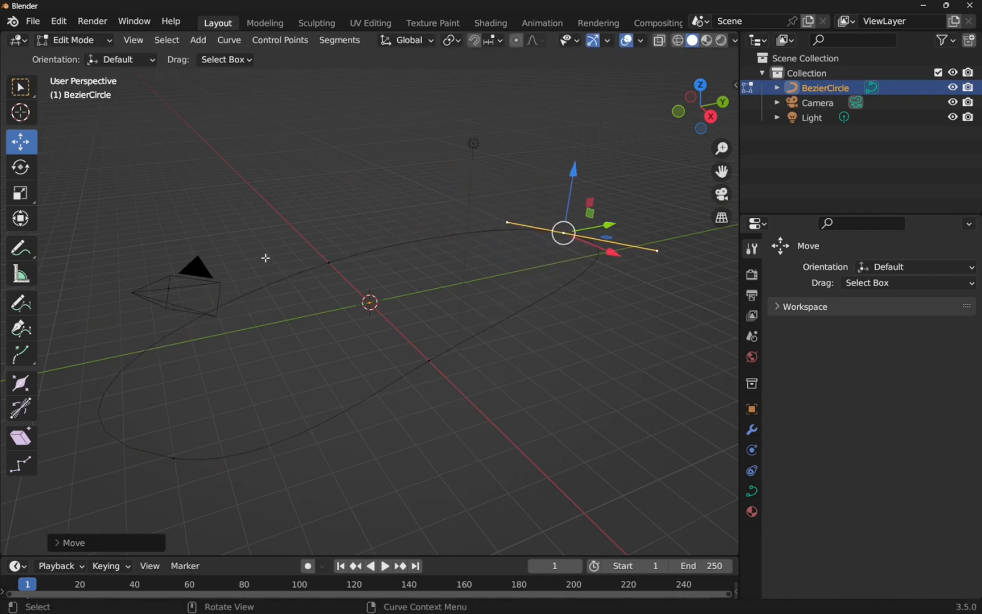
mouse_move(217, 247)
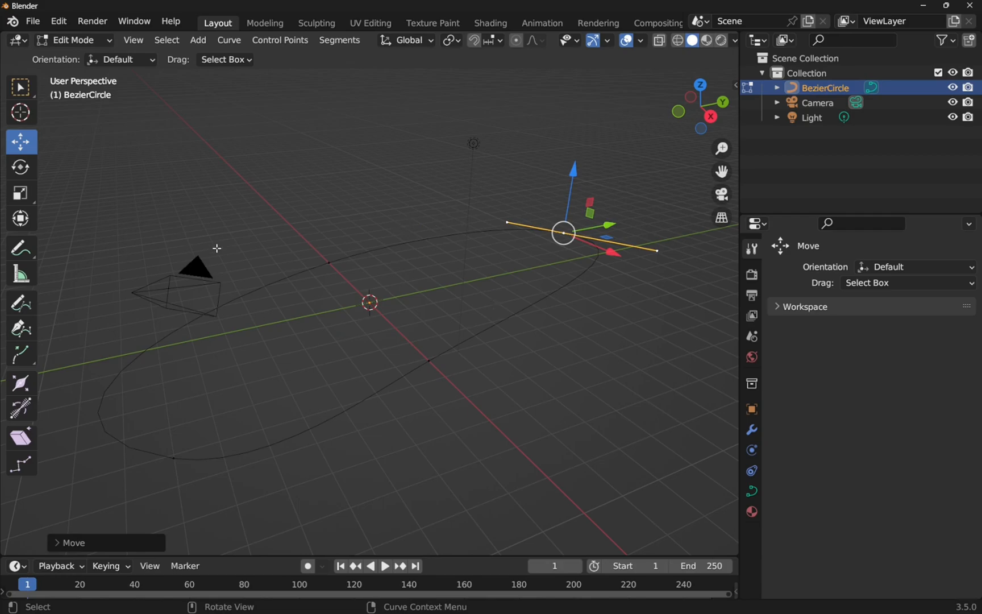
left_click(71, 40)
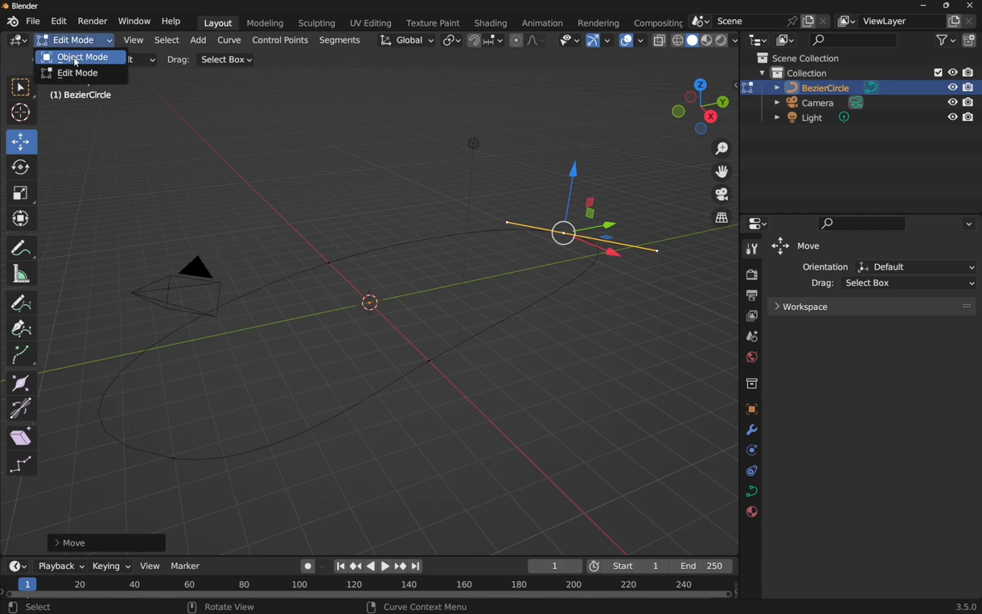
left_click(83, 57)
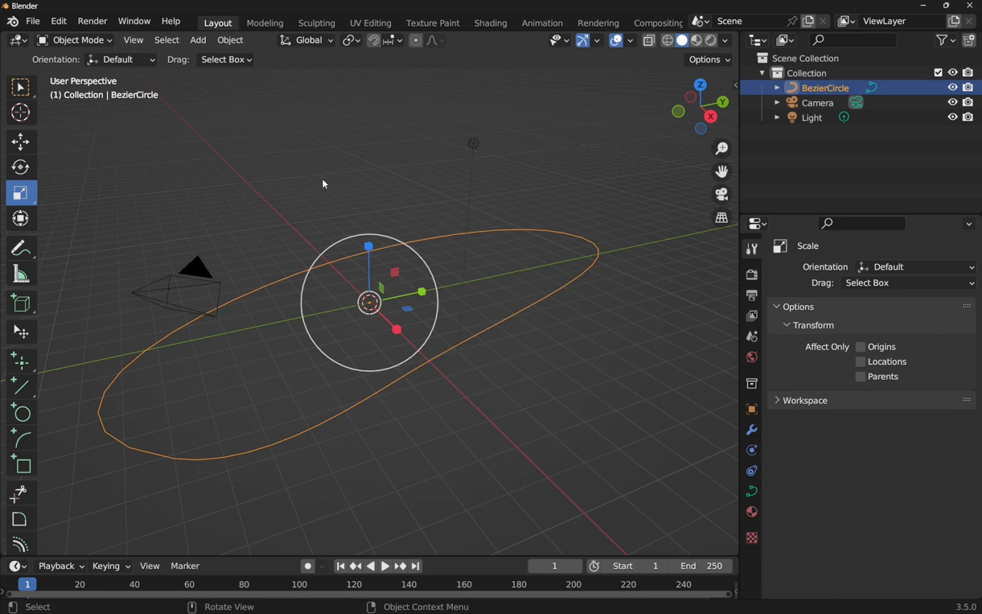
Deselect the circle, add a mesh cube and shrink it to about 0.48
left_click(308, 151)
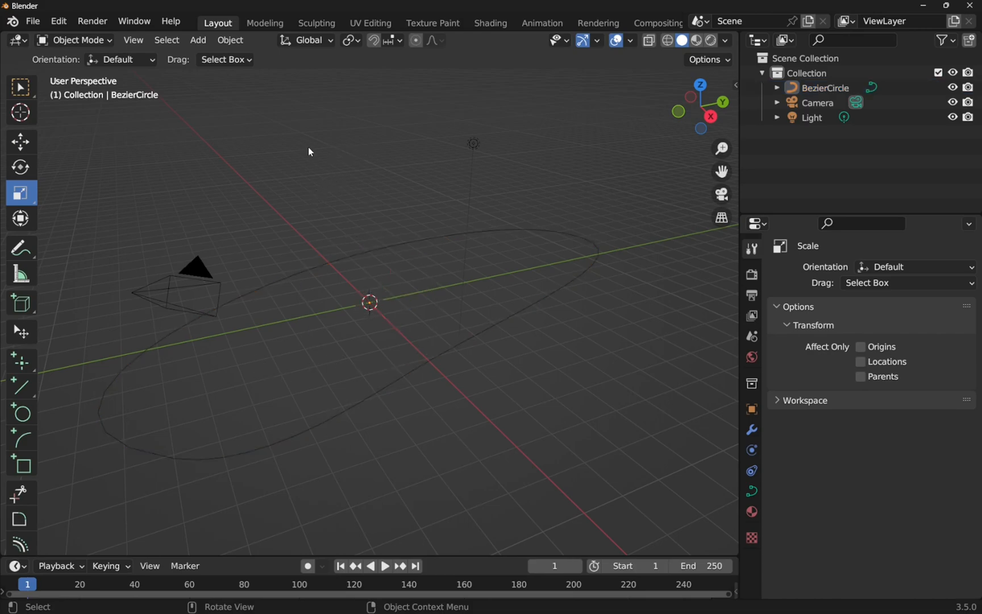
left_click(198, 39)
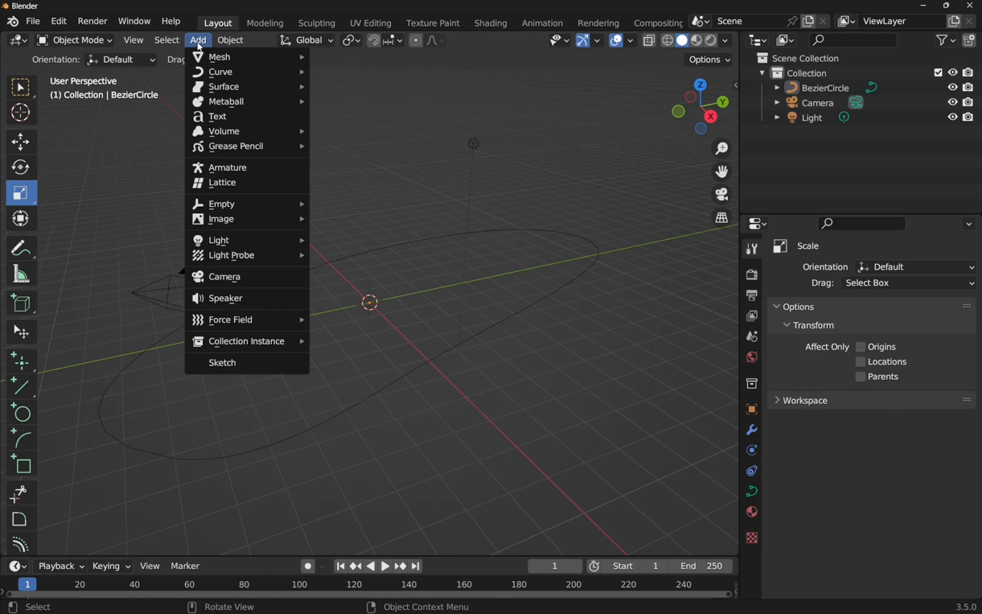
mouse_move(219, 57)
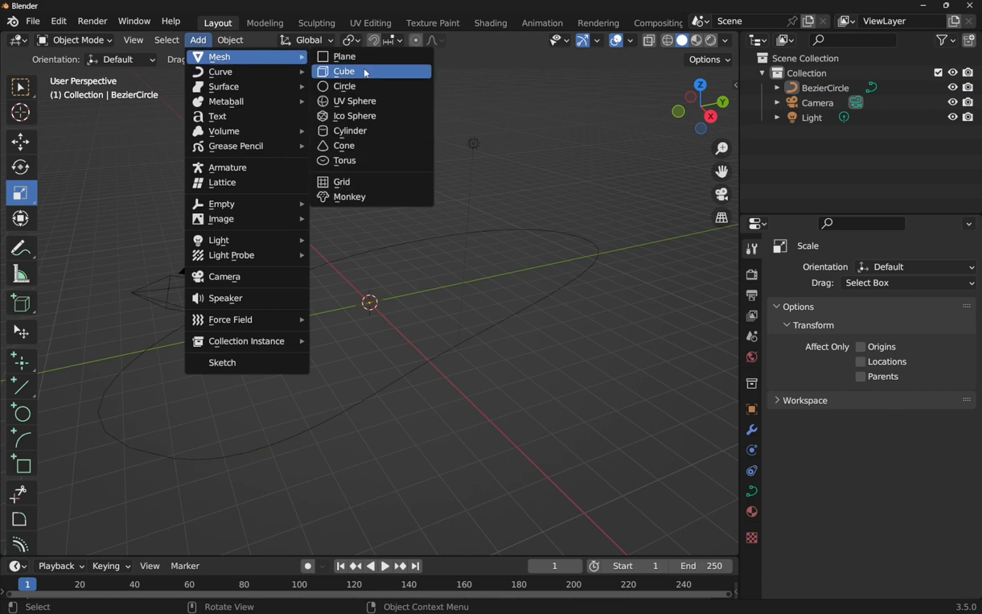
left_click(345, 70)
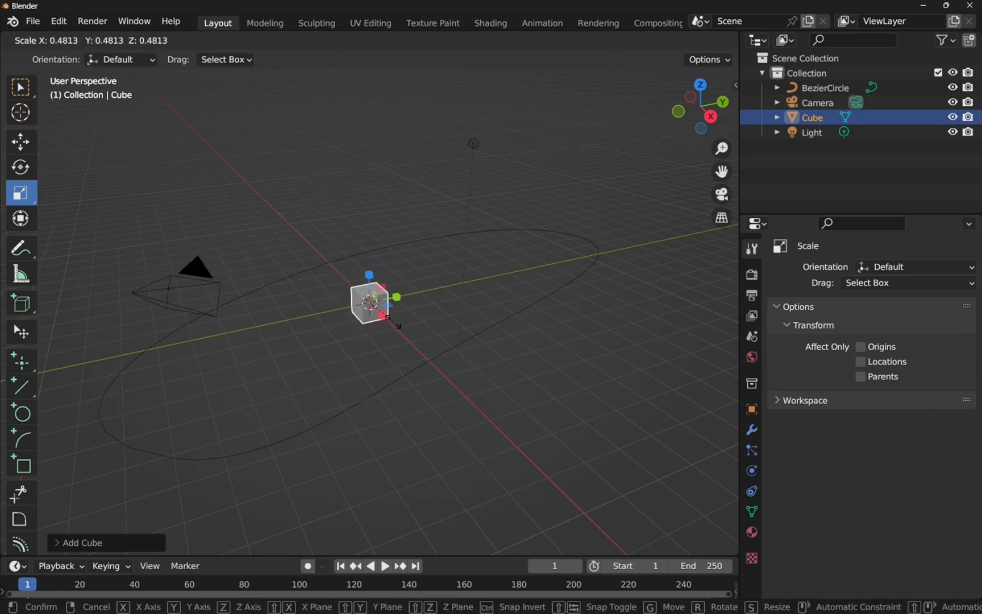
left_click(369, 303)
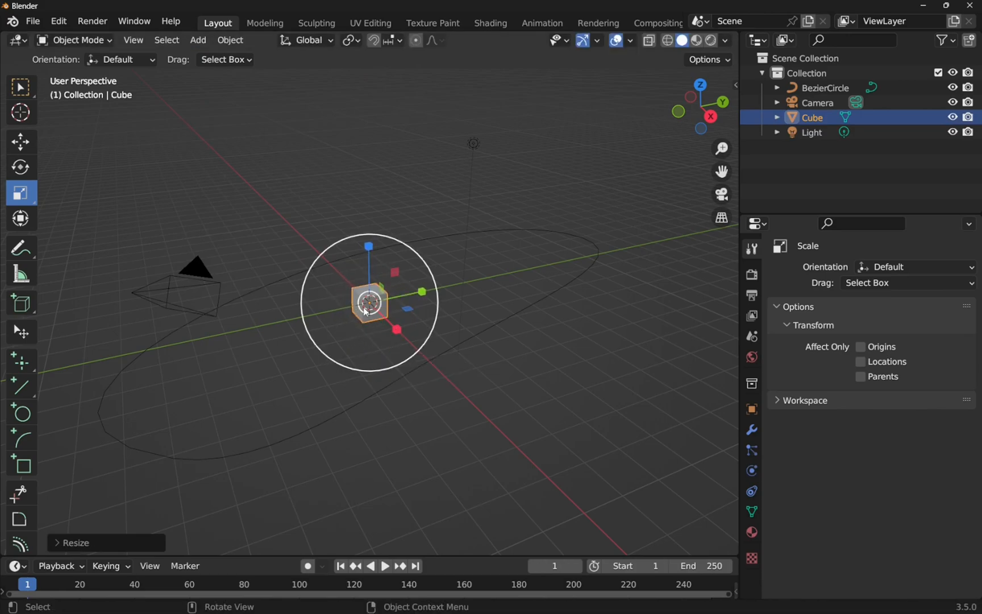
mouse_move(335, 260)
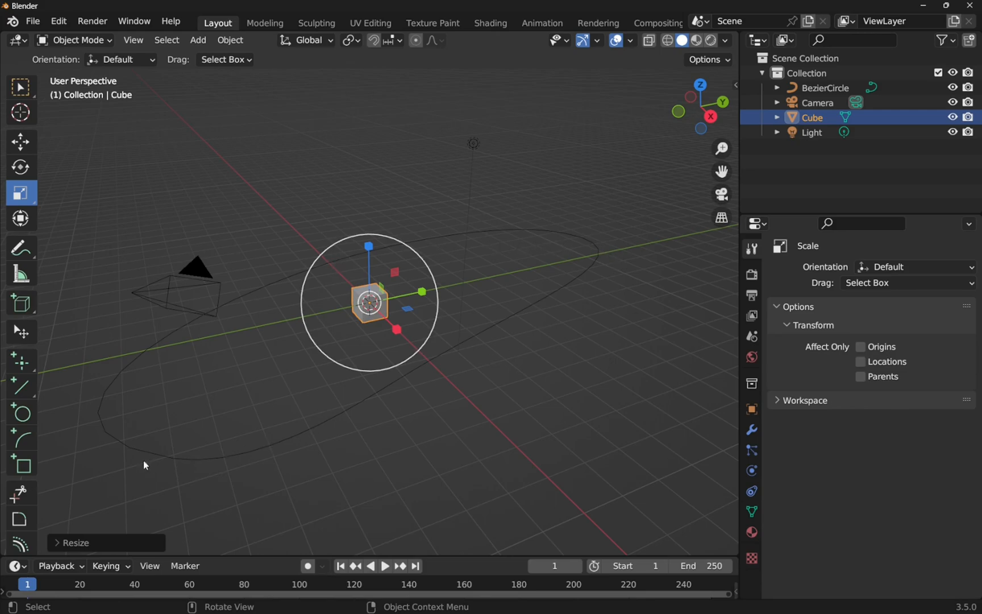
mouse_move(237, 376)
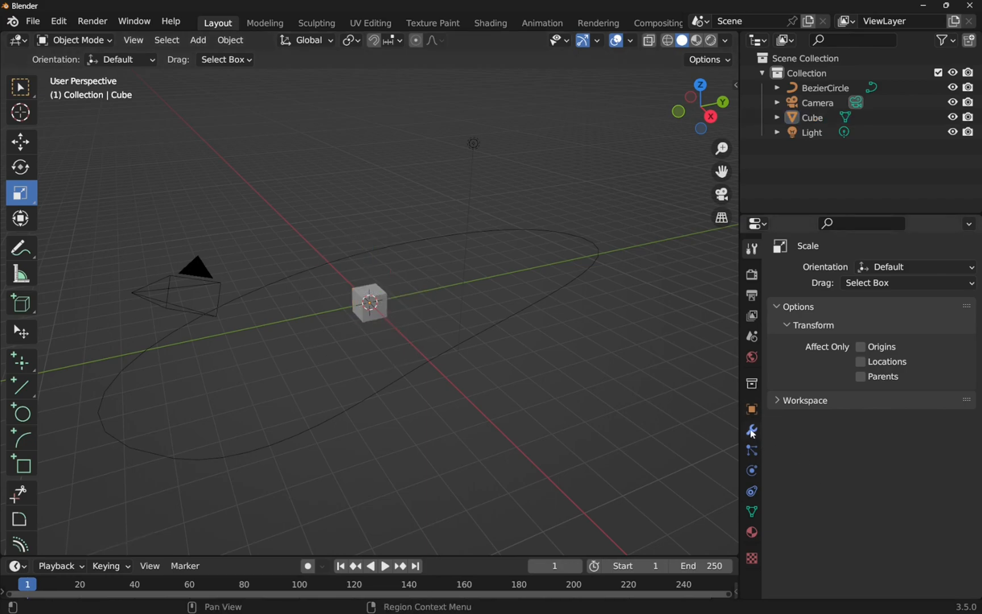
Give the cube an Array modifier with Count 7 and Relative Offset X 2.000
left_click(751, 429)
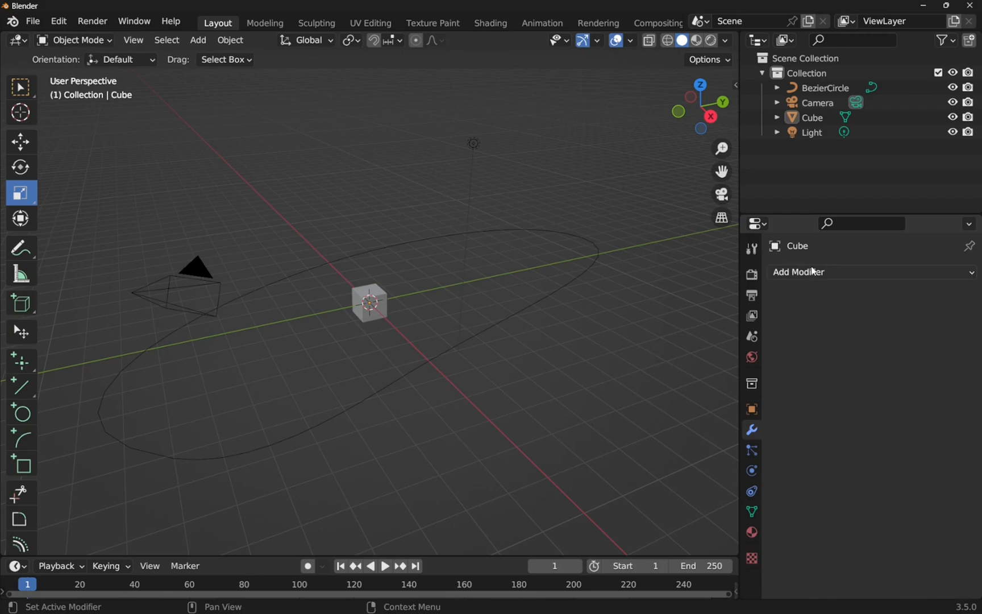
left_click(799, 272)
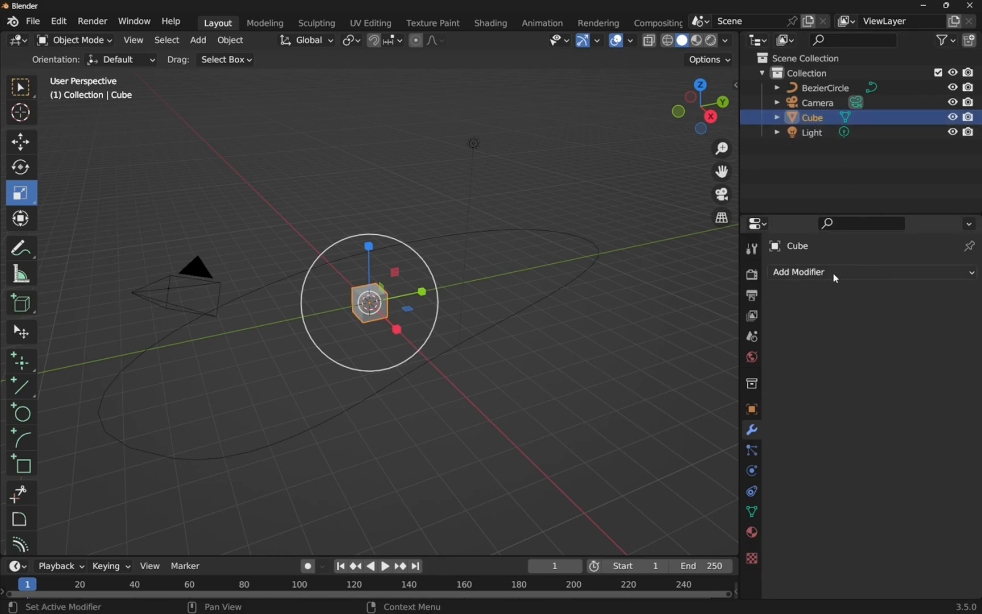
left_click(800, 271)
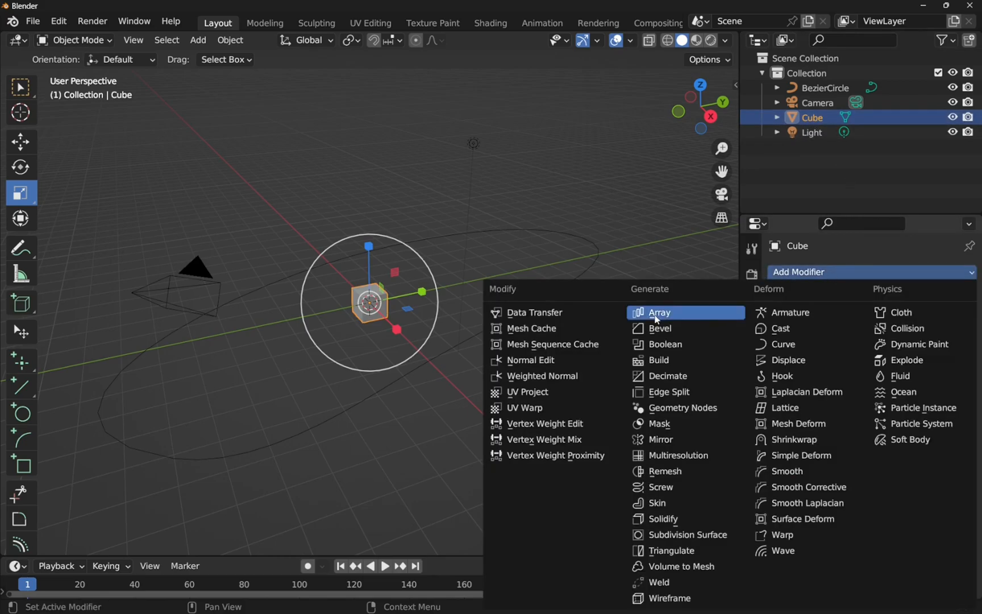
left_click(659, 312)
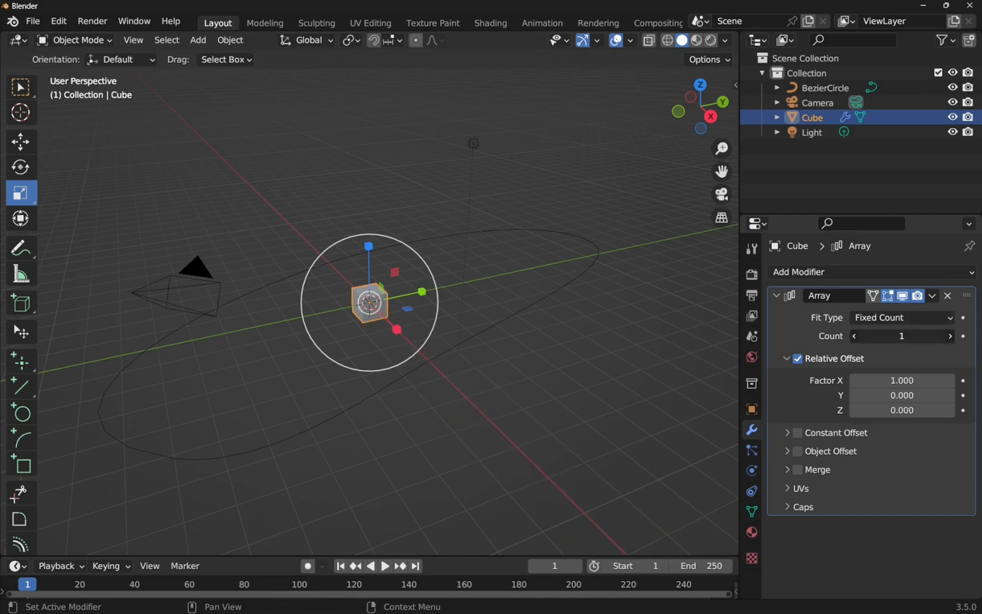
type("7")
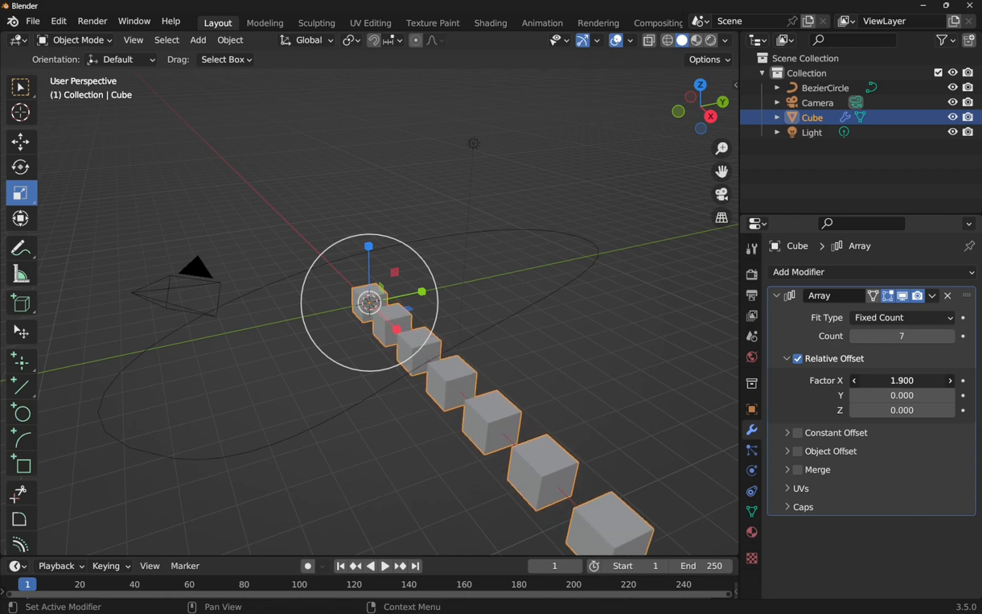
left_click_drag(902, 380, 933, 380)
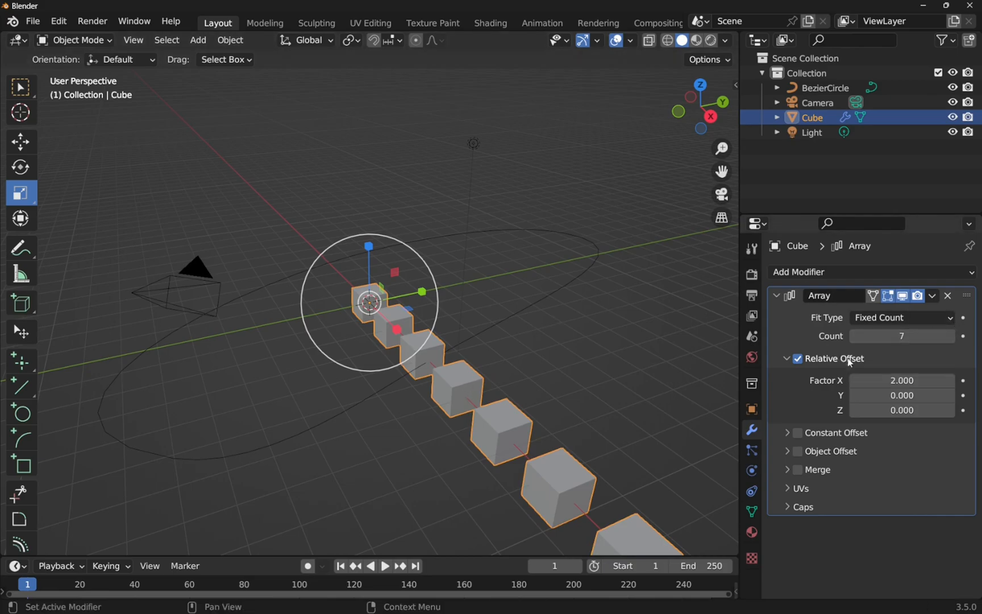
mouse_move(902, 317)
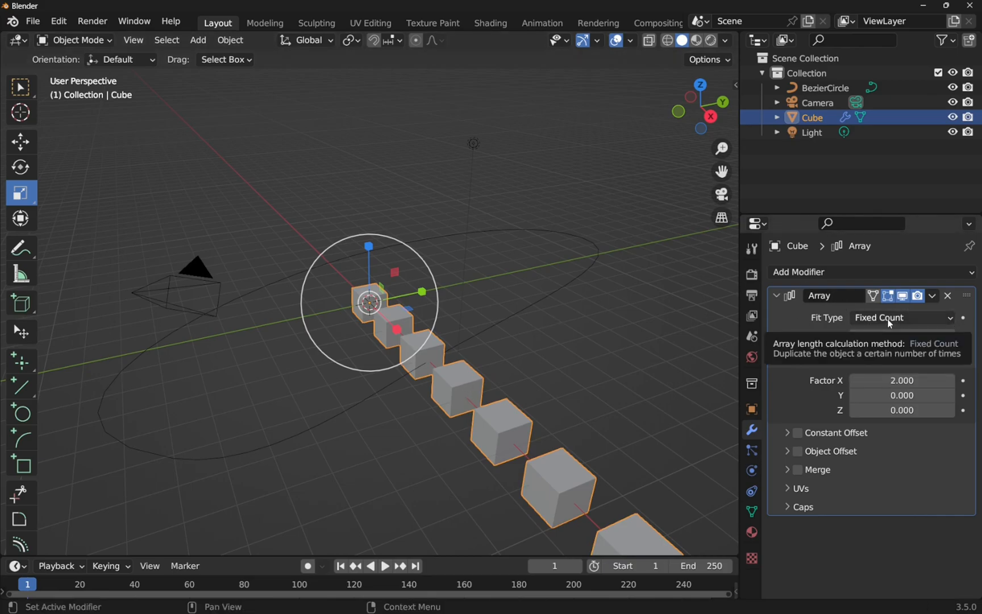
Set the Array Fit Type to Fit Curve using BezierCircle
left_click(901, 317)
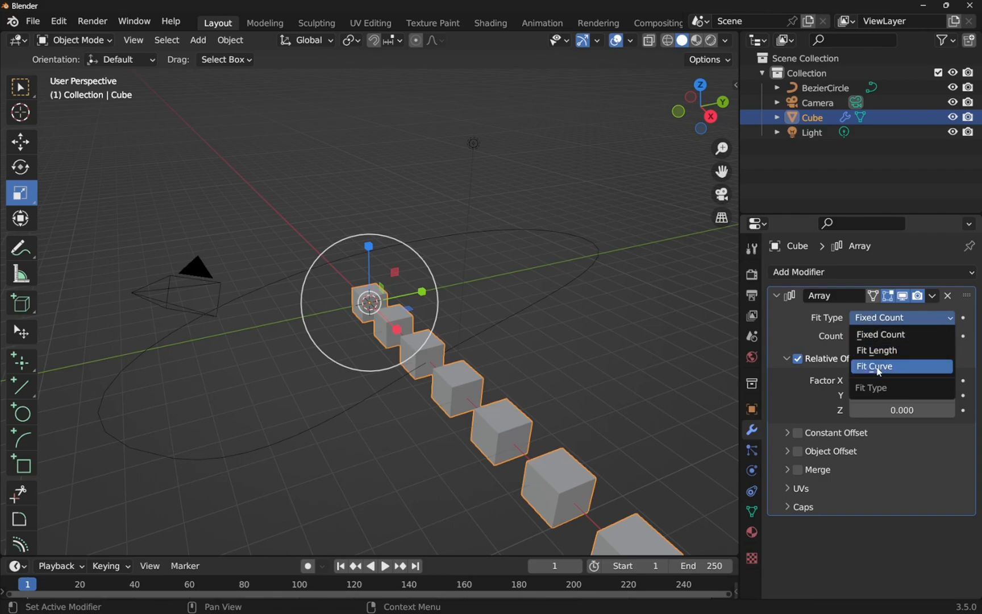
left_click(875, 366)
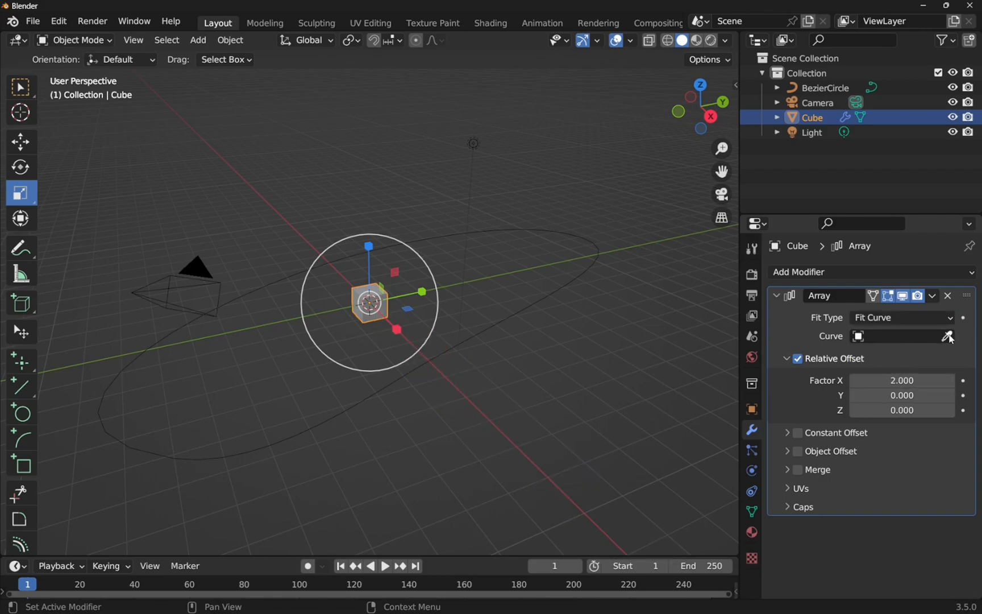
left_click(902, 335)
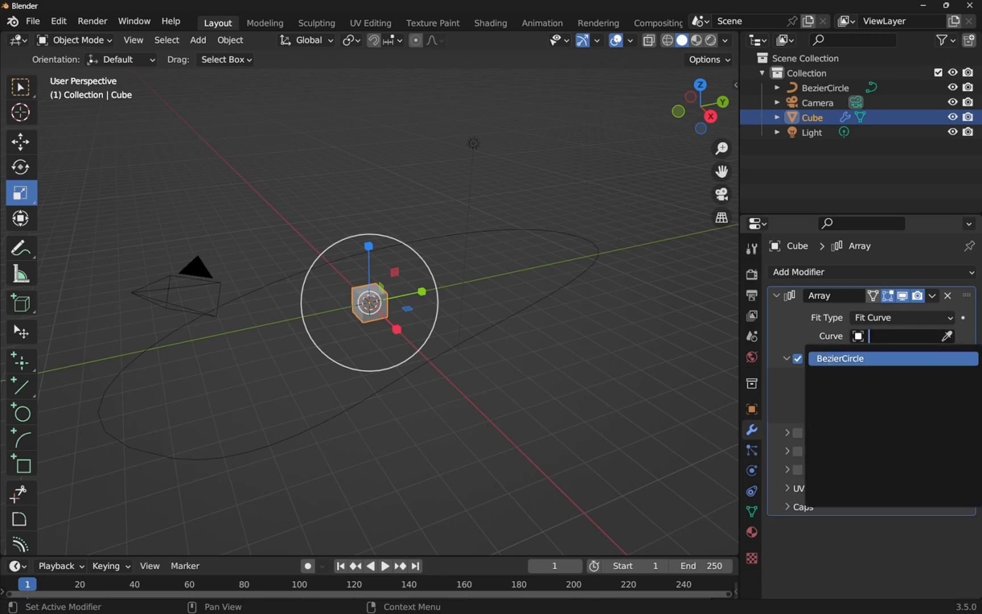
left_click(841, 358)
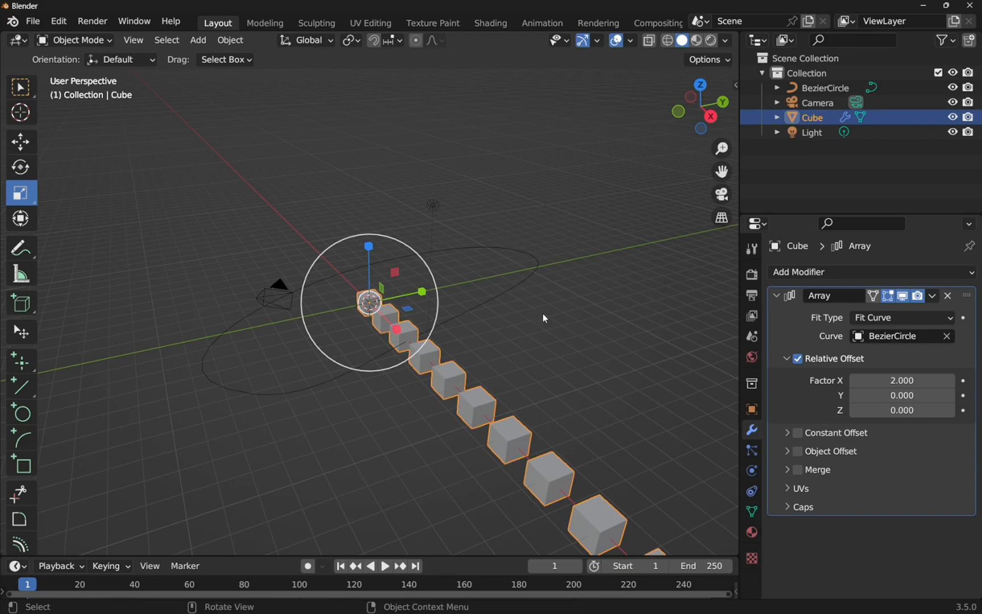
mouse_move(460, 255)
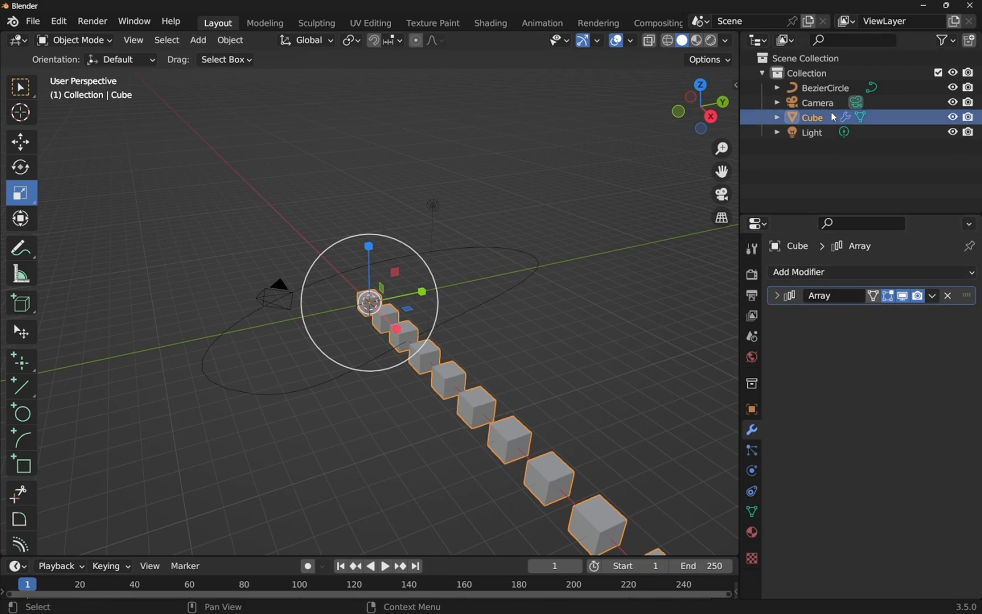
Add a Curve modifier to the cube with BezierCircle as Curve Object
left_click(809, 272)
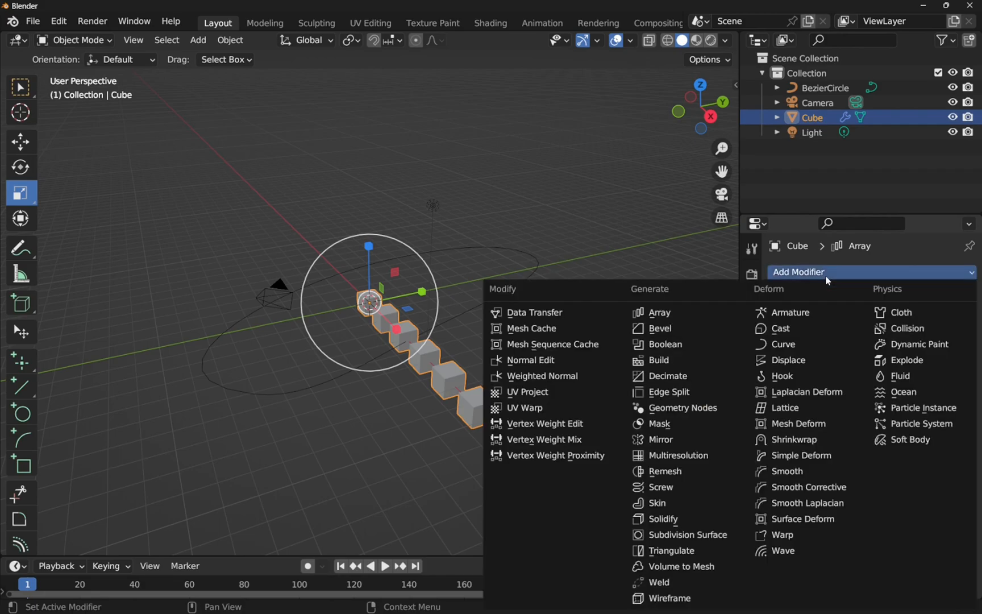
mouse_move(790, 311)
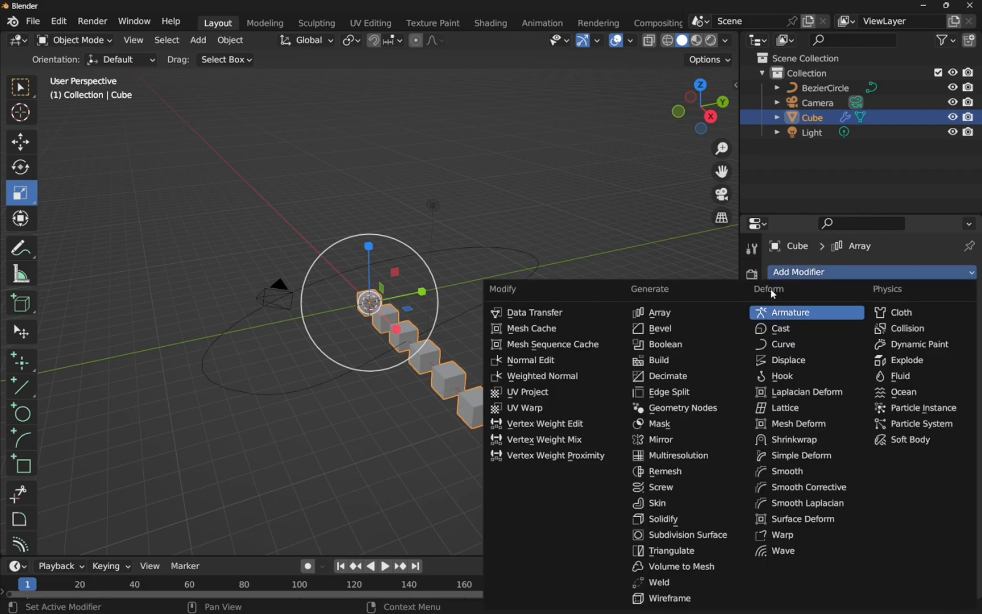
mouse_move(785, 345)
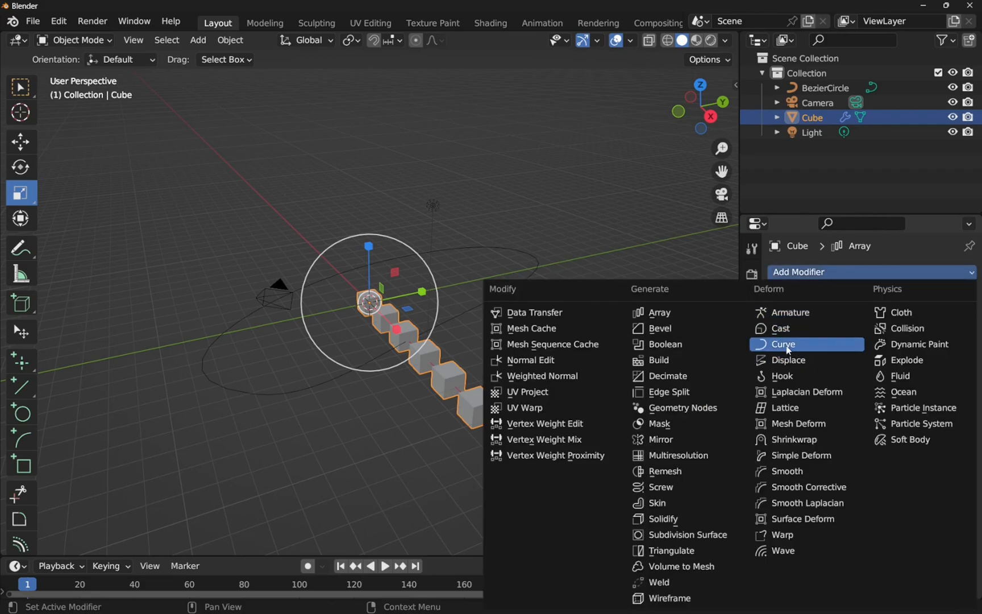
left_click(782, 345)
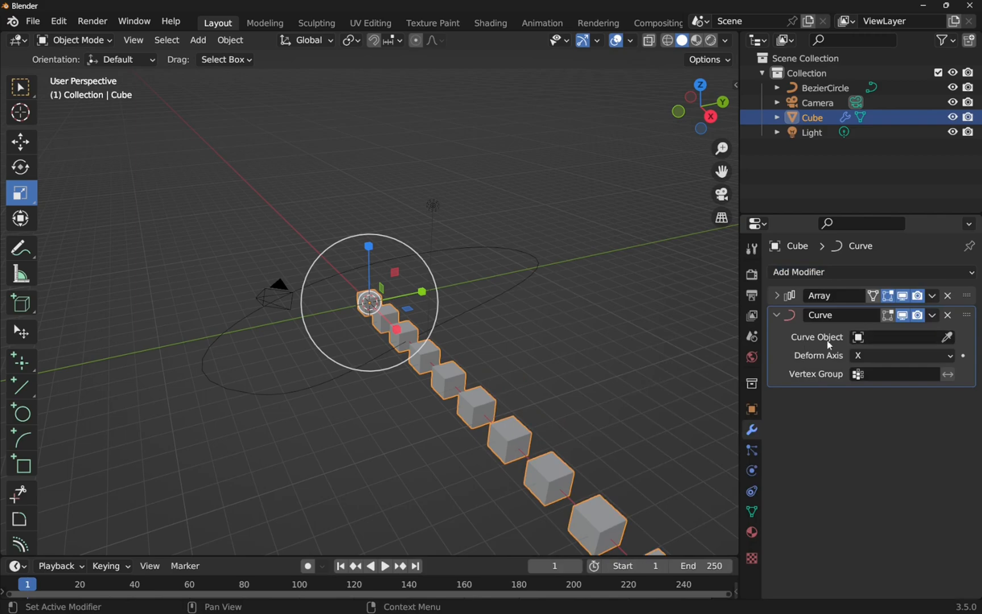
mouse_move(883, 355)
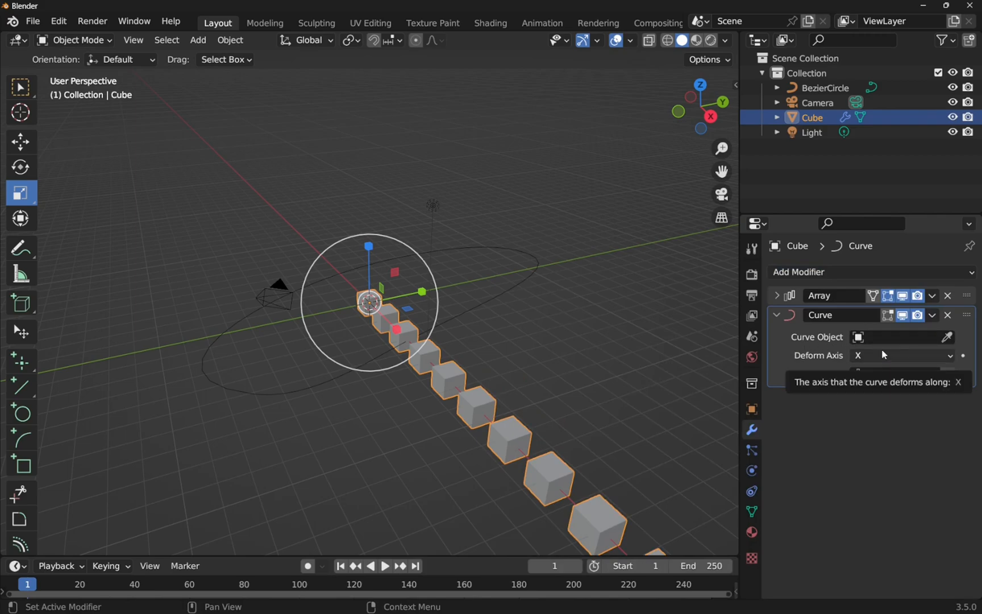
left_click(901, 337)
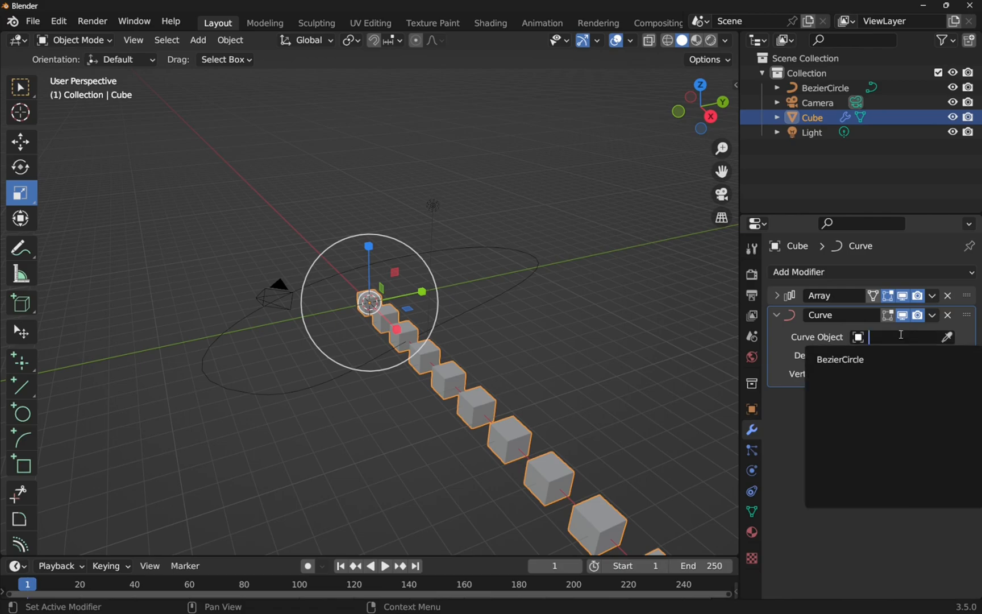
left_click(841, 359)
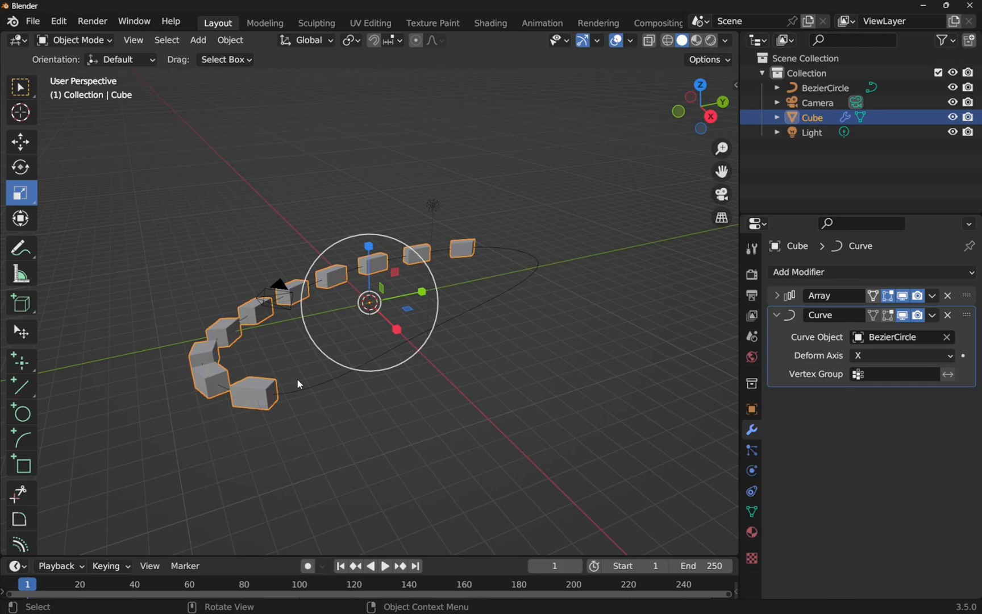
mouse_move(303, 385)
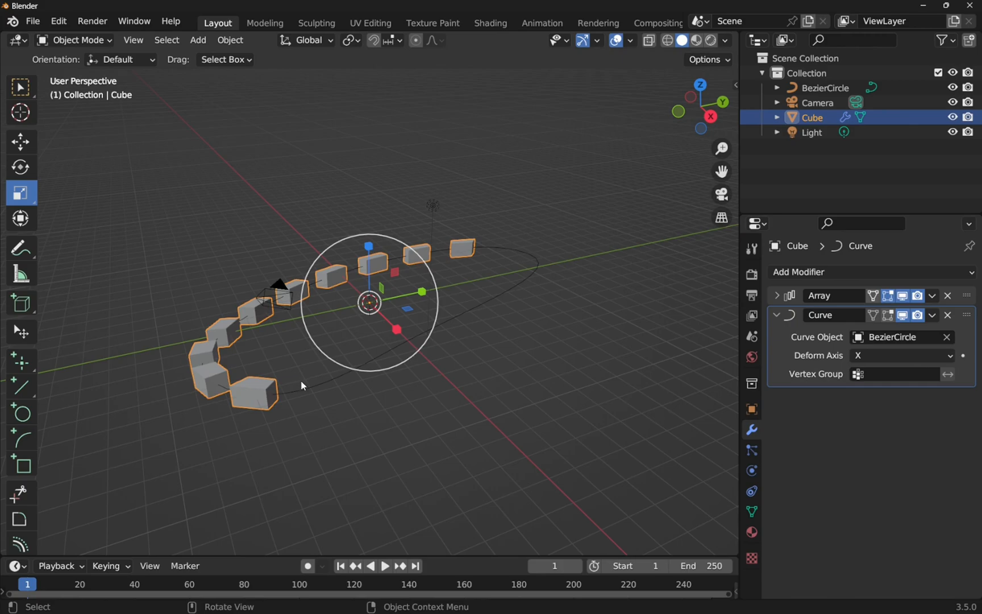
mouse_move(307, 380)
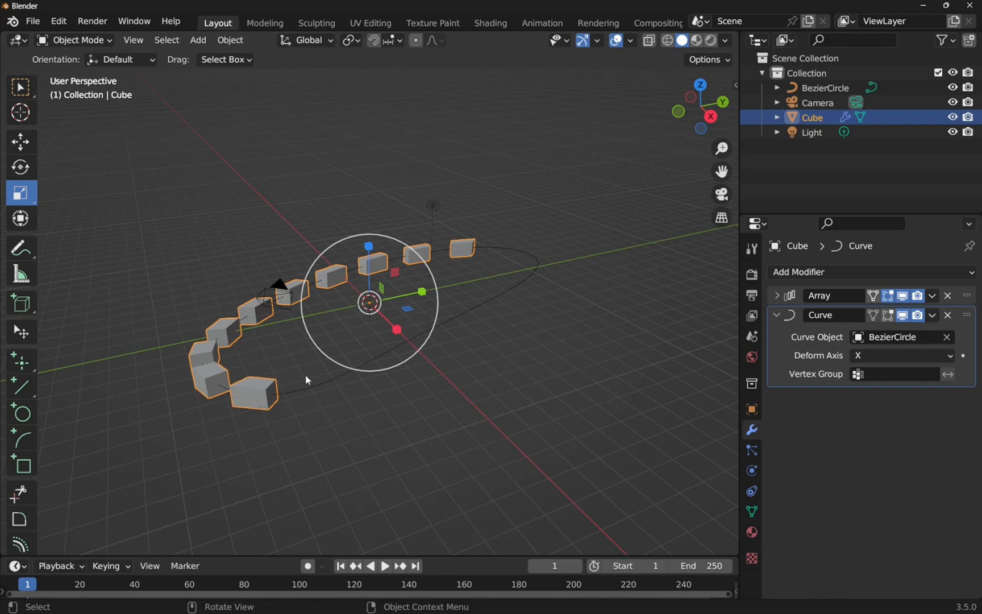
Apply Scale on the cube, then select BezierCircle and apply its scale
left_click(229, 40)
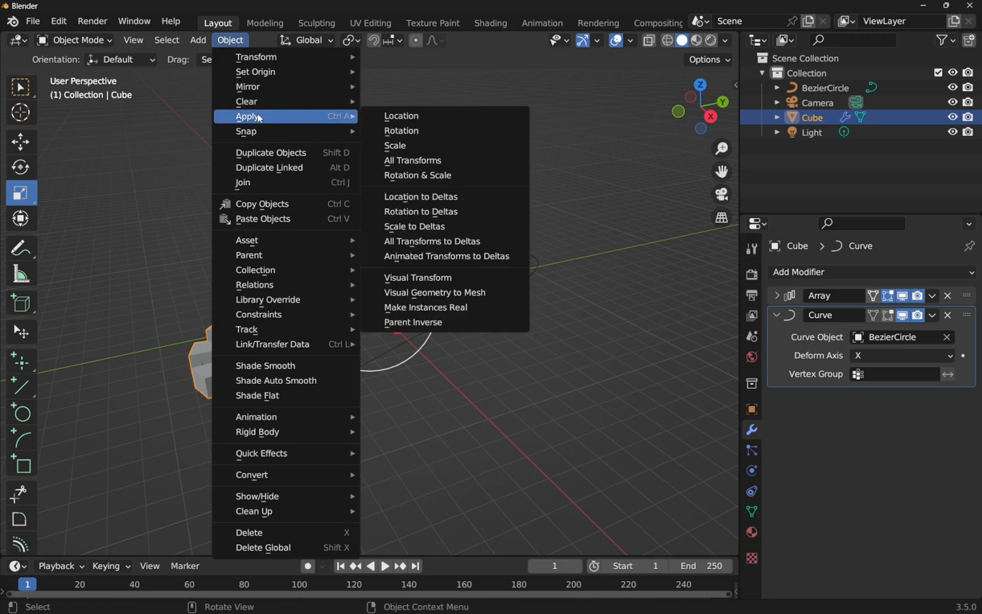
left_click(413, 161)
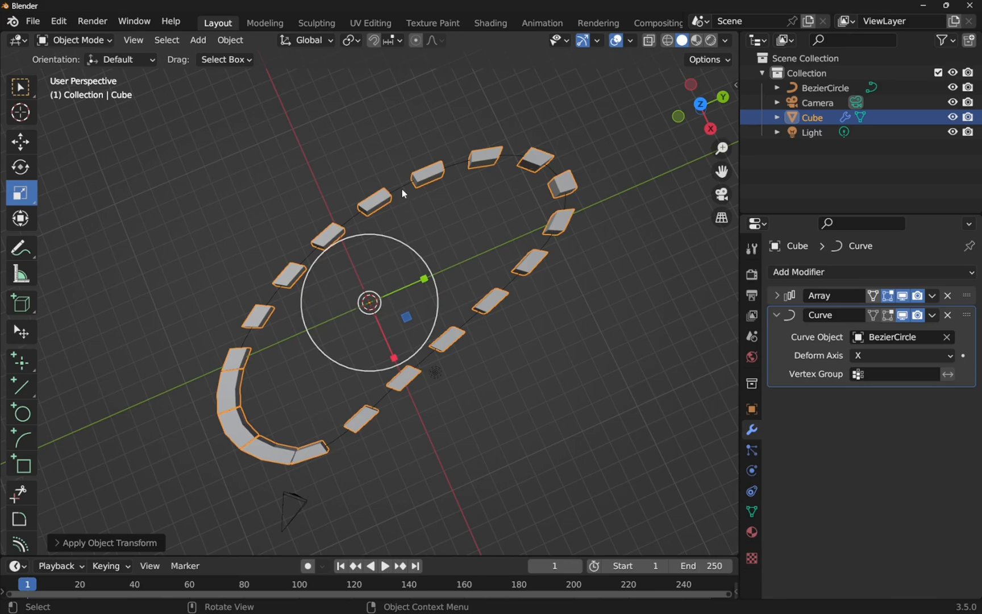
left_click(826, 87)
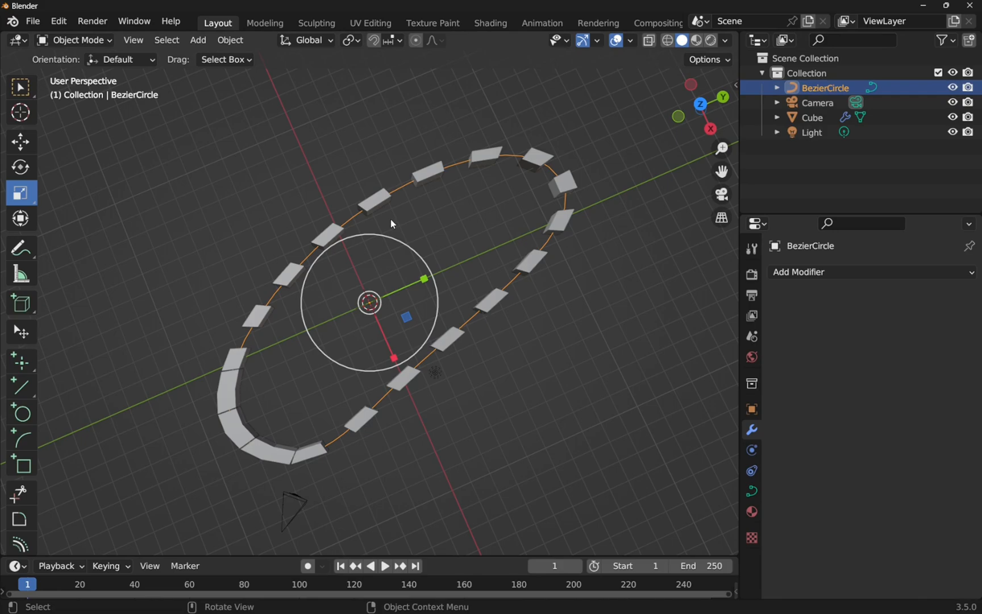
left_click(230, 39)
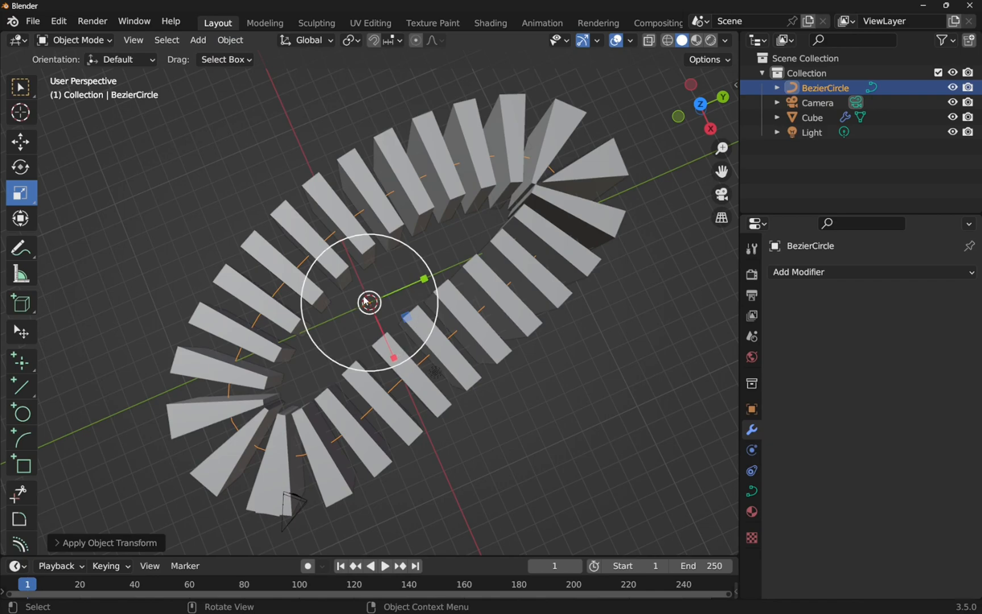
mouse_move(536, 291)
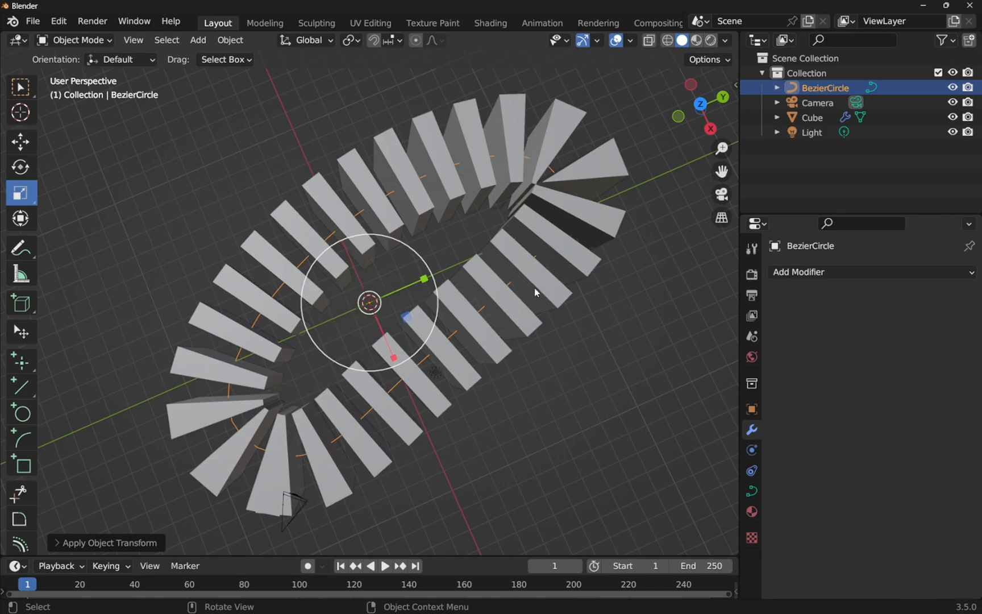
mouse_move(407, 343)
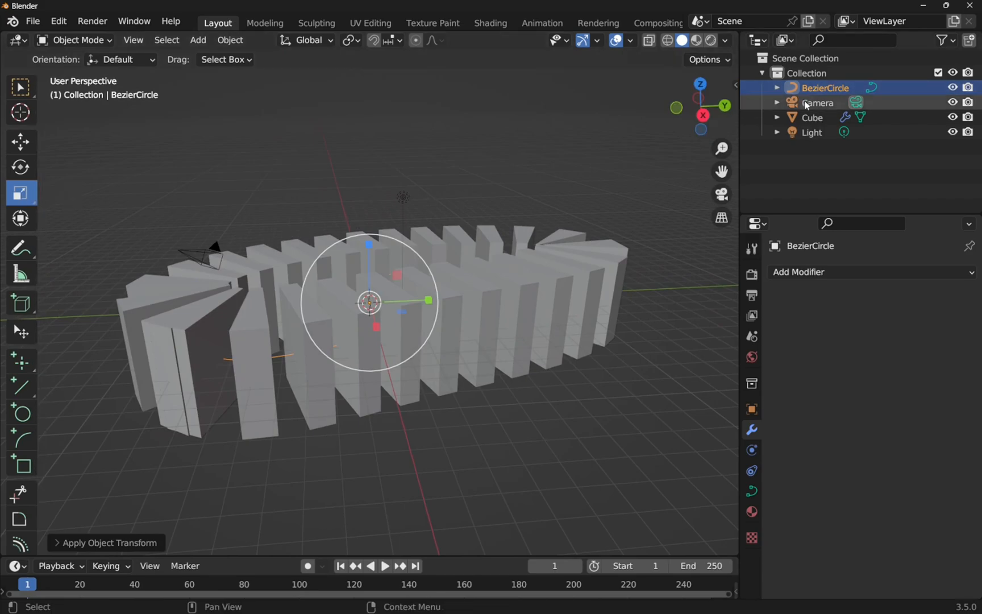
Select the cube, scale it down and apply its scale again
left_click(811, 117)
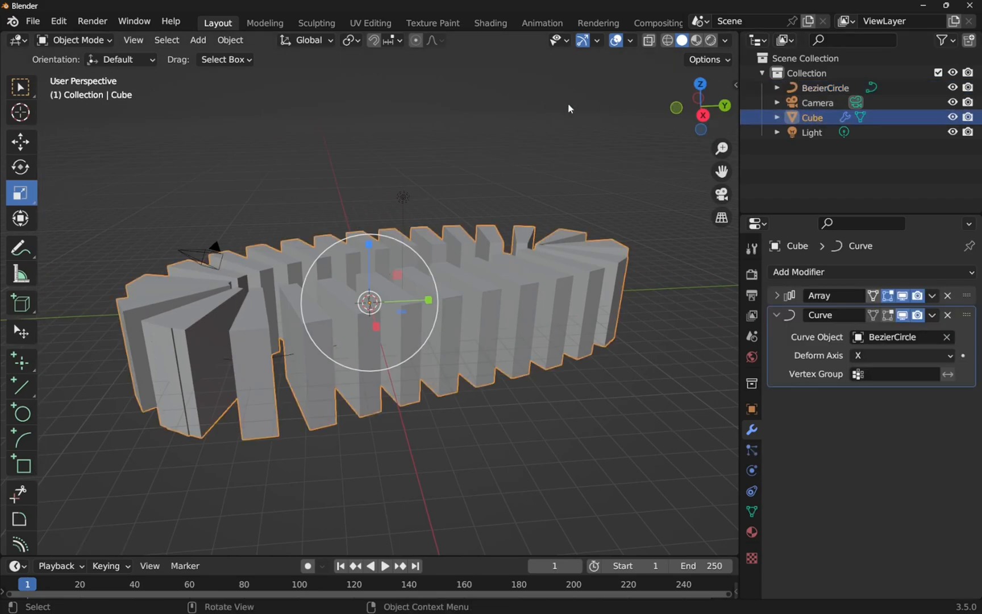
mouse_move(20, 193)
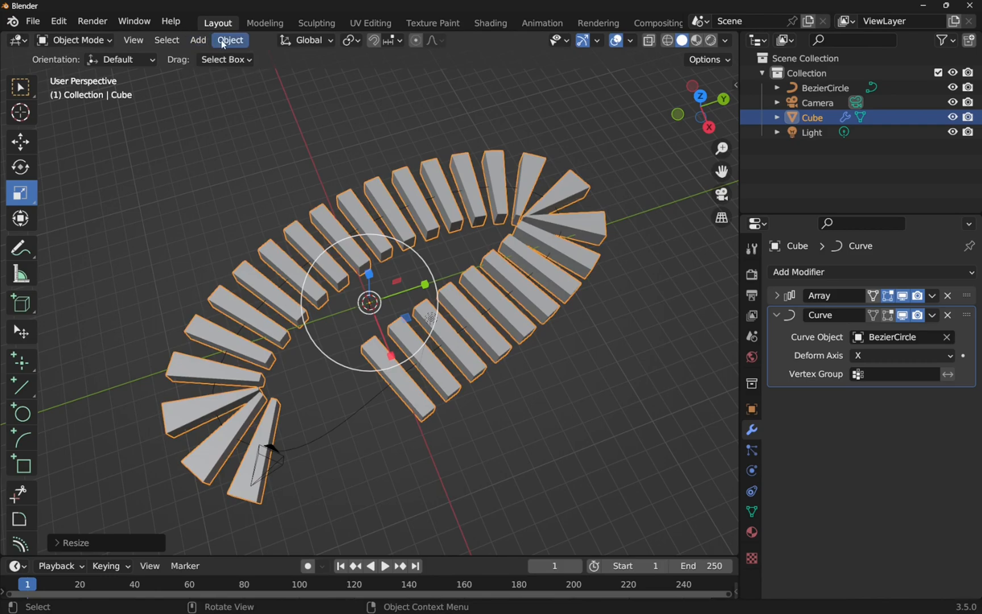
left_click(229, 39)
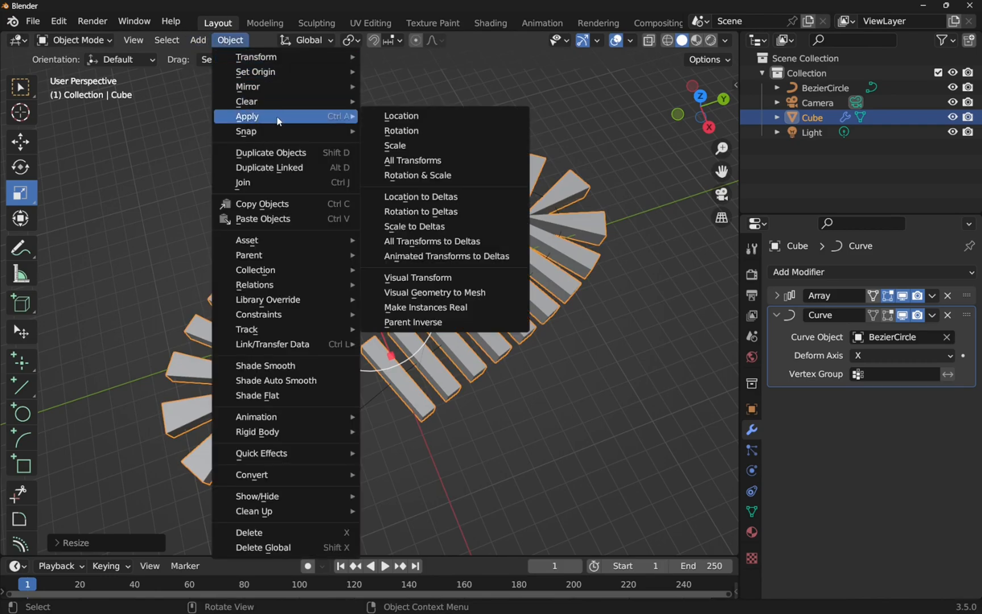
left_click(412, 161)
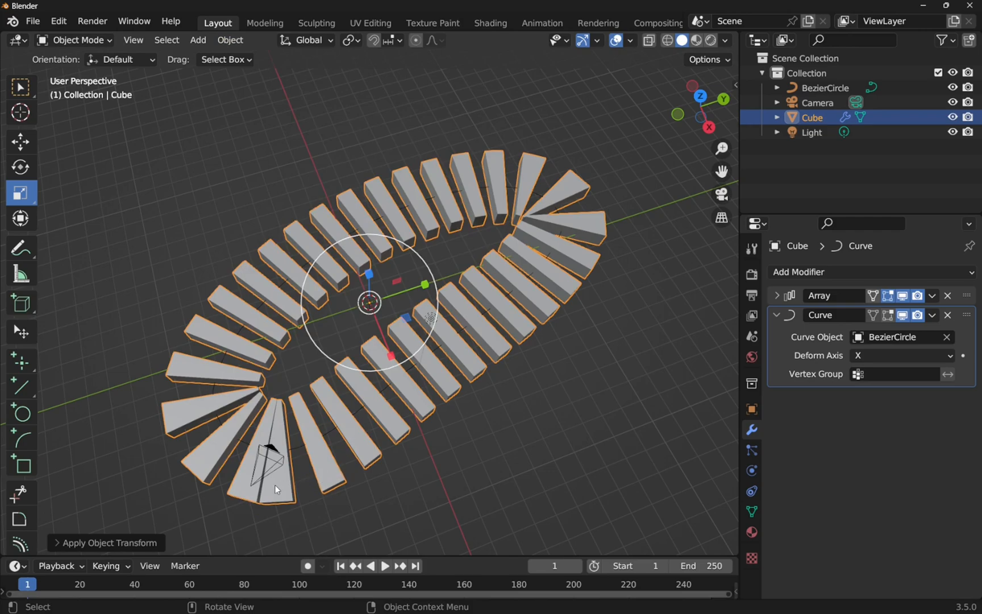
mouse_move(407, 281)
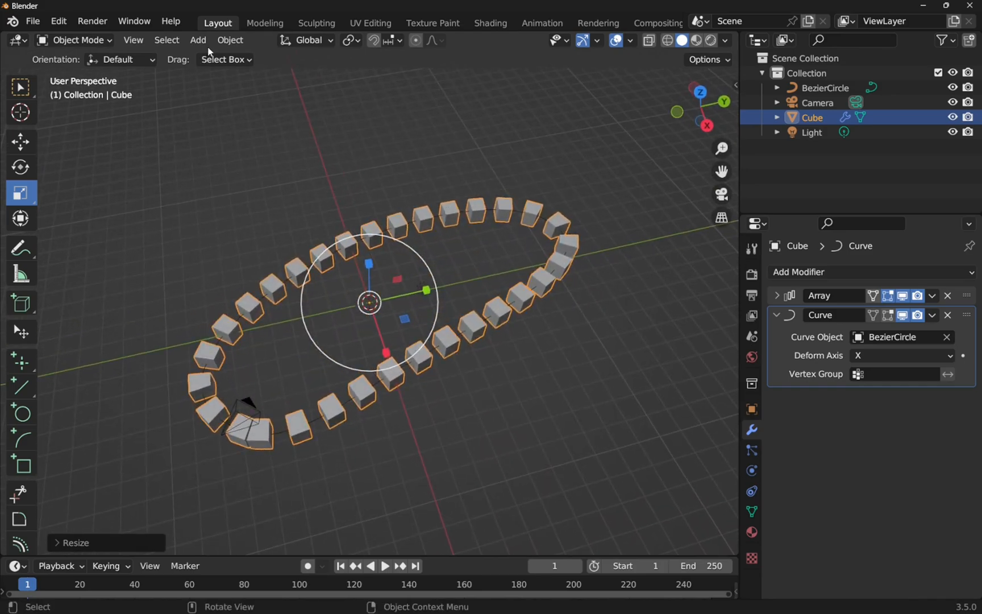
Shrink the cube further with S, apply its scale, then select BezierCircle in the Outliner
left_click(230, 40)
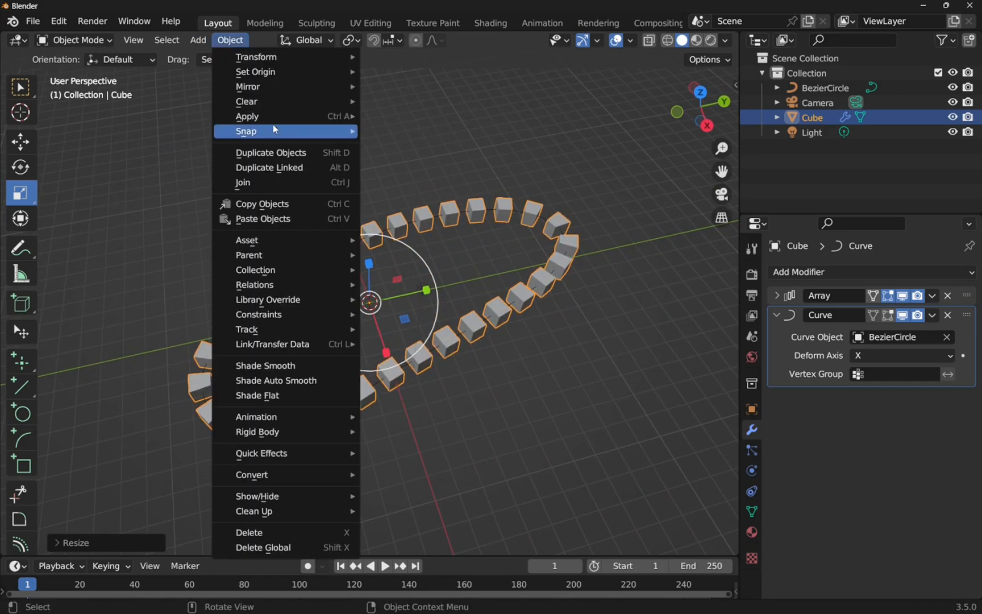
left_click(259, 116)
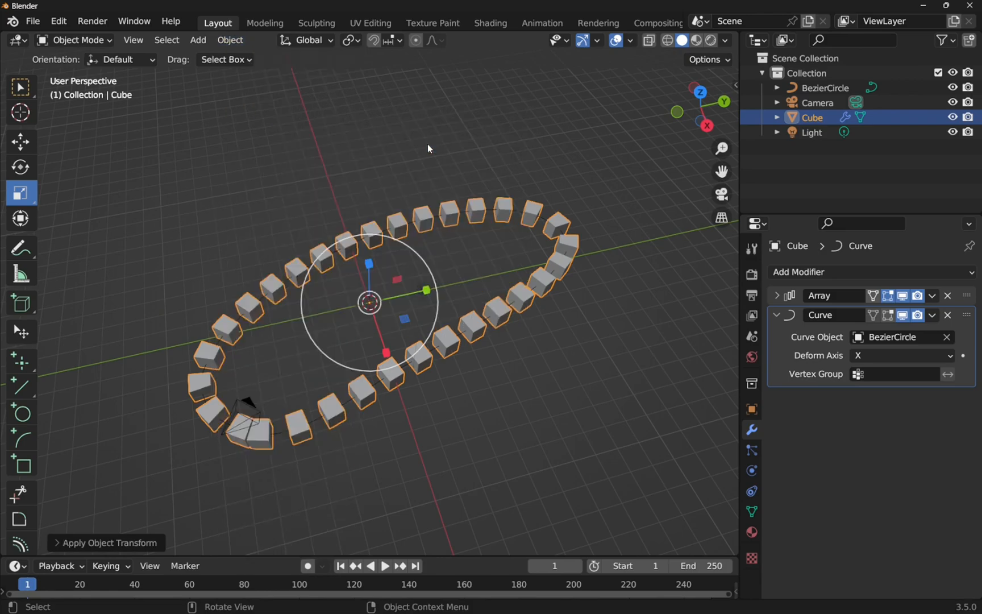
mouse_move(511, 274)
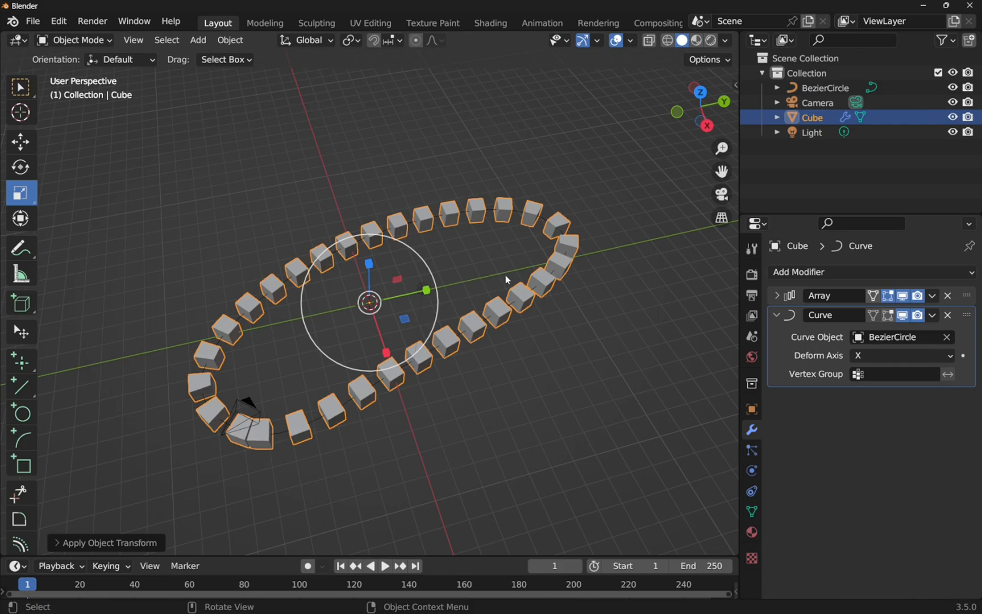
mouse_move(407, 305)
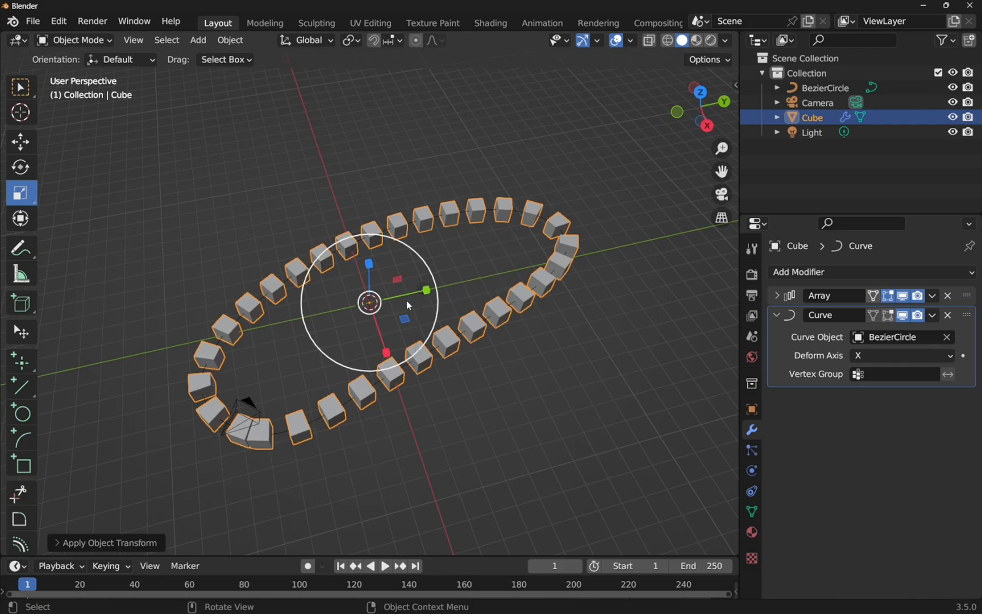
key("s")
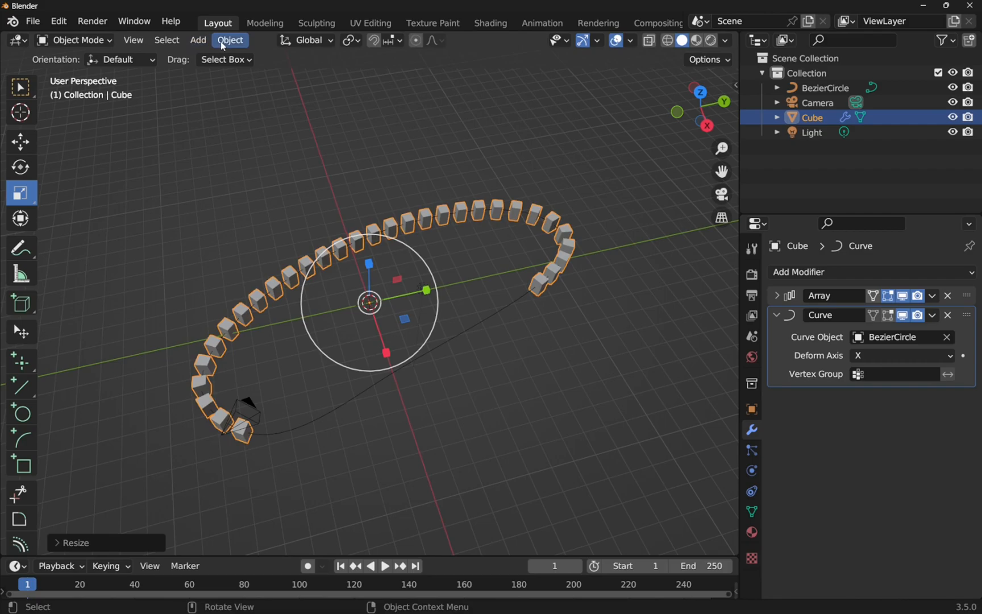
left_click(230, 40)
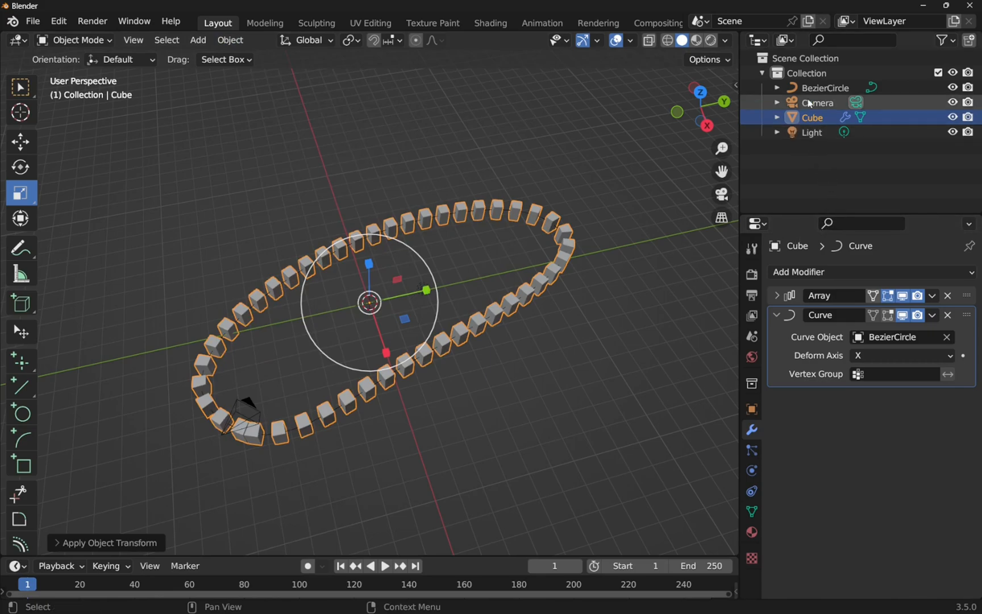
left_click(825, 87)
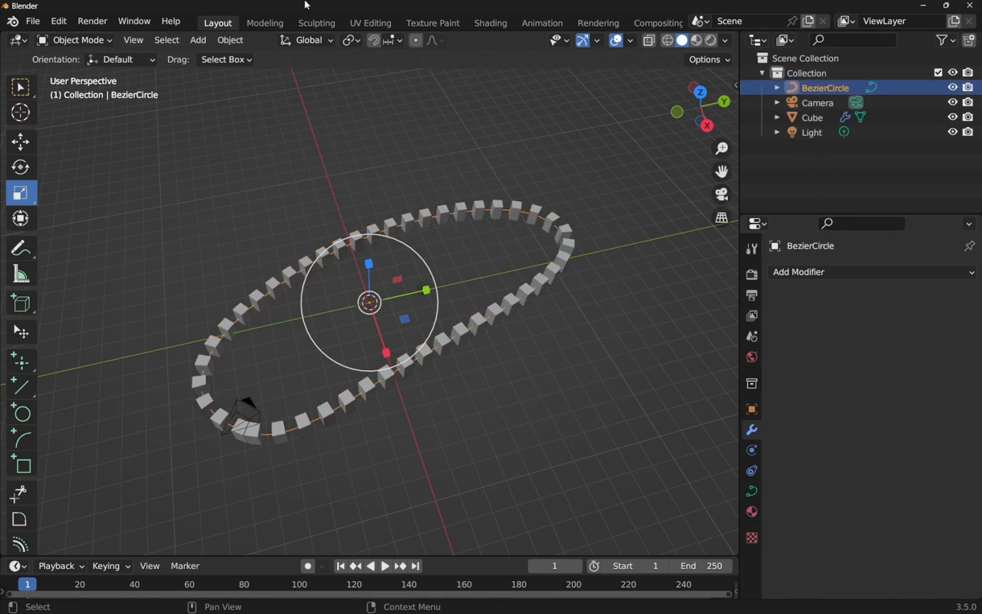
In Edit Mode, drag a Bezier control point outward, stretching the circle into a teardrop
left_click(75, 40)
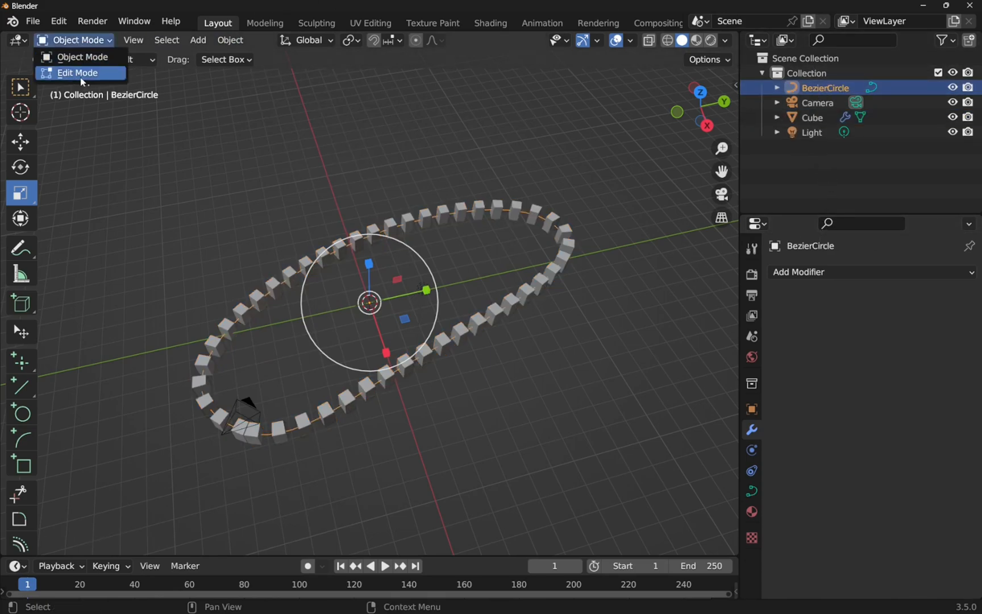
left_click(77, 73)
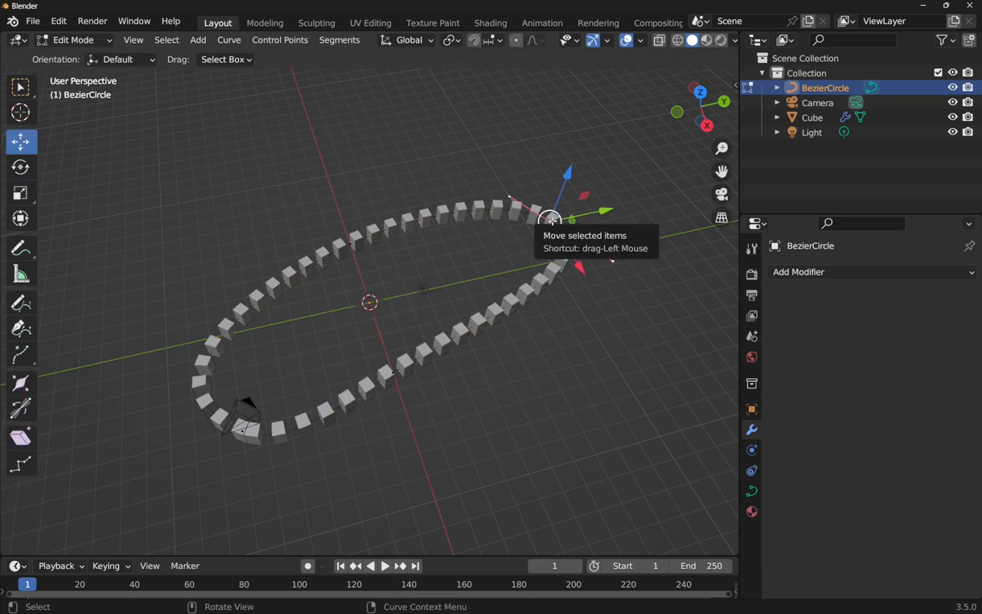
left_click_drag(552, 220, 667, 191)
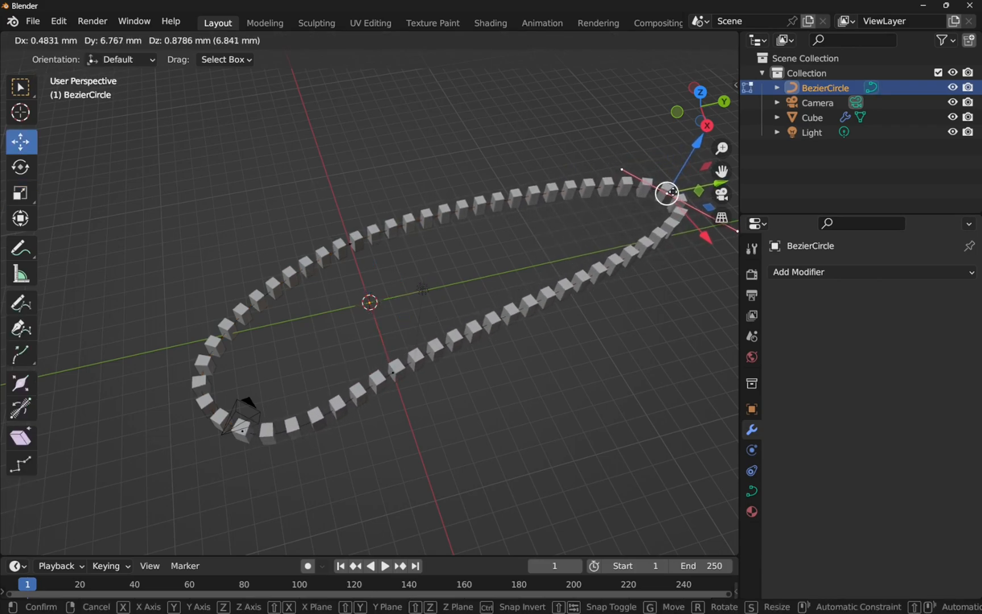
left_click_drag(667, 192, 78, 411)
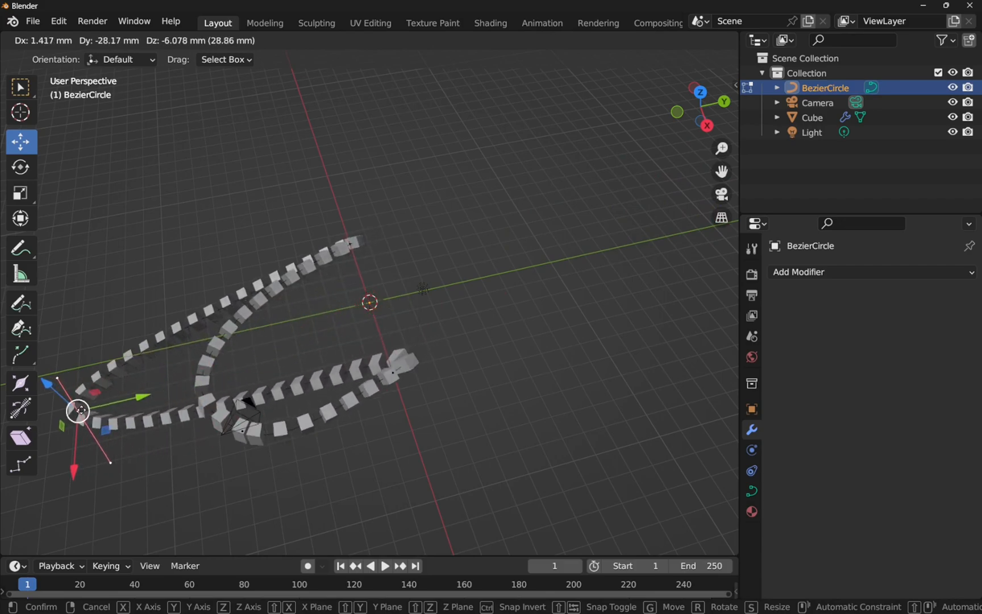
left_click_drag(79, 411, 411, 250)
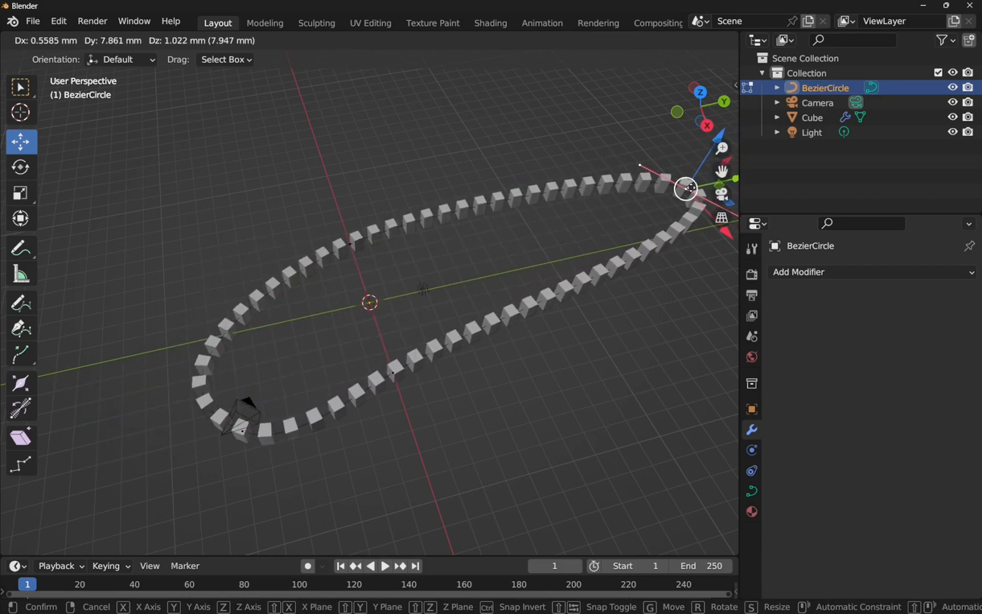
left_click_drag(686, 188, 488, 266)
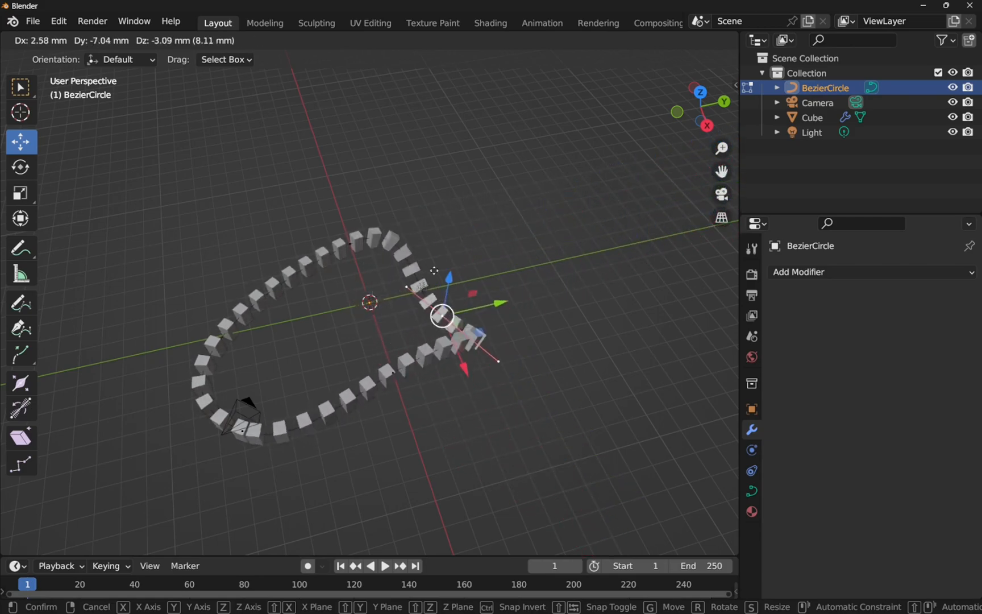
left_click_drag(441, 317, 686, 182)
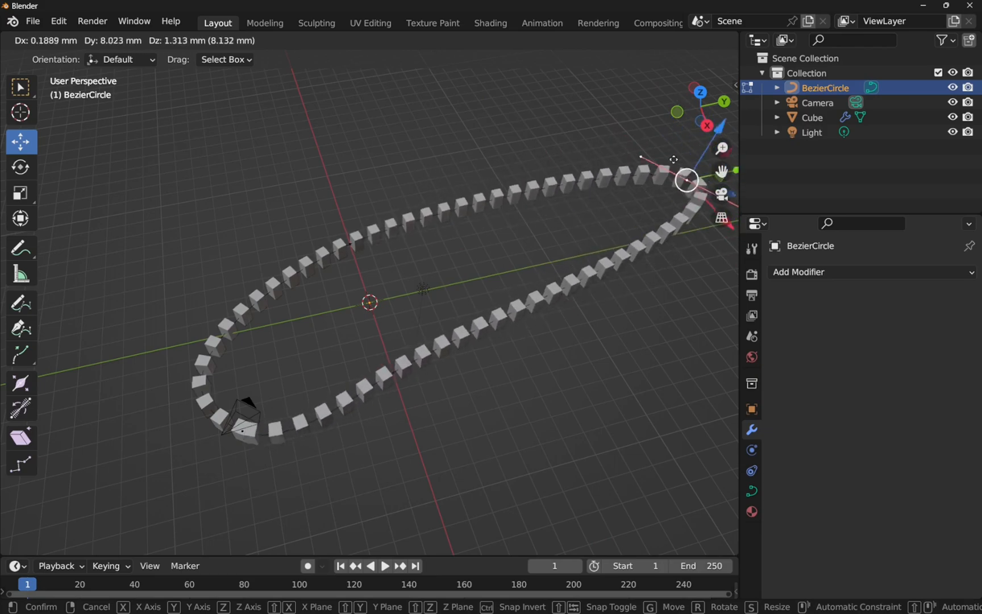
left_click_drag(686, 179, 71, 186)
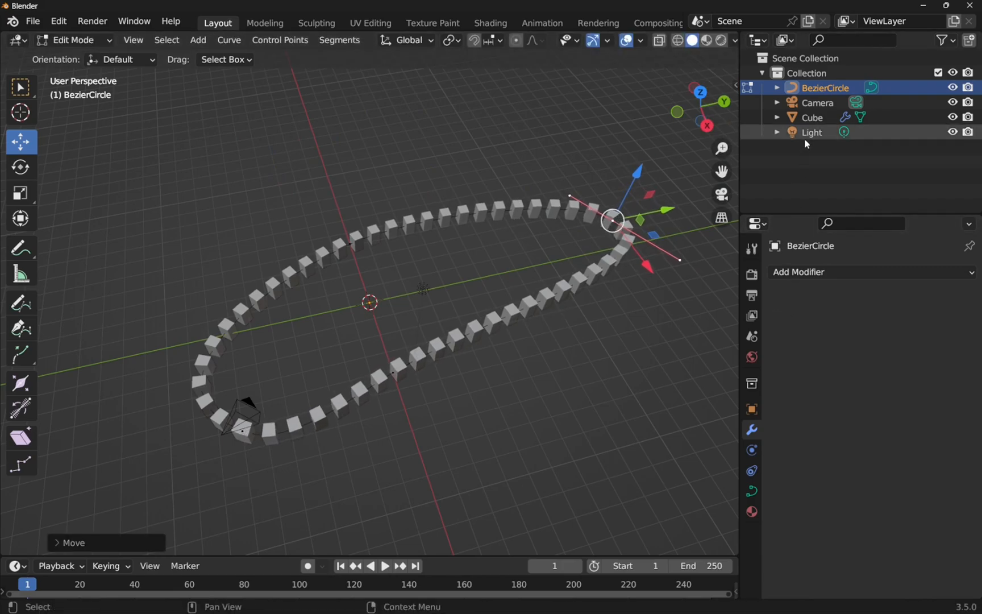
Return to Object Mode with the cubes following the deformed curve
left_click(119, 59)
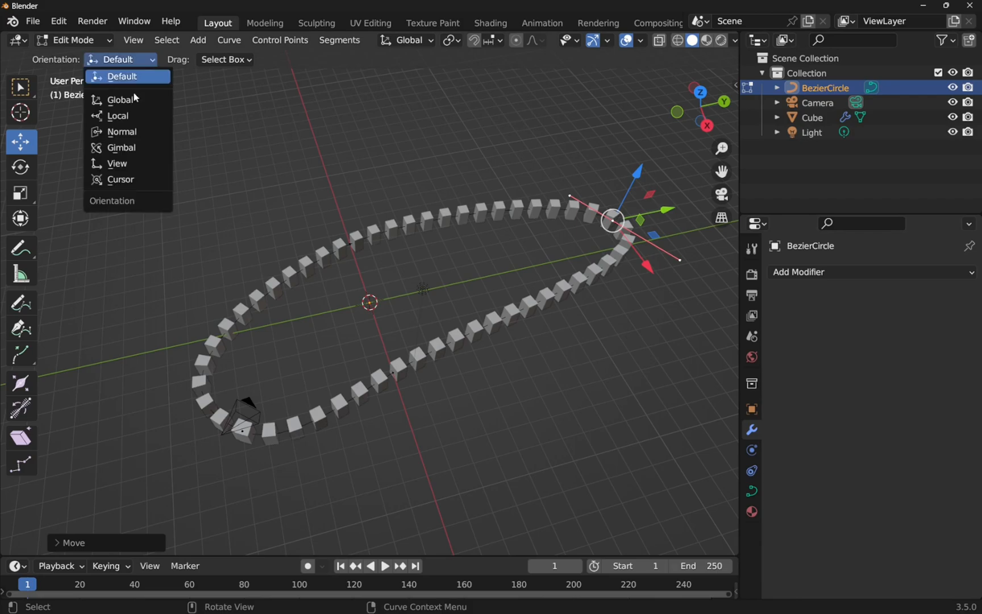
left_click(71, 39)
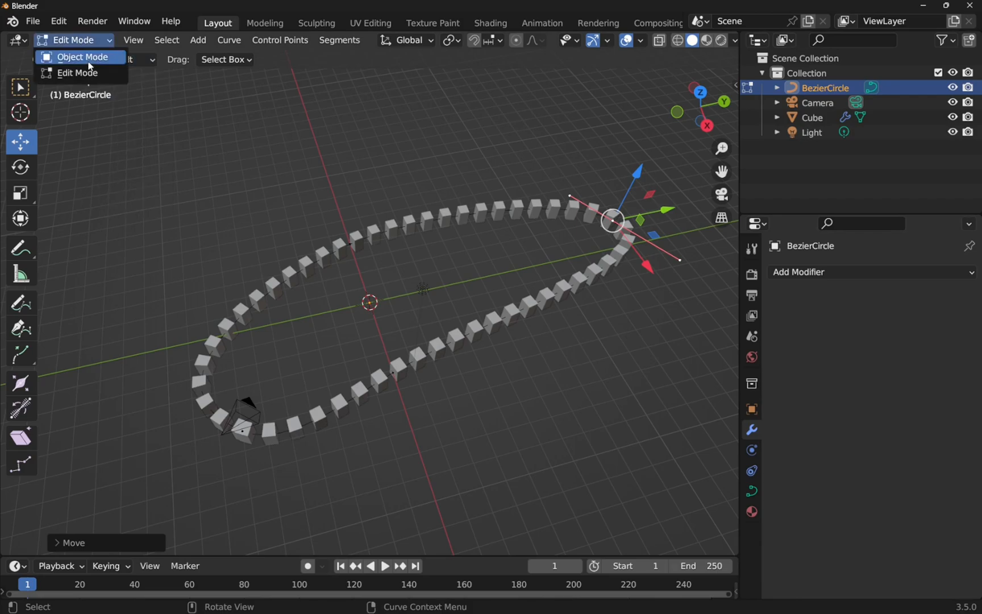
left_click(82, 57)
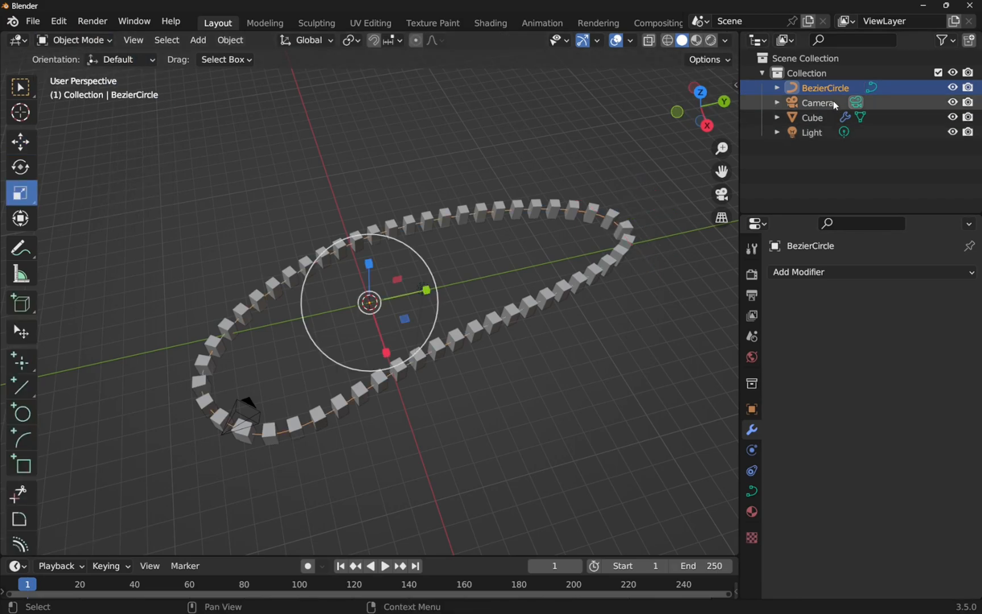
Delete the arrayed Cube object from the Outliner, leaving only the curve, camera and light
right_click(811, 117)
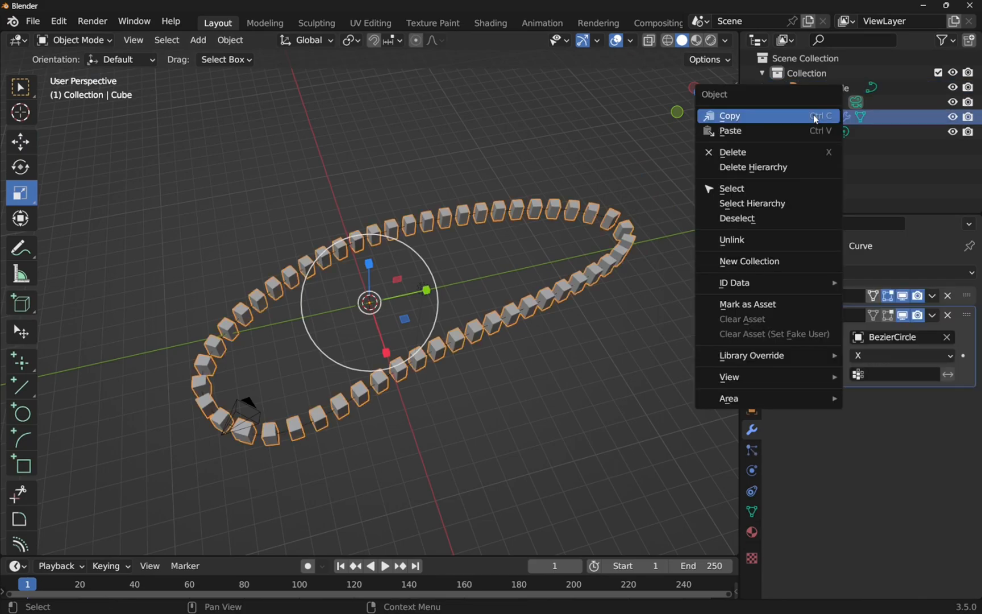
left_click(733, 151)
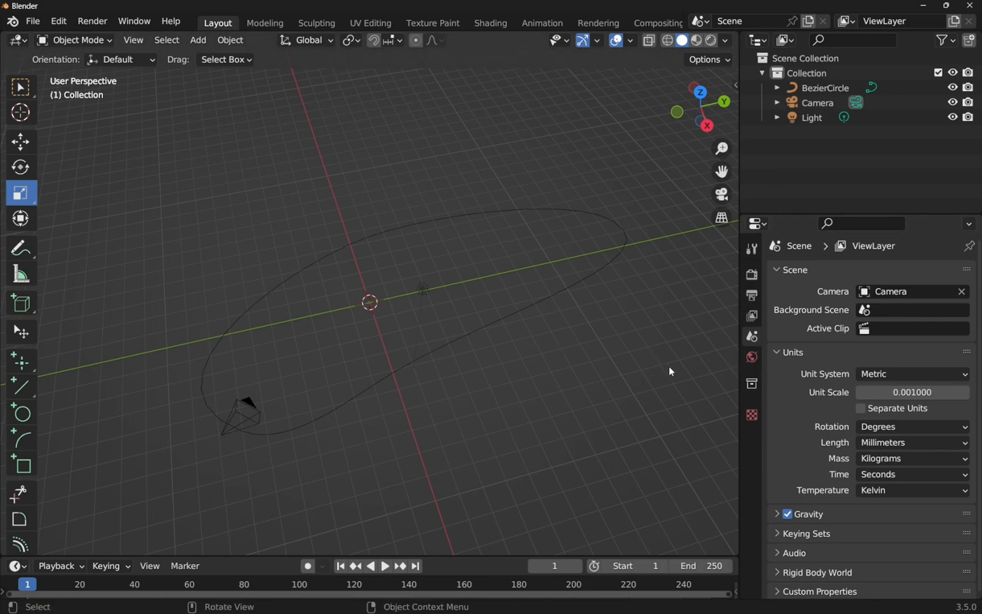
mouse_move(127, 245)
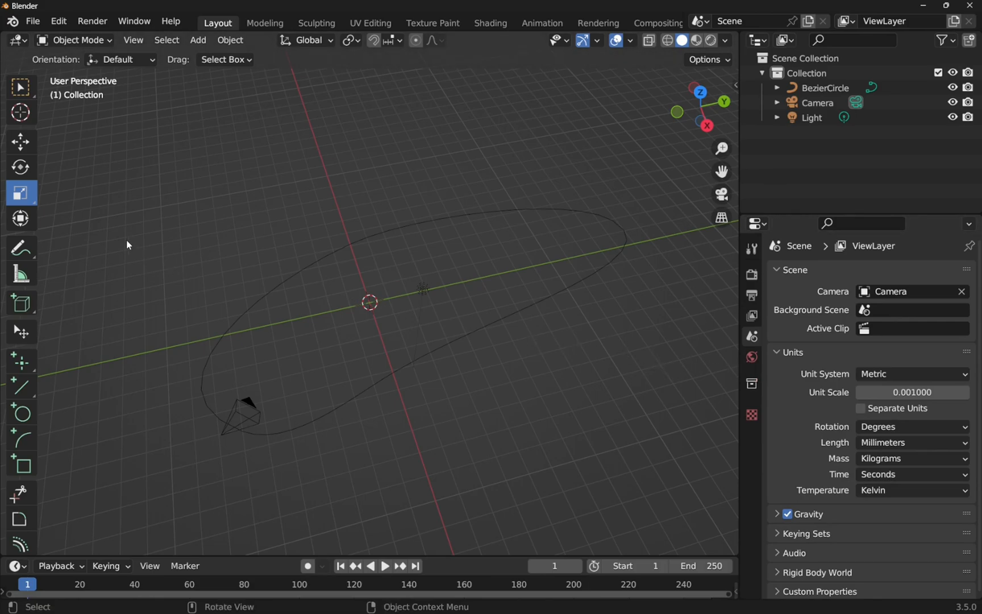
Add a new cube at the origin and scale it down to about 0.616
left_click(198, 40)
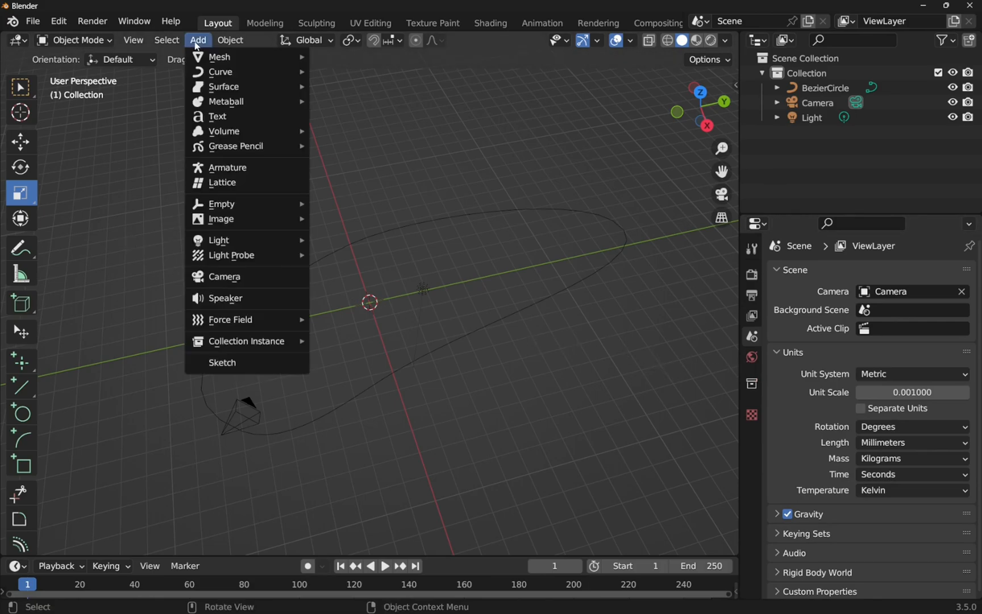
left_click(220, 57)
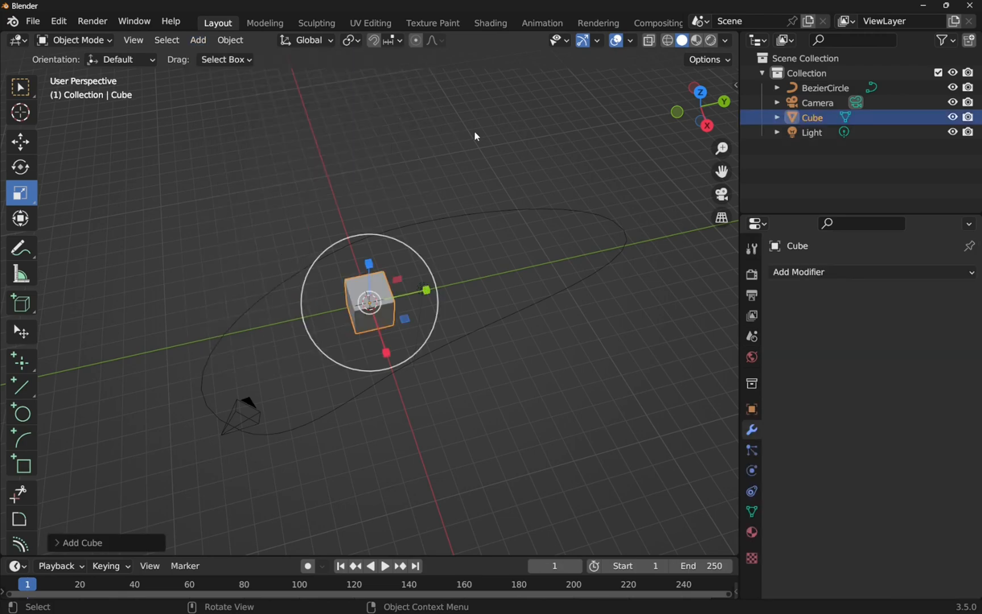
mouse_move(738, 83)
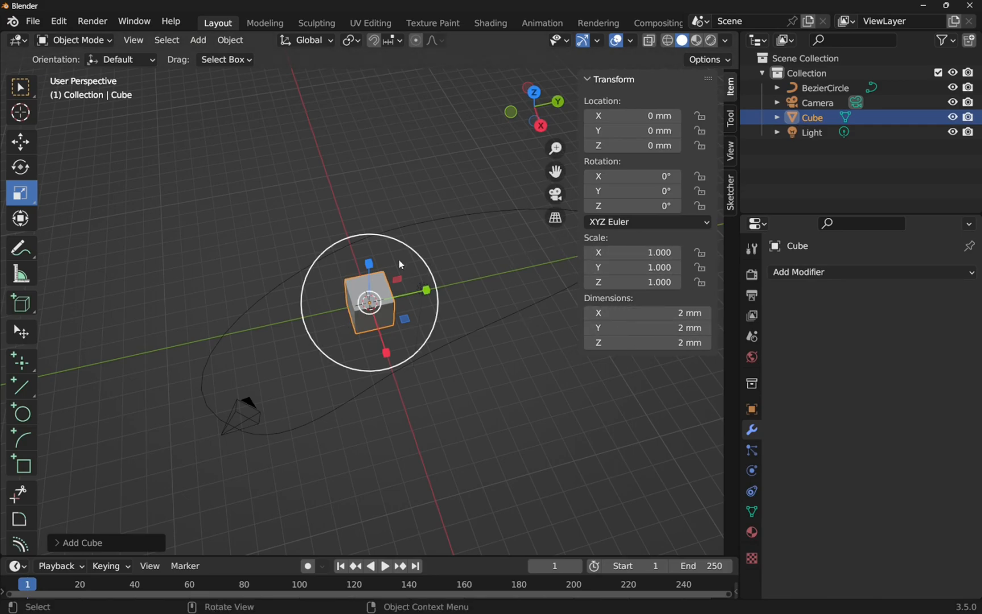
key("s")
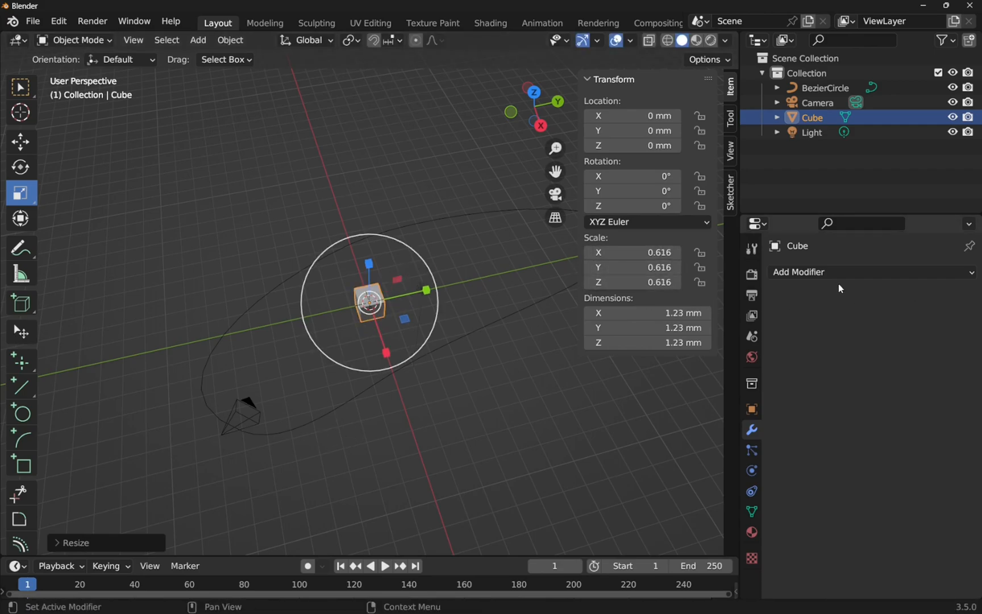
Add an Array modifier to the cube with Fit Type set to Fit Curve
left_click(800, 272)
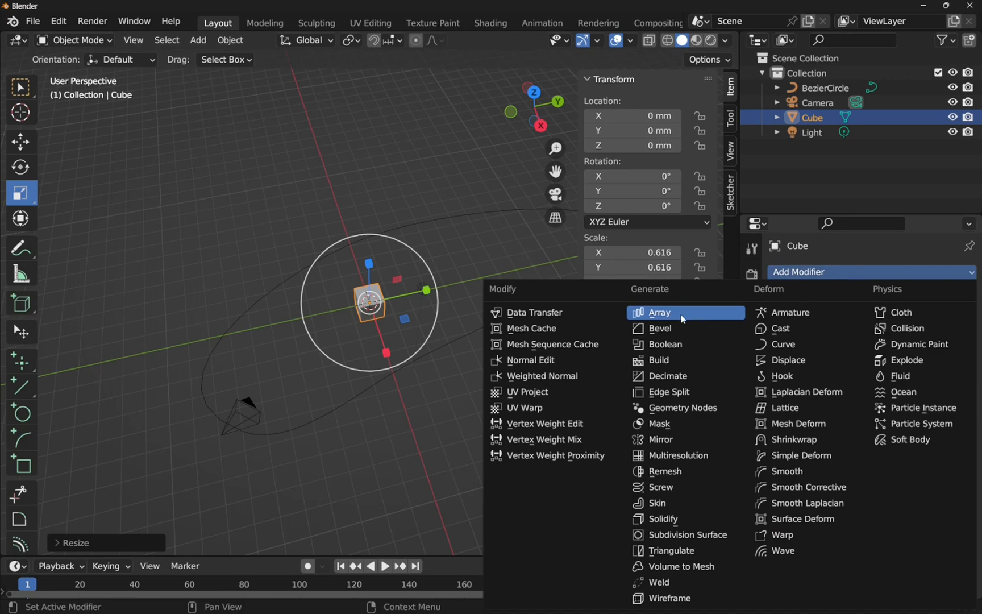
left_click(660, 311)
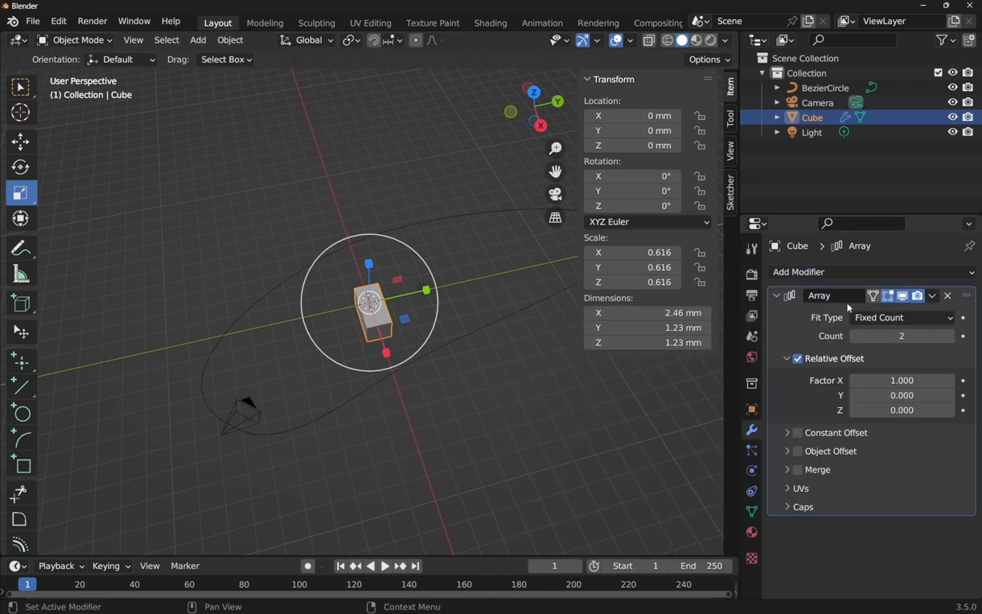
left_click(900, 317)
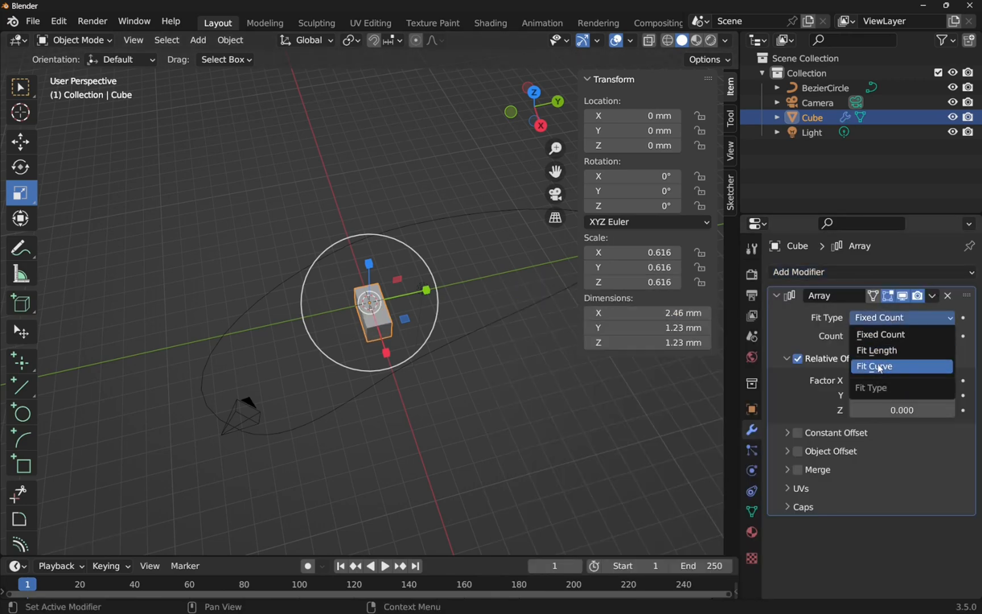
left_click(877, 366)
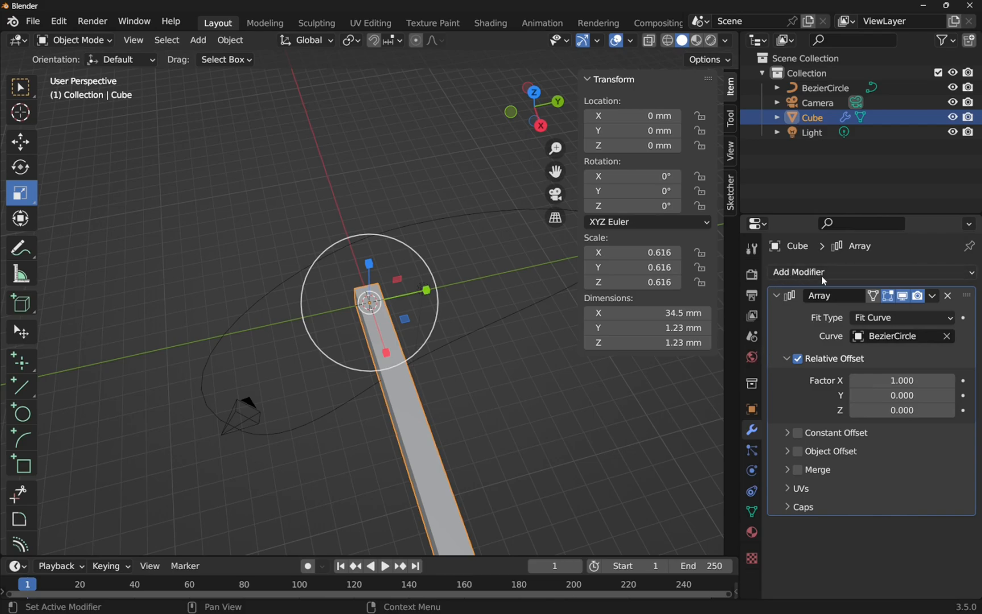
Add a Curve modifier and collapse the Array modifier's panel
left_click(801, 272)
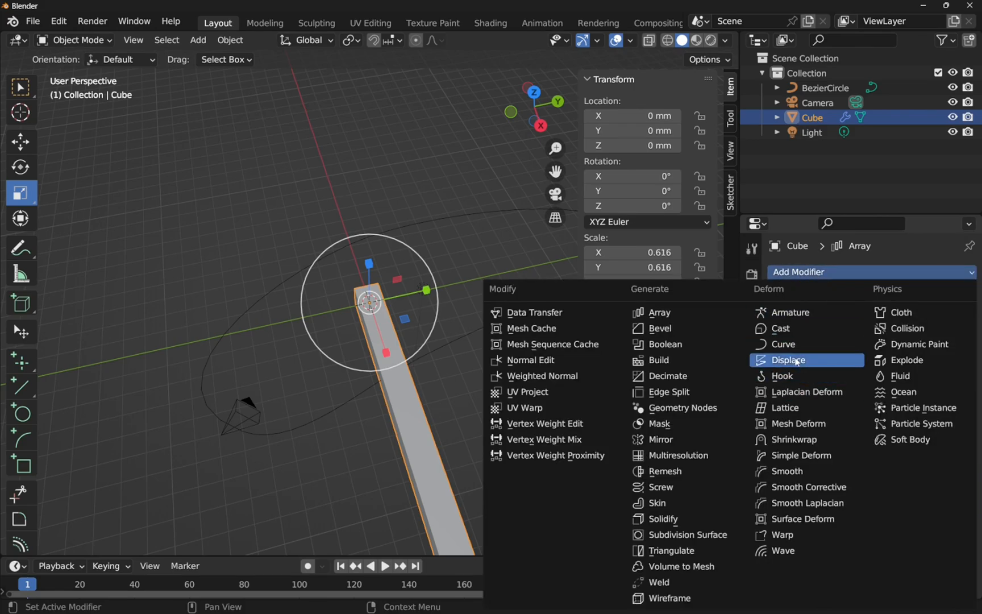
left_click(783, 344)
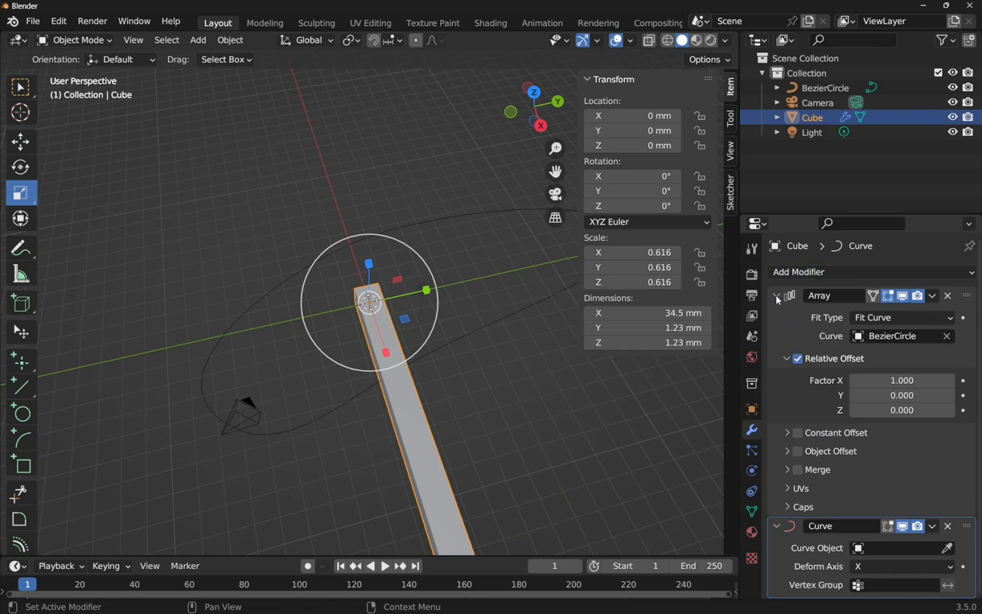
left_click(778, 295)
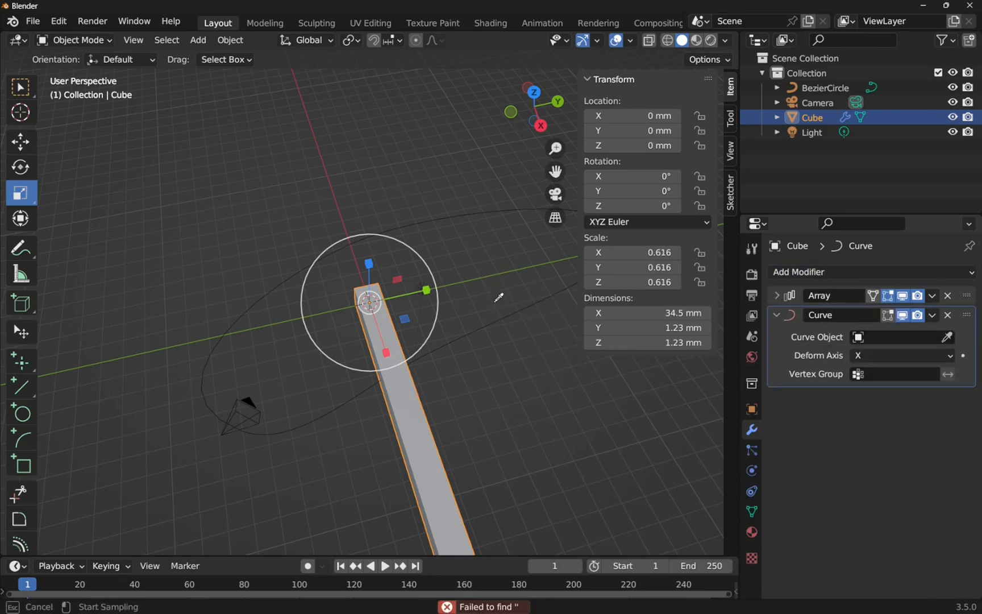
Set the Curve modifier's object to BezierCircle and the cube's Scale X and Y to 0.5
left_click(896, 336)
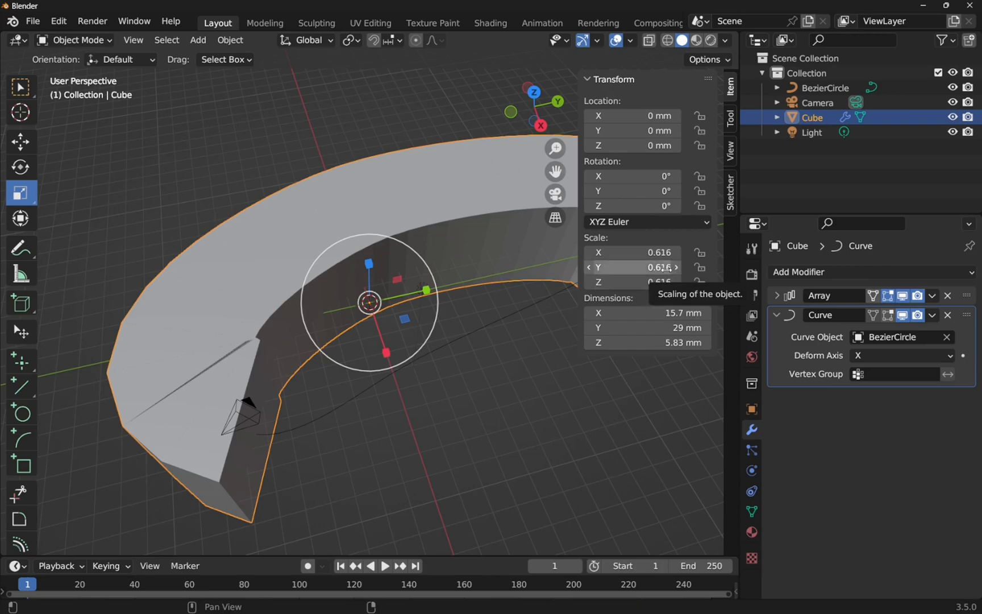
mouse_move(456, 297)
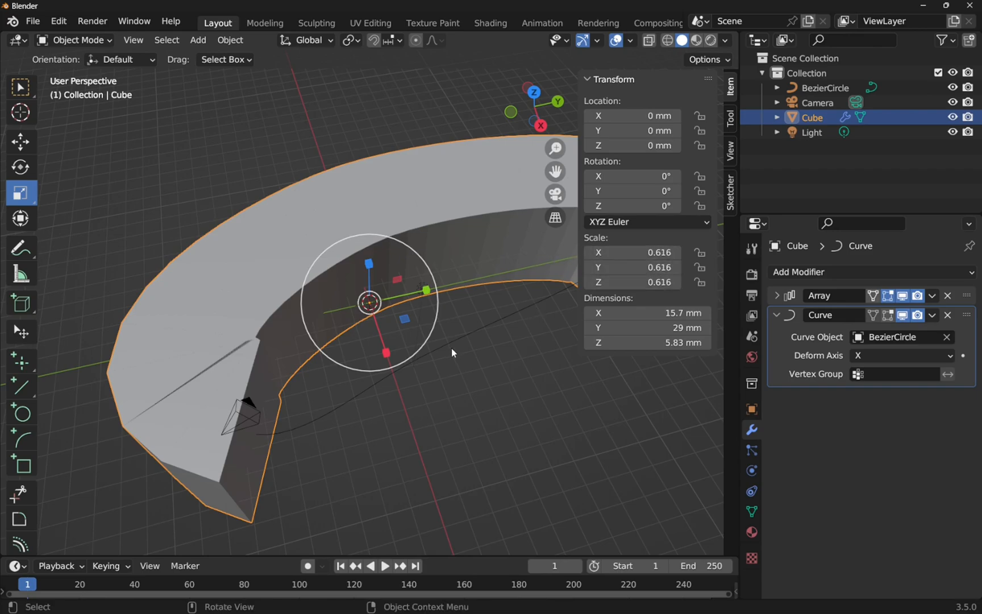
double_click(633, 252)
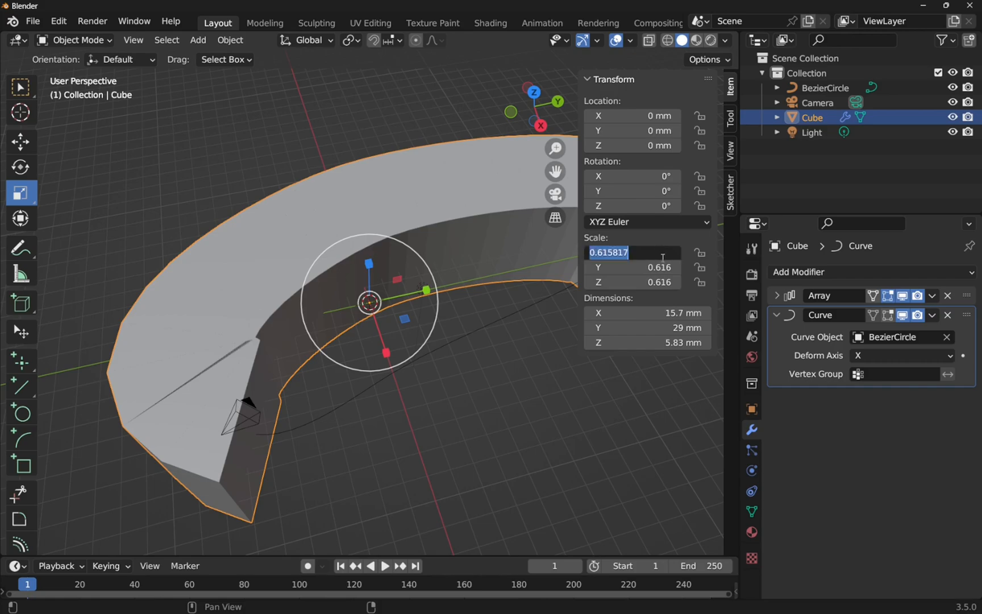
type("0.")
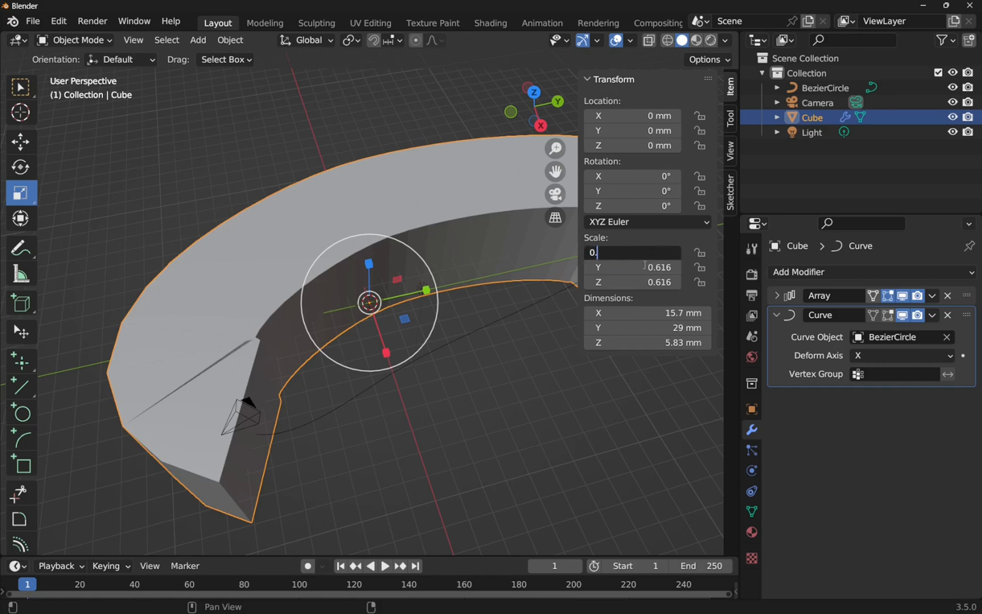
type("0.500")
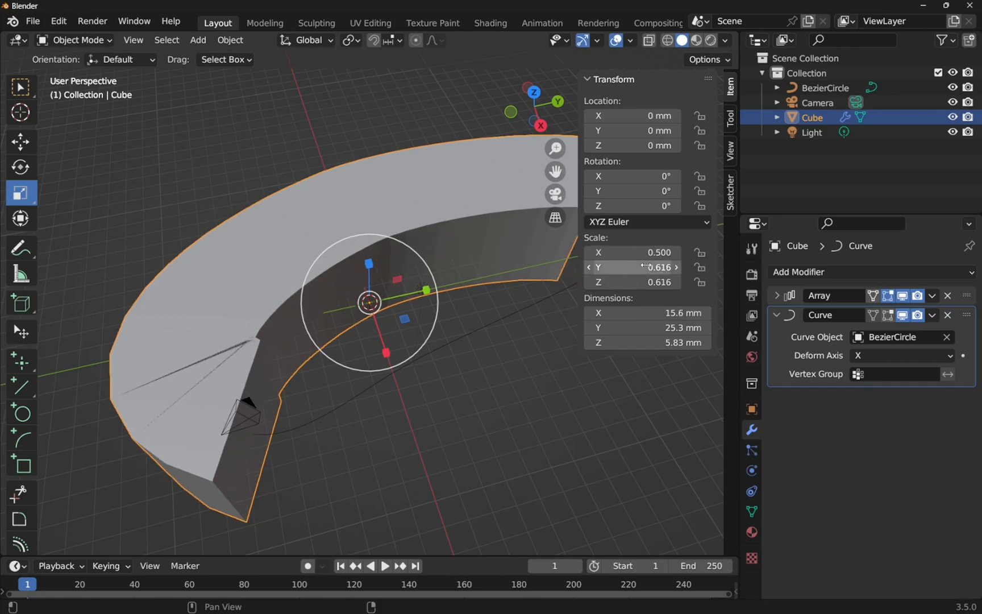
mouse_move(633, 267)
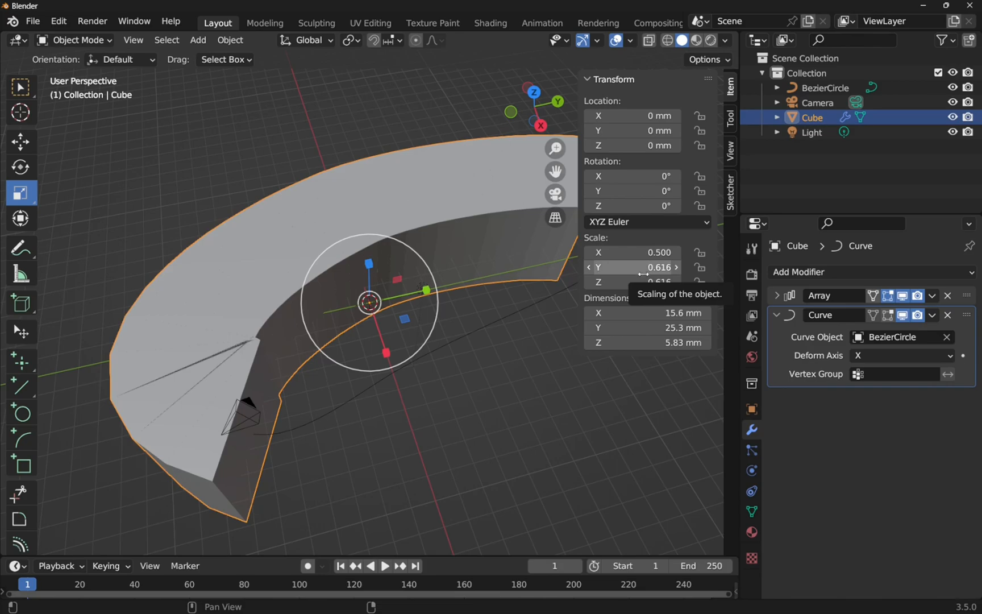
double_click(634, 268)
type("0.500")
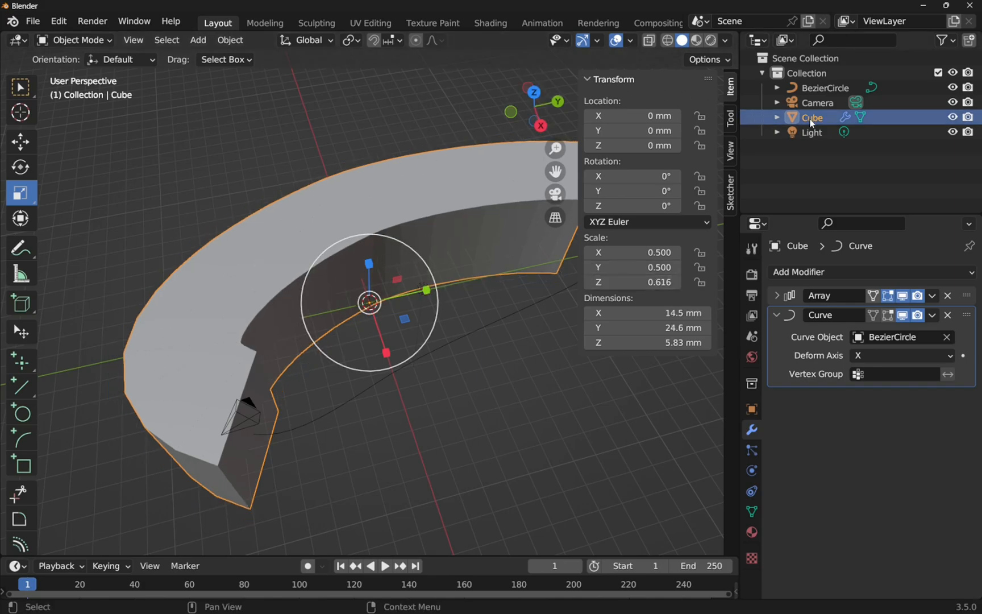
Apply the cube's scale, shrink it along X, and apply the scale again
left_click(230, 22)
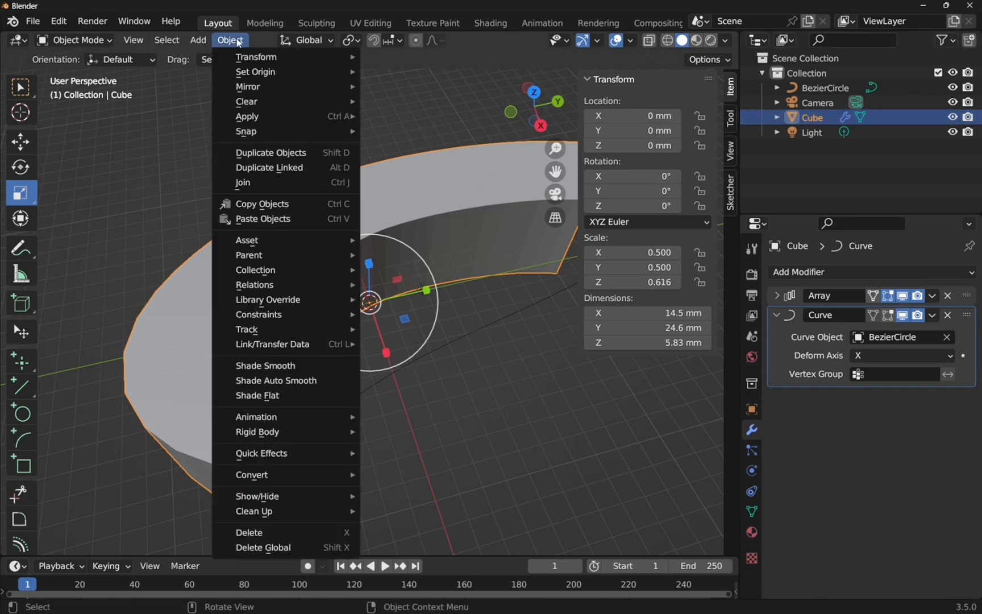
left_click(247, 116)
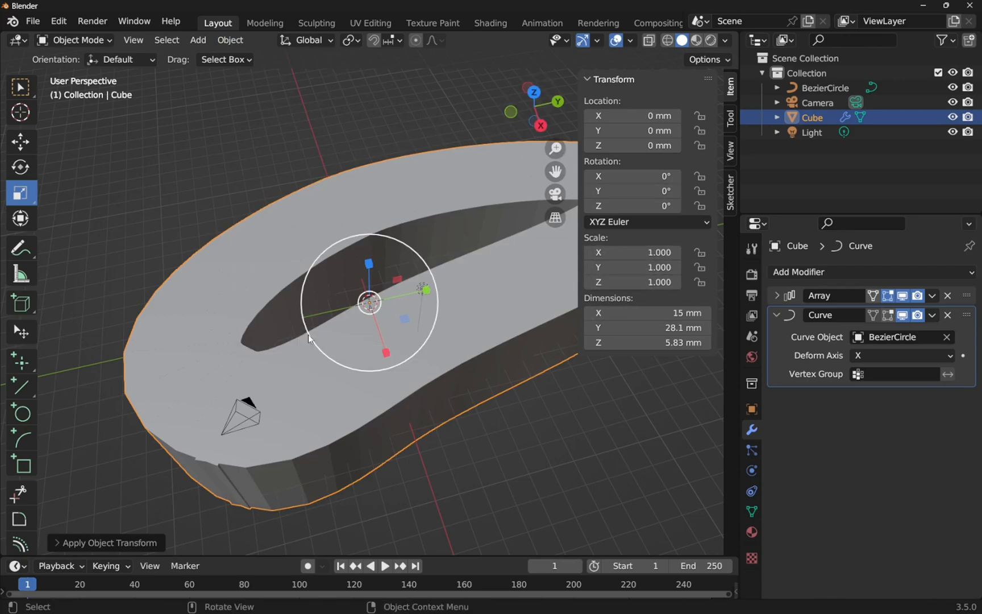
key("s")
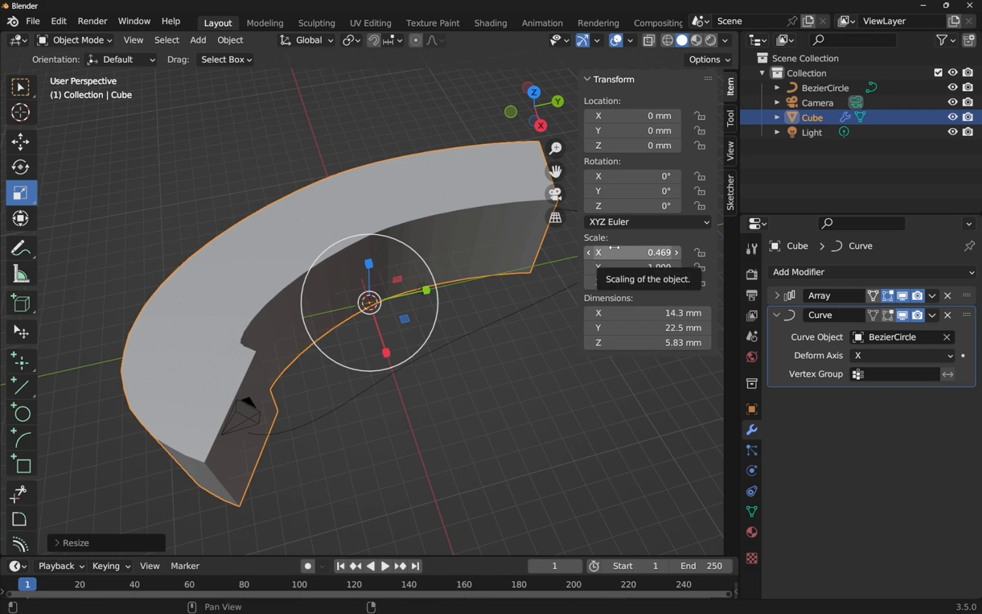
left_click(230, 40)
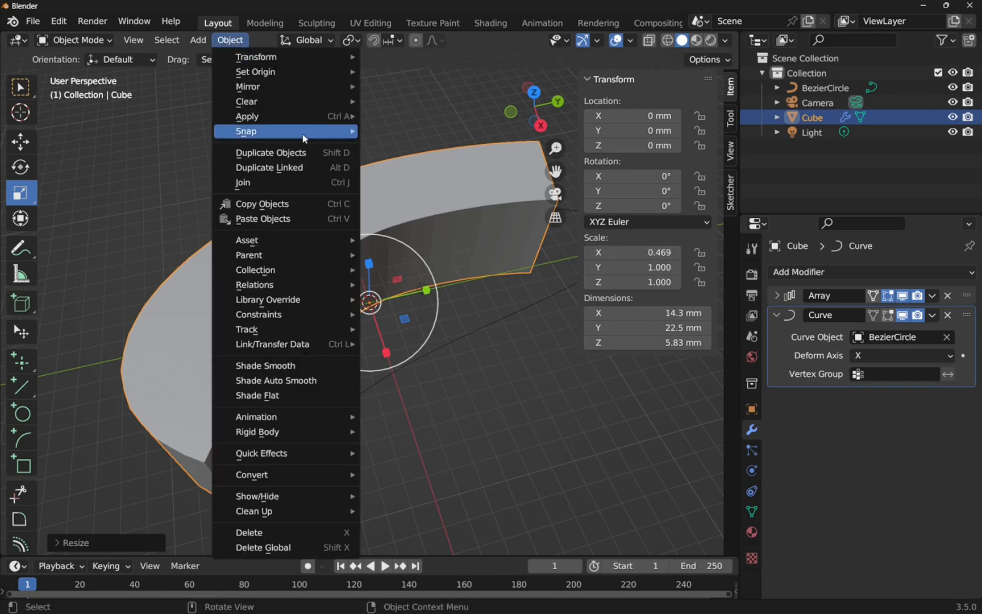
mouse_move(248, 116)
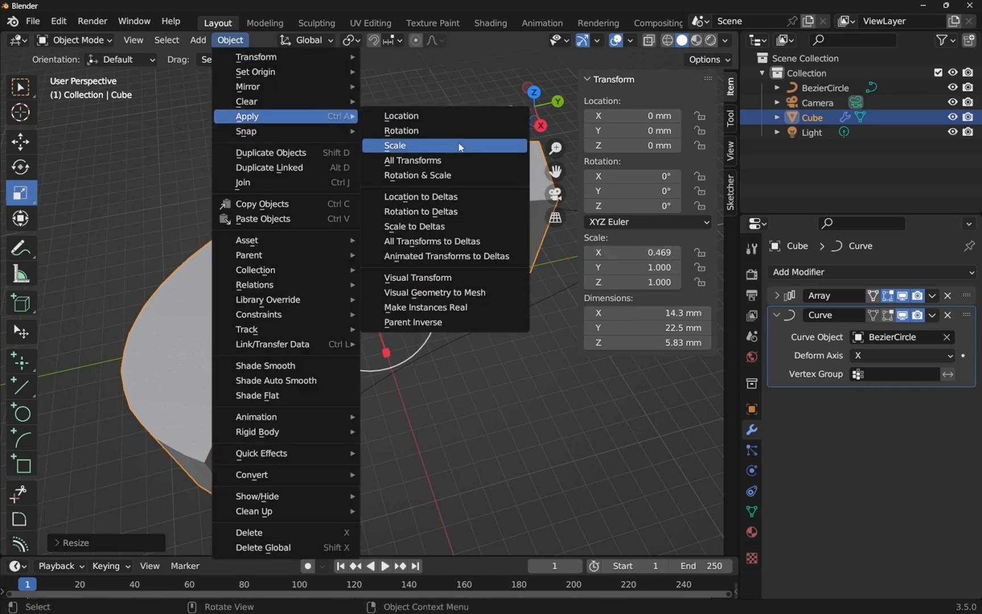
left_click(396, 145)
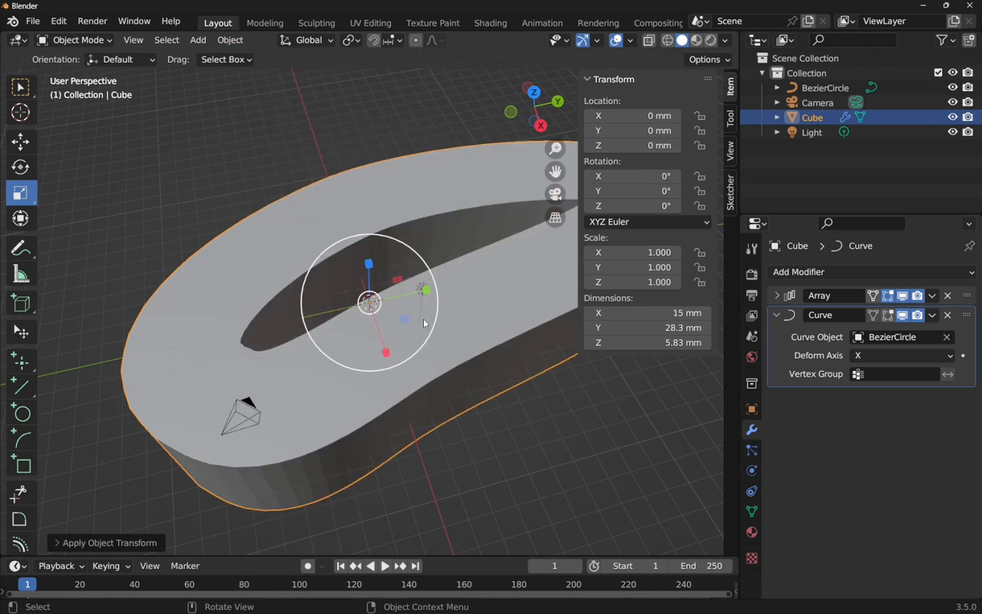
mouse_move(508, 345)
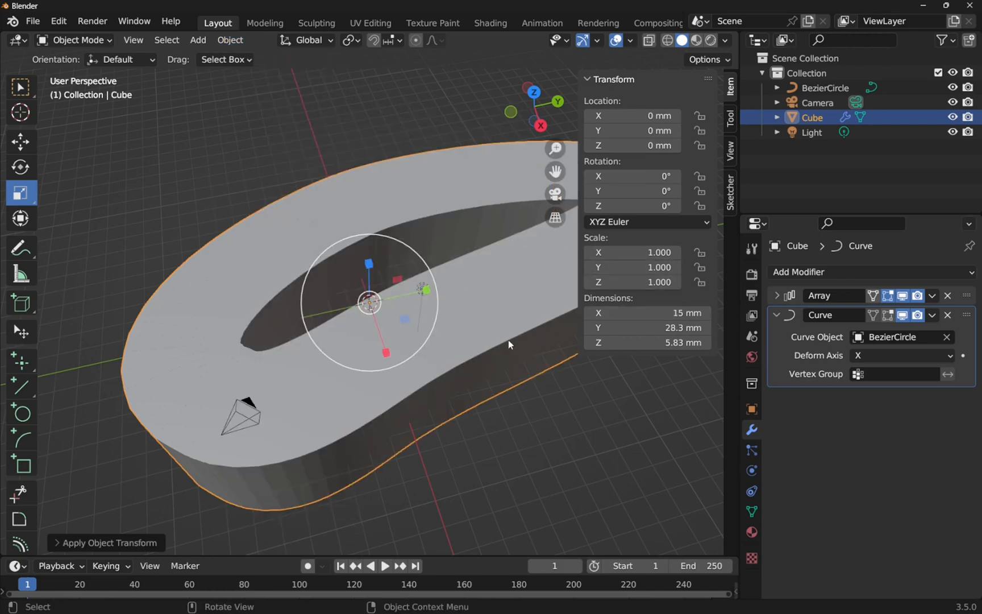
Scale the band thin into a narrow ribbon and apply that scale
key("s")
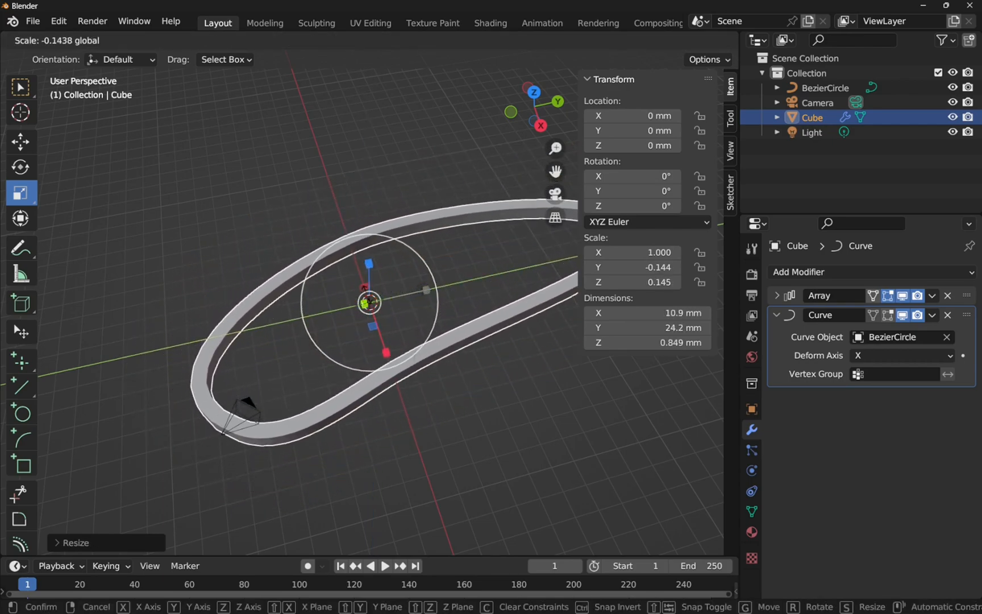
left_click(370, 301)
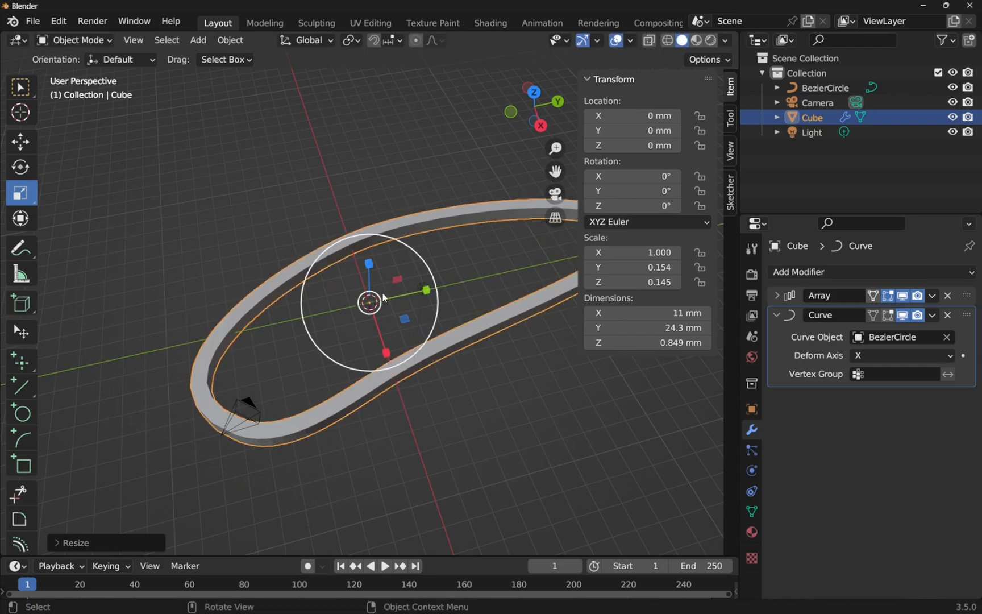
left_click(229, 23)
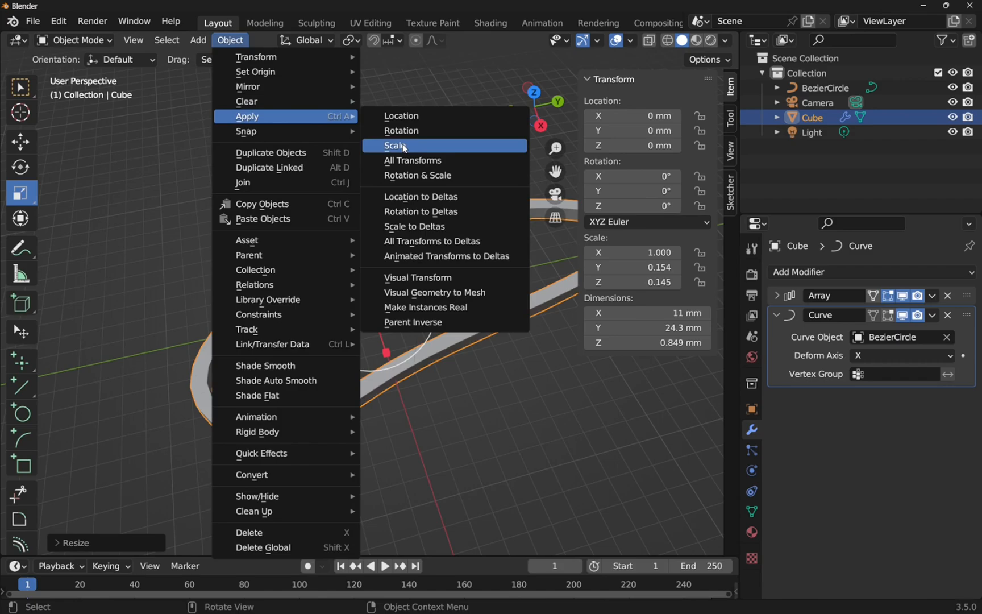
left_click(395, 146)
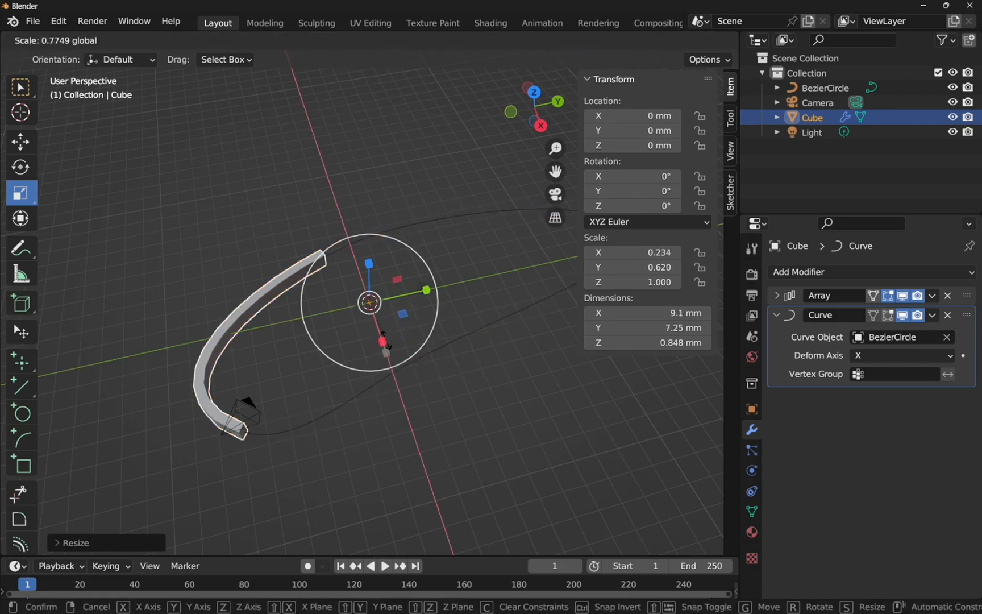
Confirm the X resize, leaving a short curved strip about 0.095 of its length
left_click(302, 269)
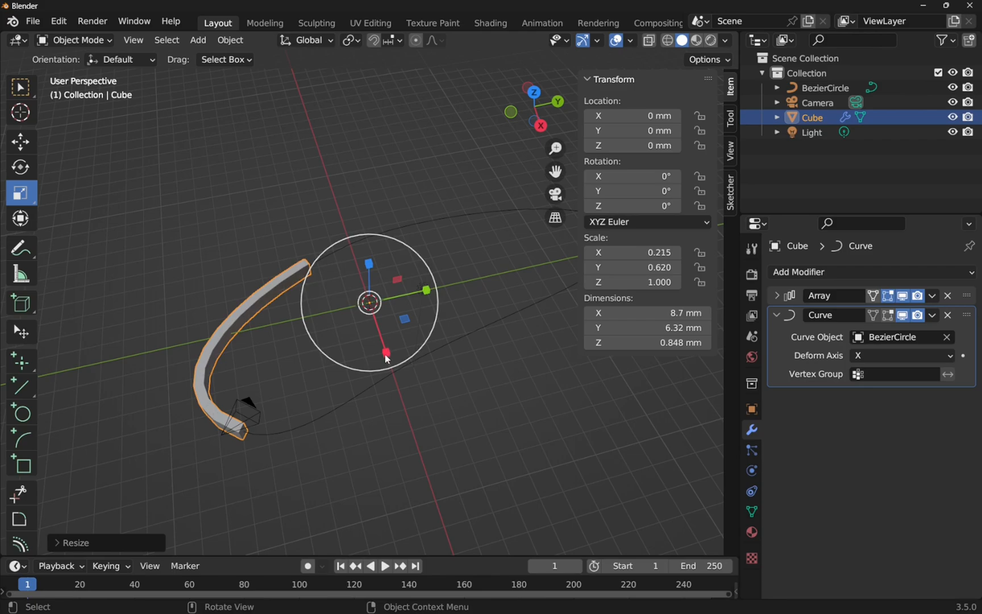
mouse_move(567, 240)
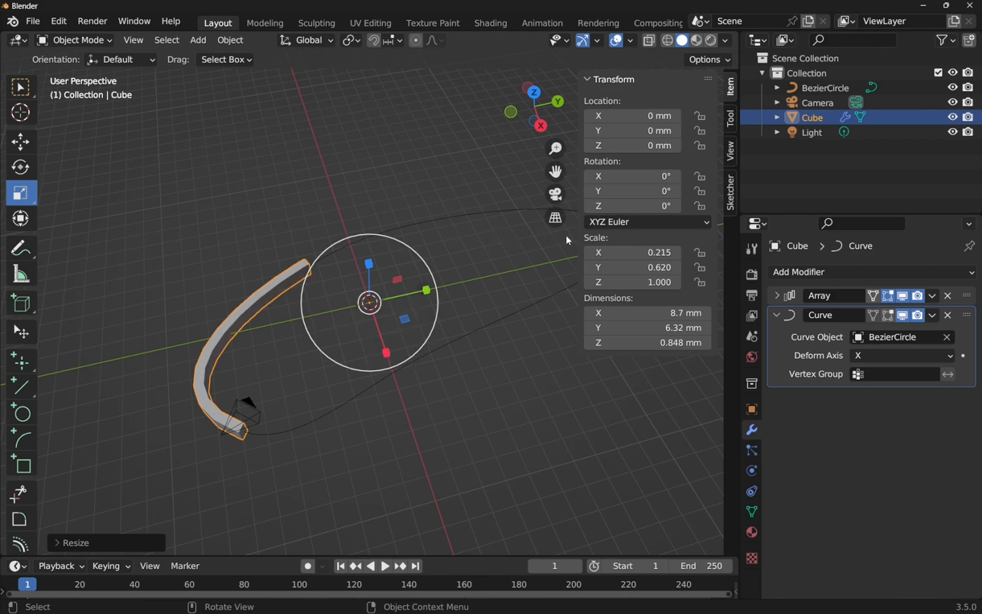
mouse_move(389, 354)
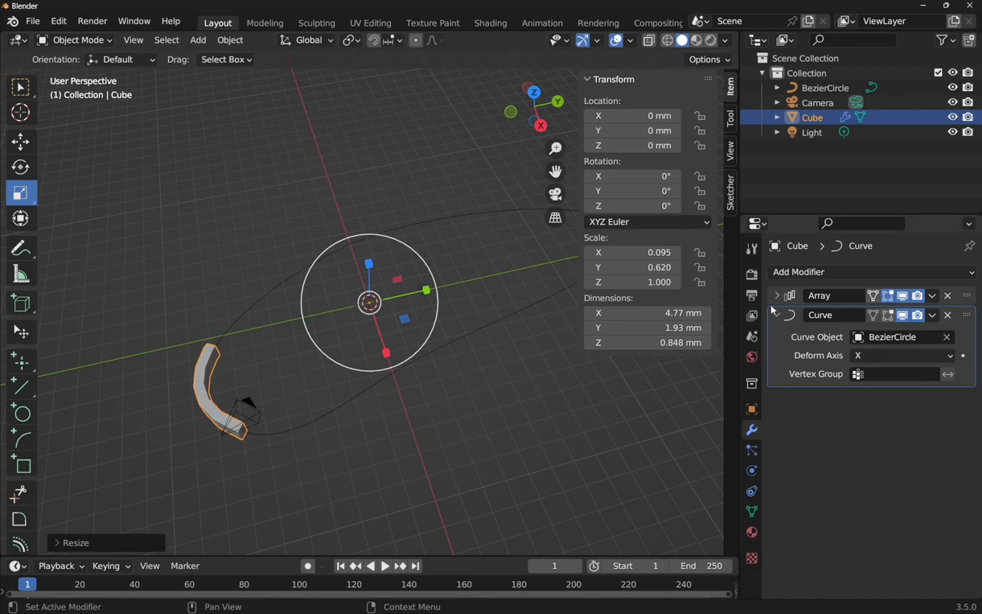
Expand the Array modifier, enlarge the cube, and set Relative Offset Factor X to 1.5
left_click(778, 295)
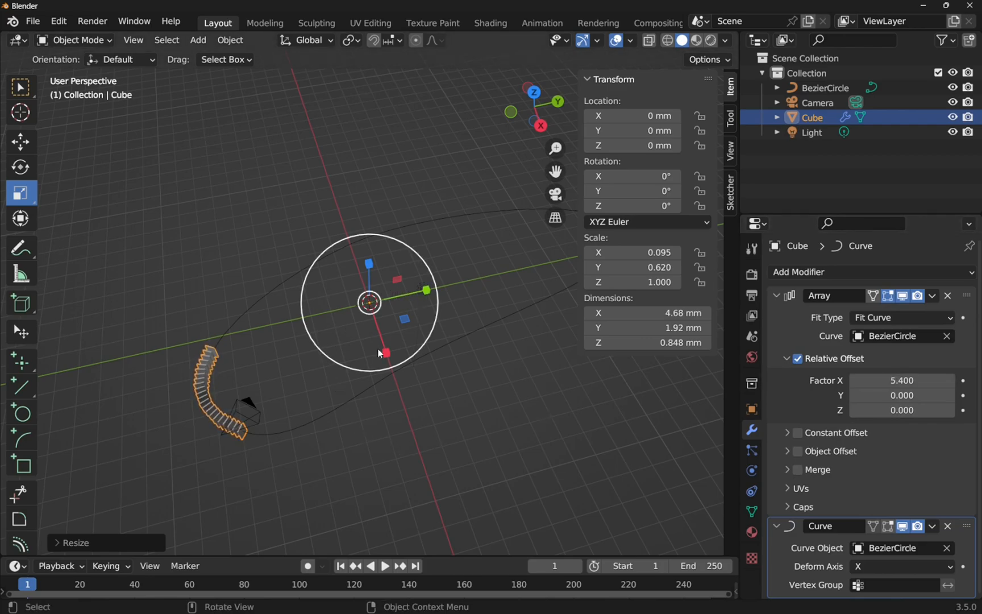
left_click_drag(381, 352, 426, 473)
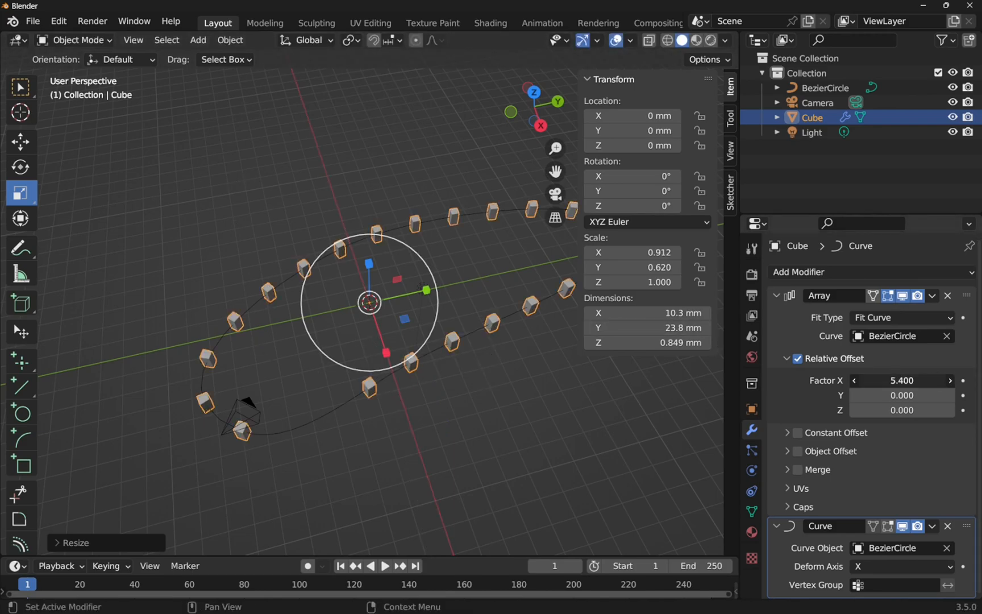
left_click(902, 380)
type("1.500")
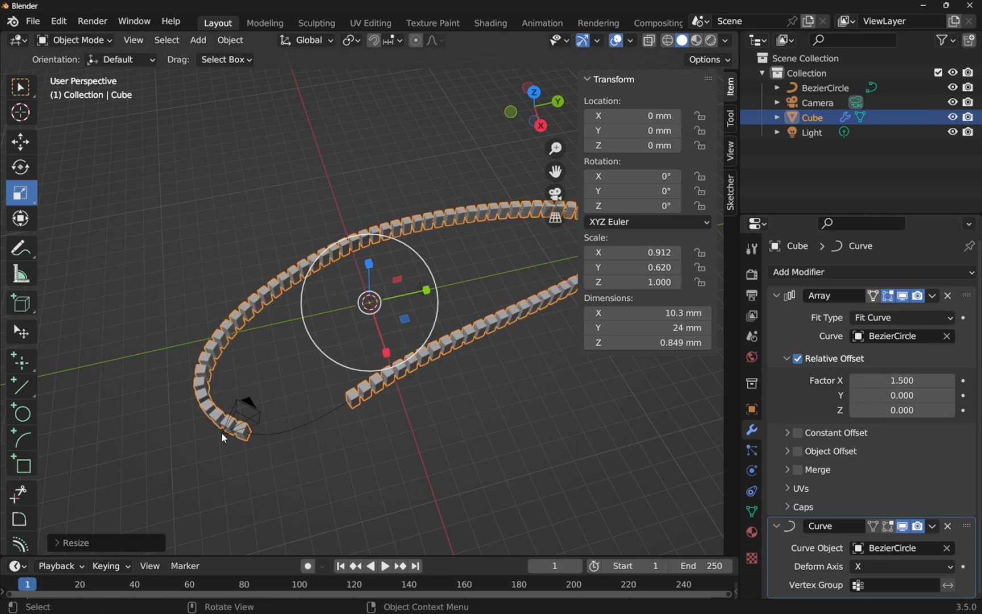
Open the Object menu to apply the cube chain's scale
left_click(230, 22)
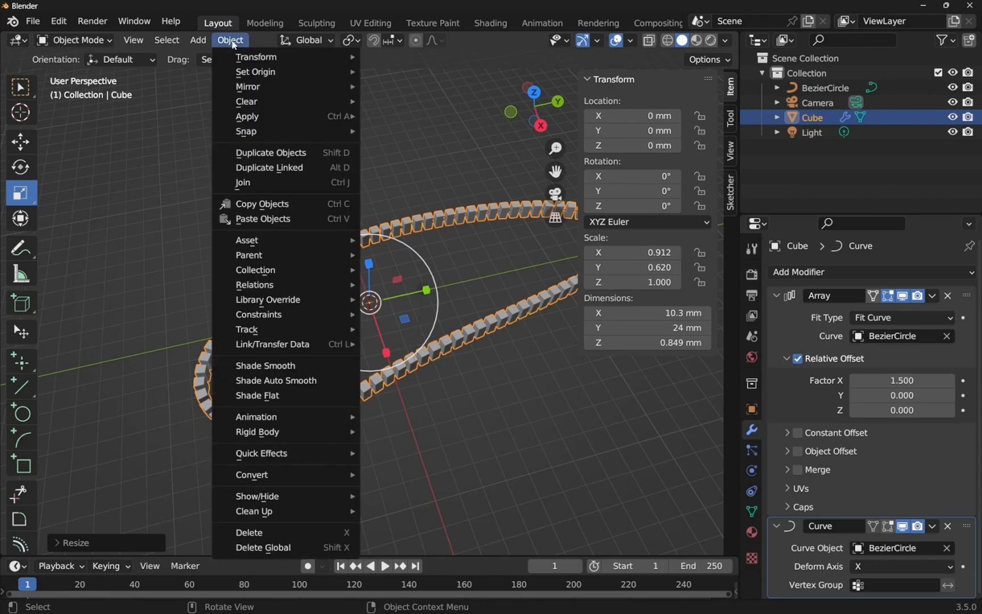
mouse_move(283, 116)
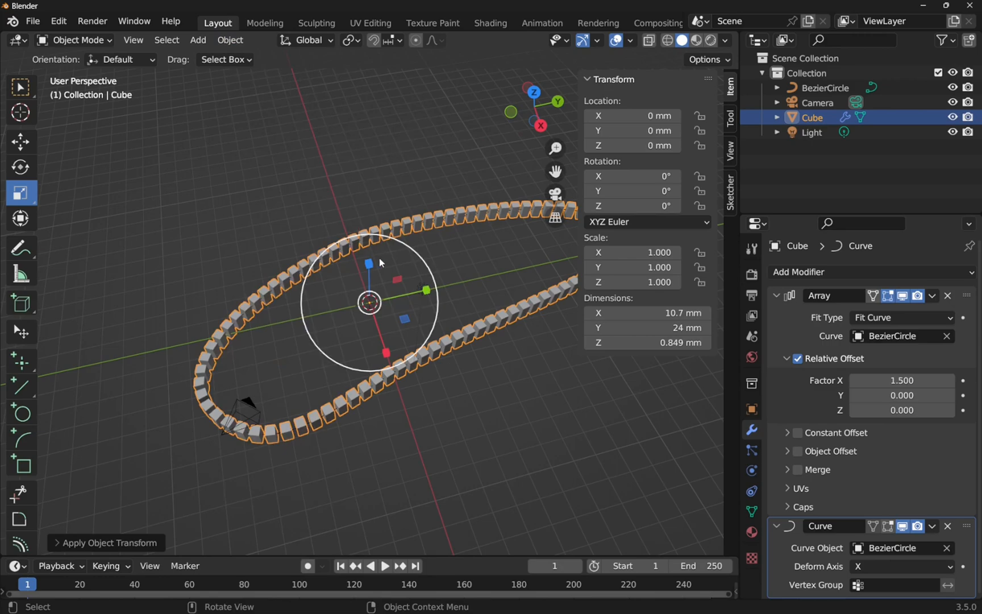
mouse_move(439, 328)
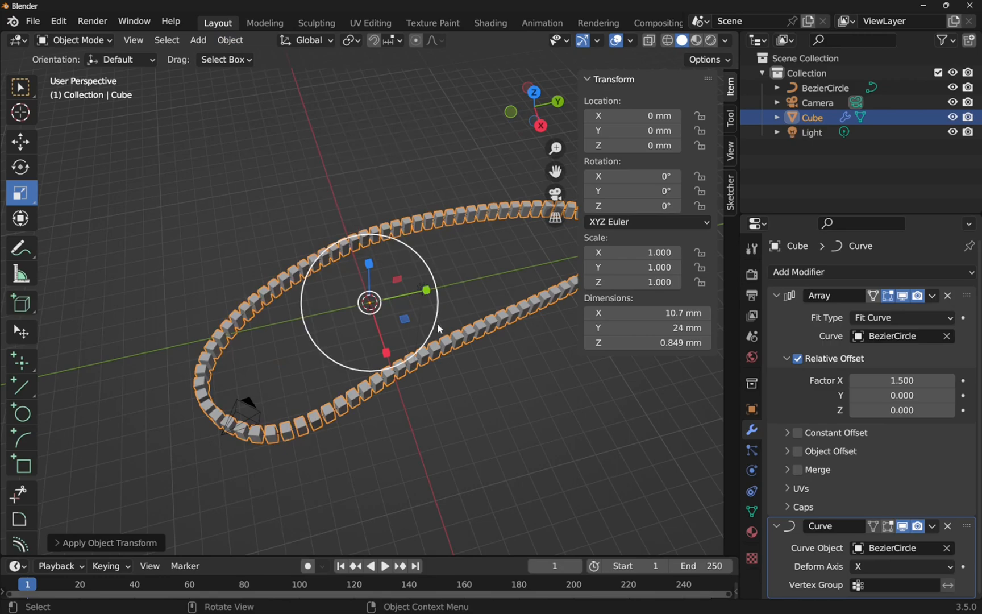
mouse_move(482, 418)
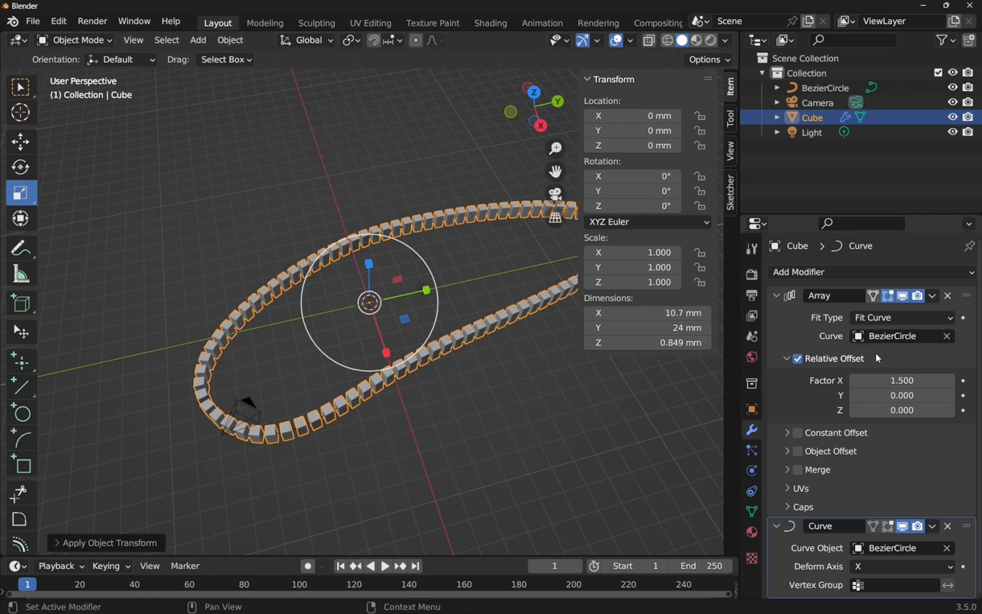
mouse_move(430, 514)
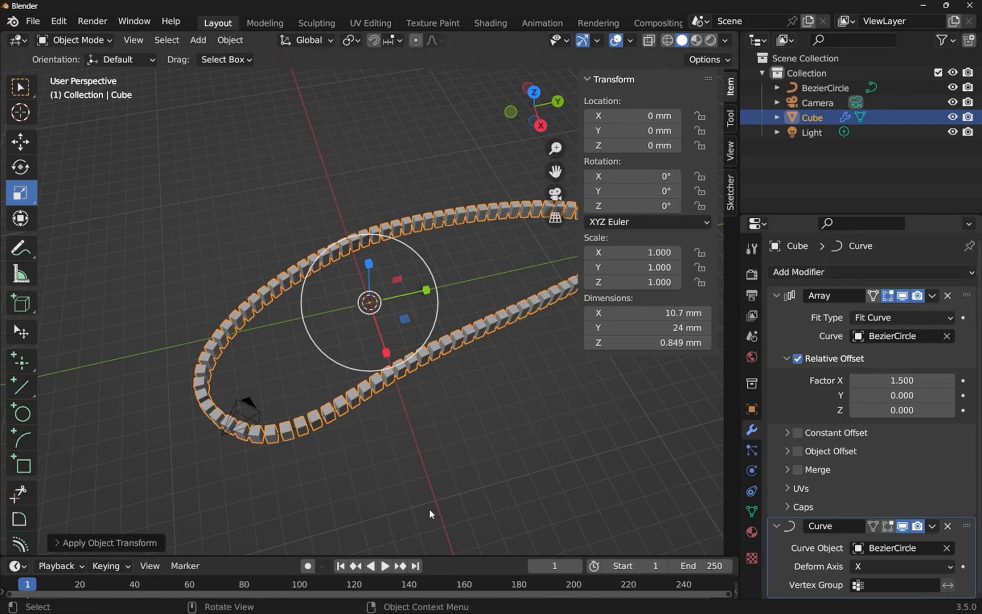